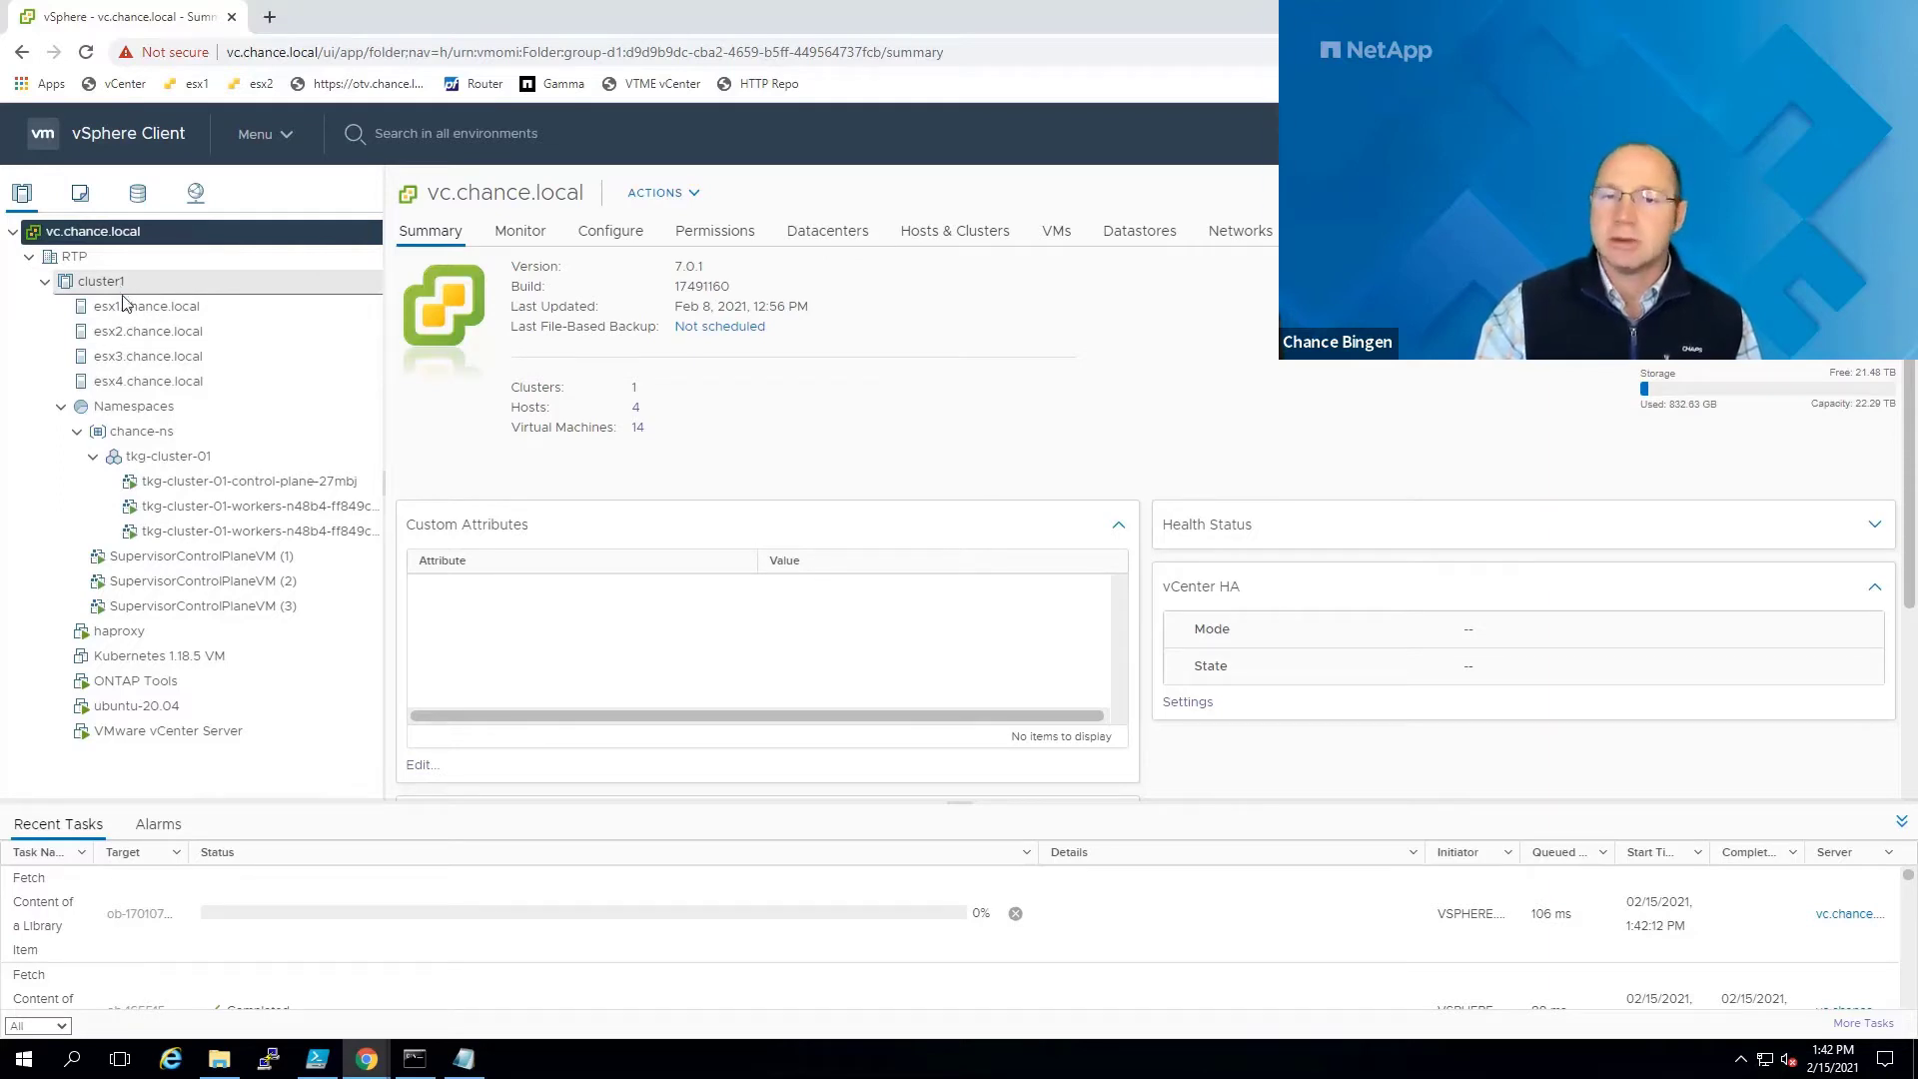
Show the haproxy VM summary, then the cluster1 summary in the inventory tree.
click(118, 629)
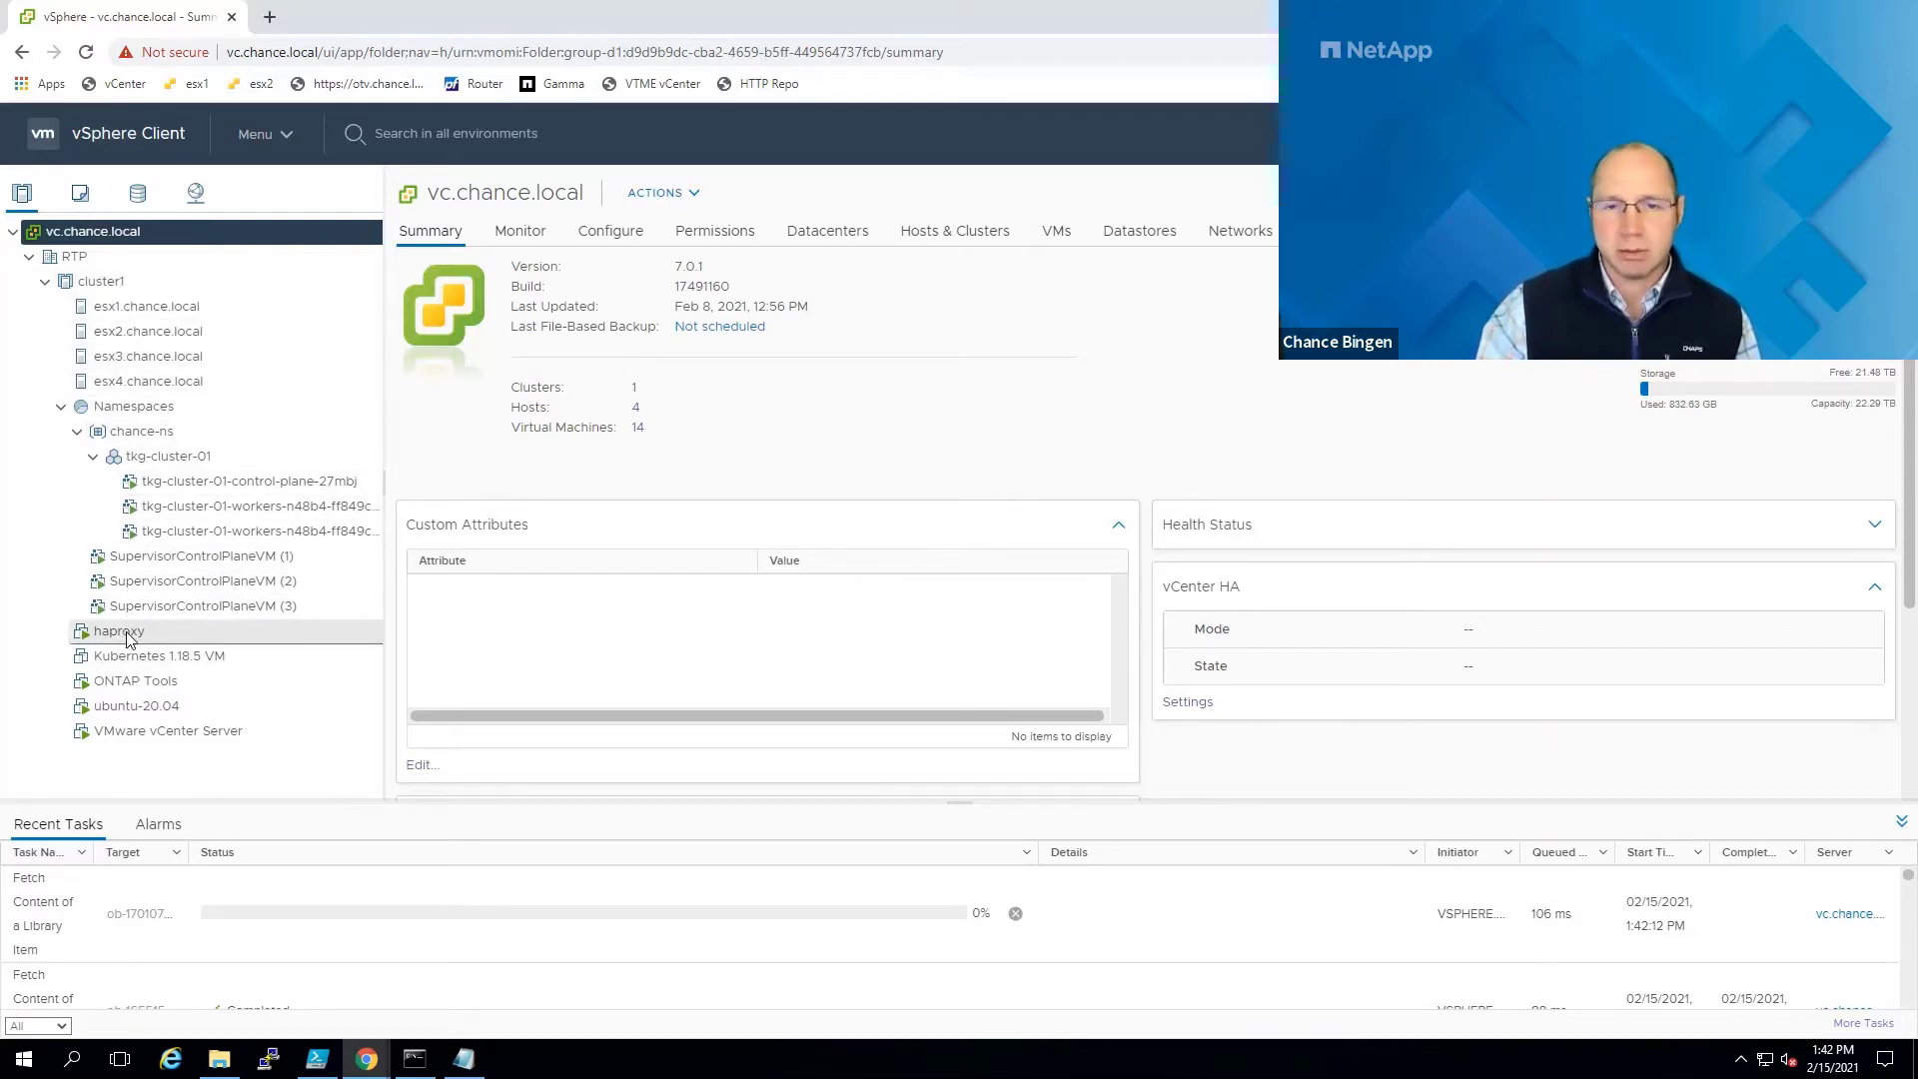
click(118, 629)
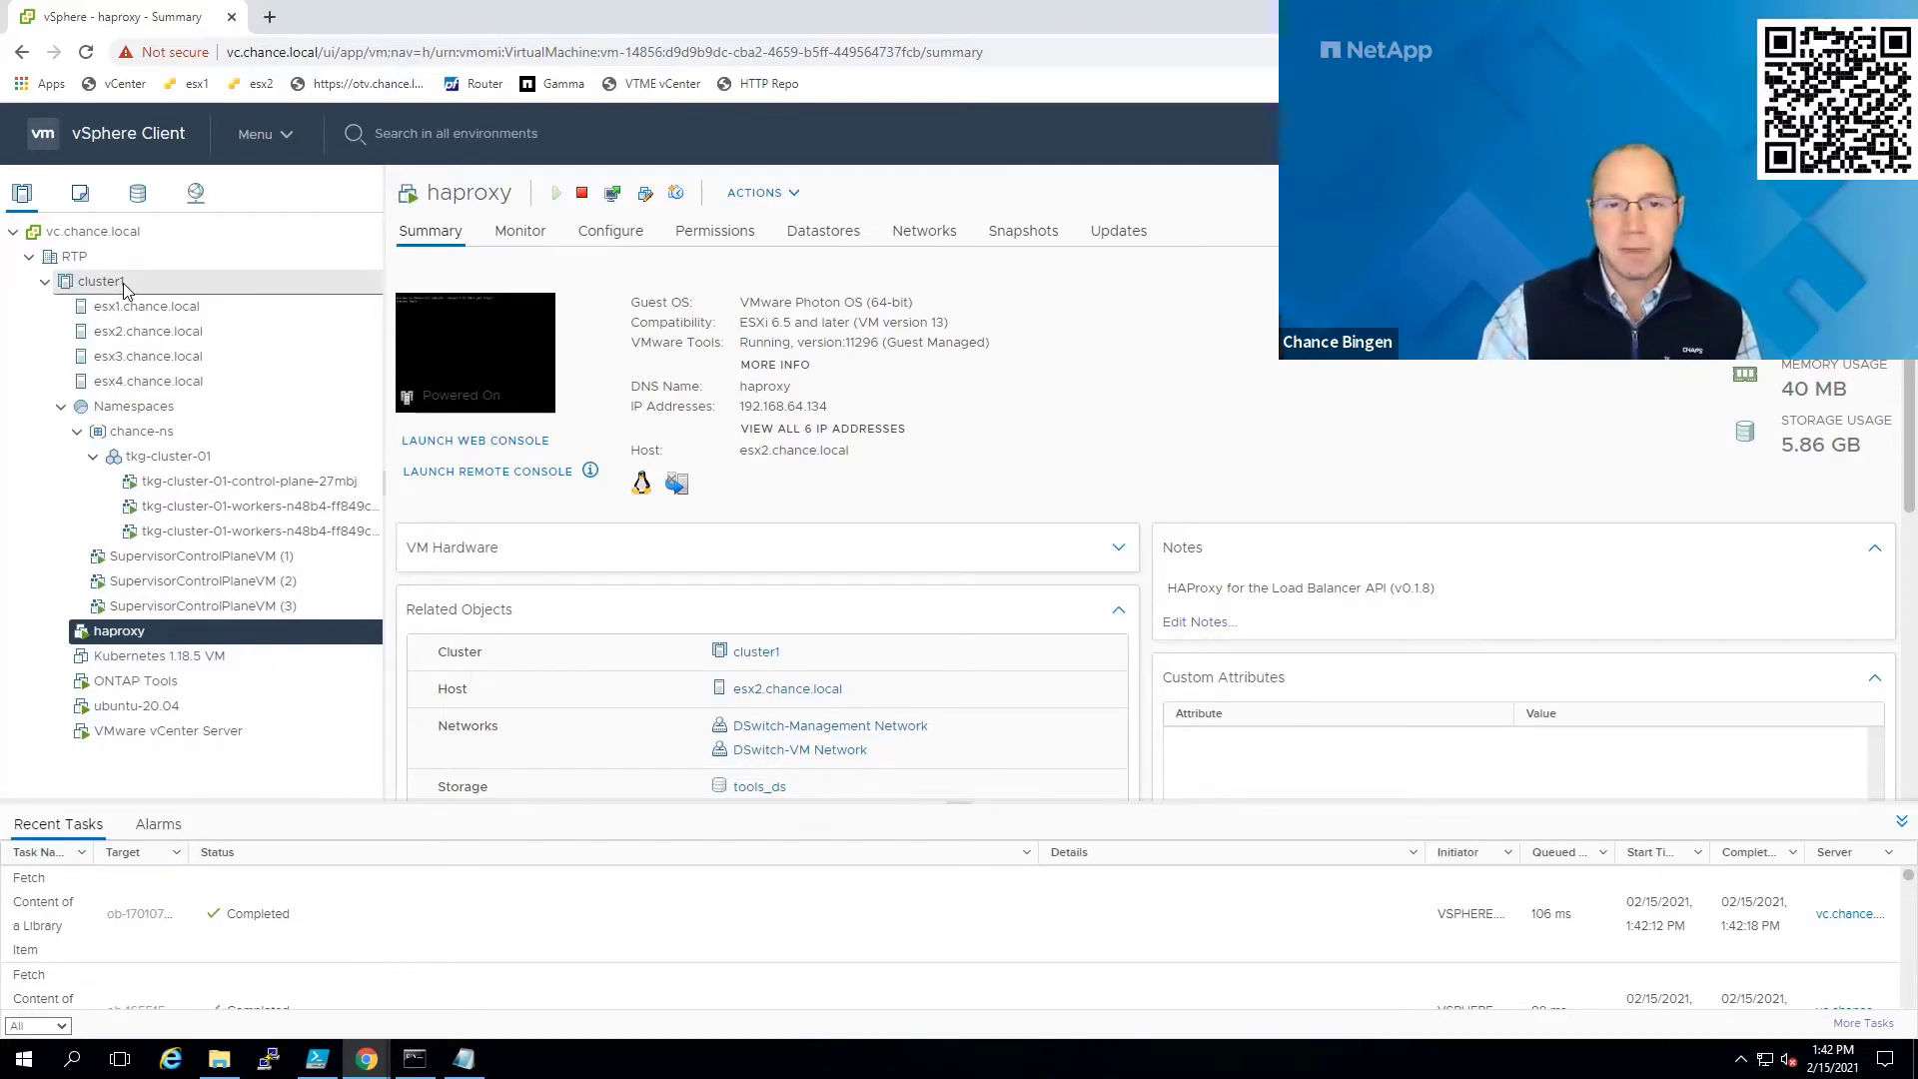
click(100, 279)
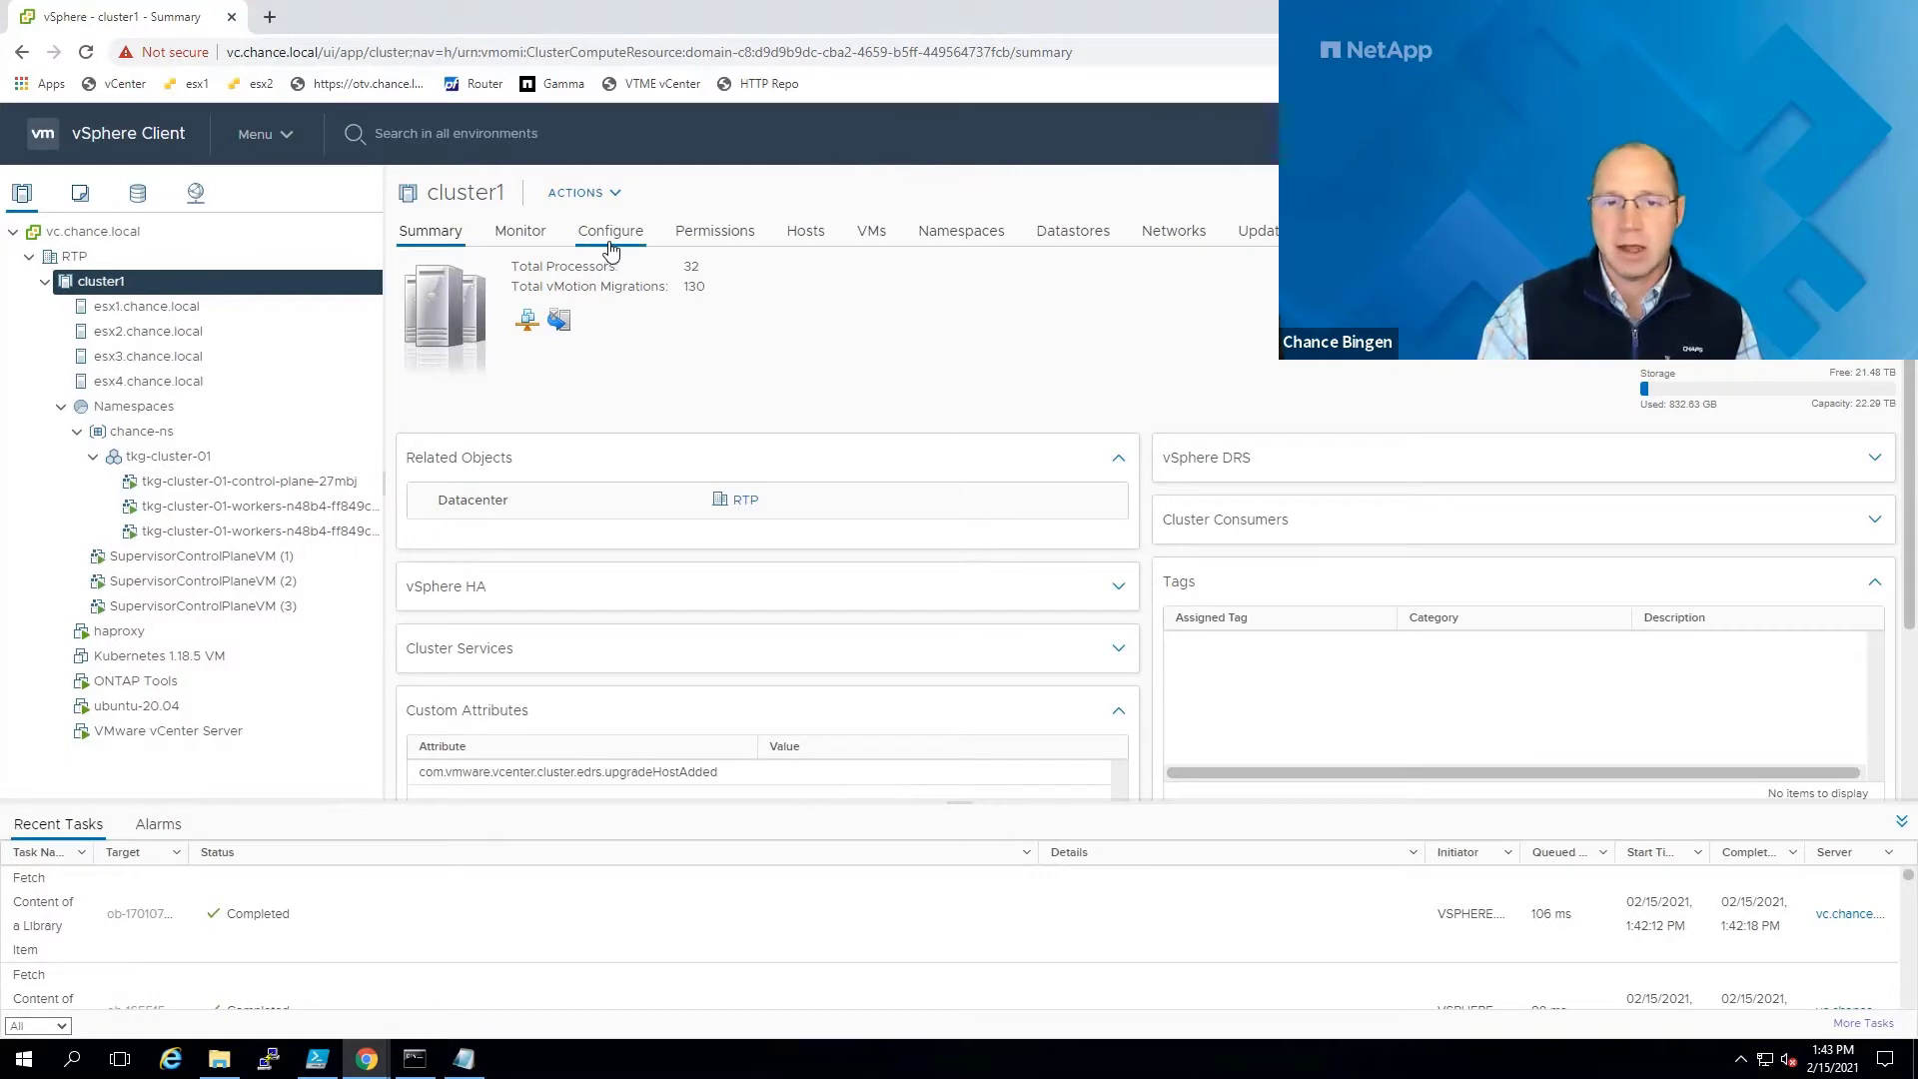
Show cluster1's Namespaces general settings (three Small control plane VMs, TKG content library), then its storage settings.
click(610, 230)
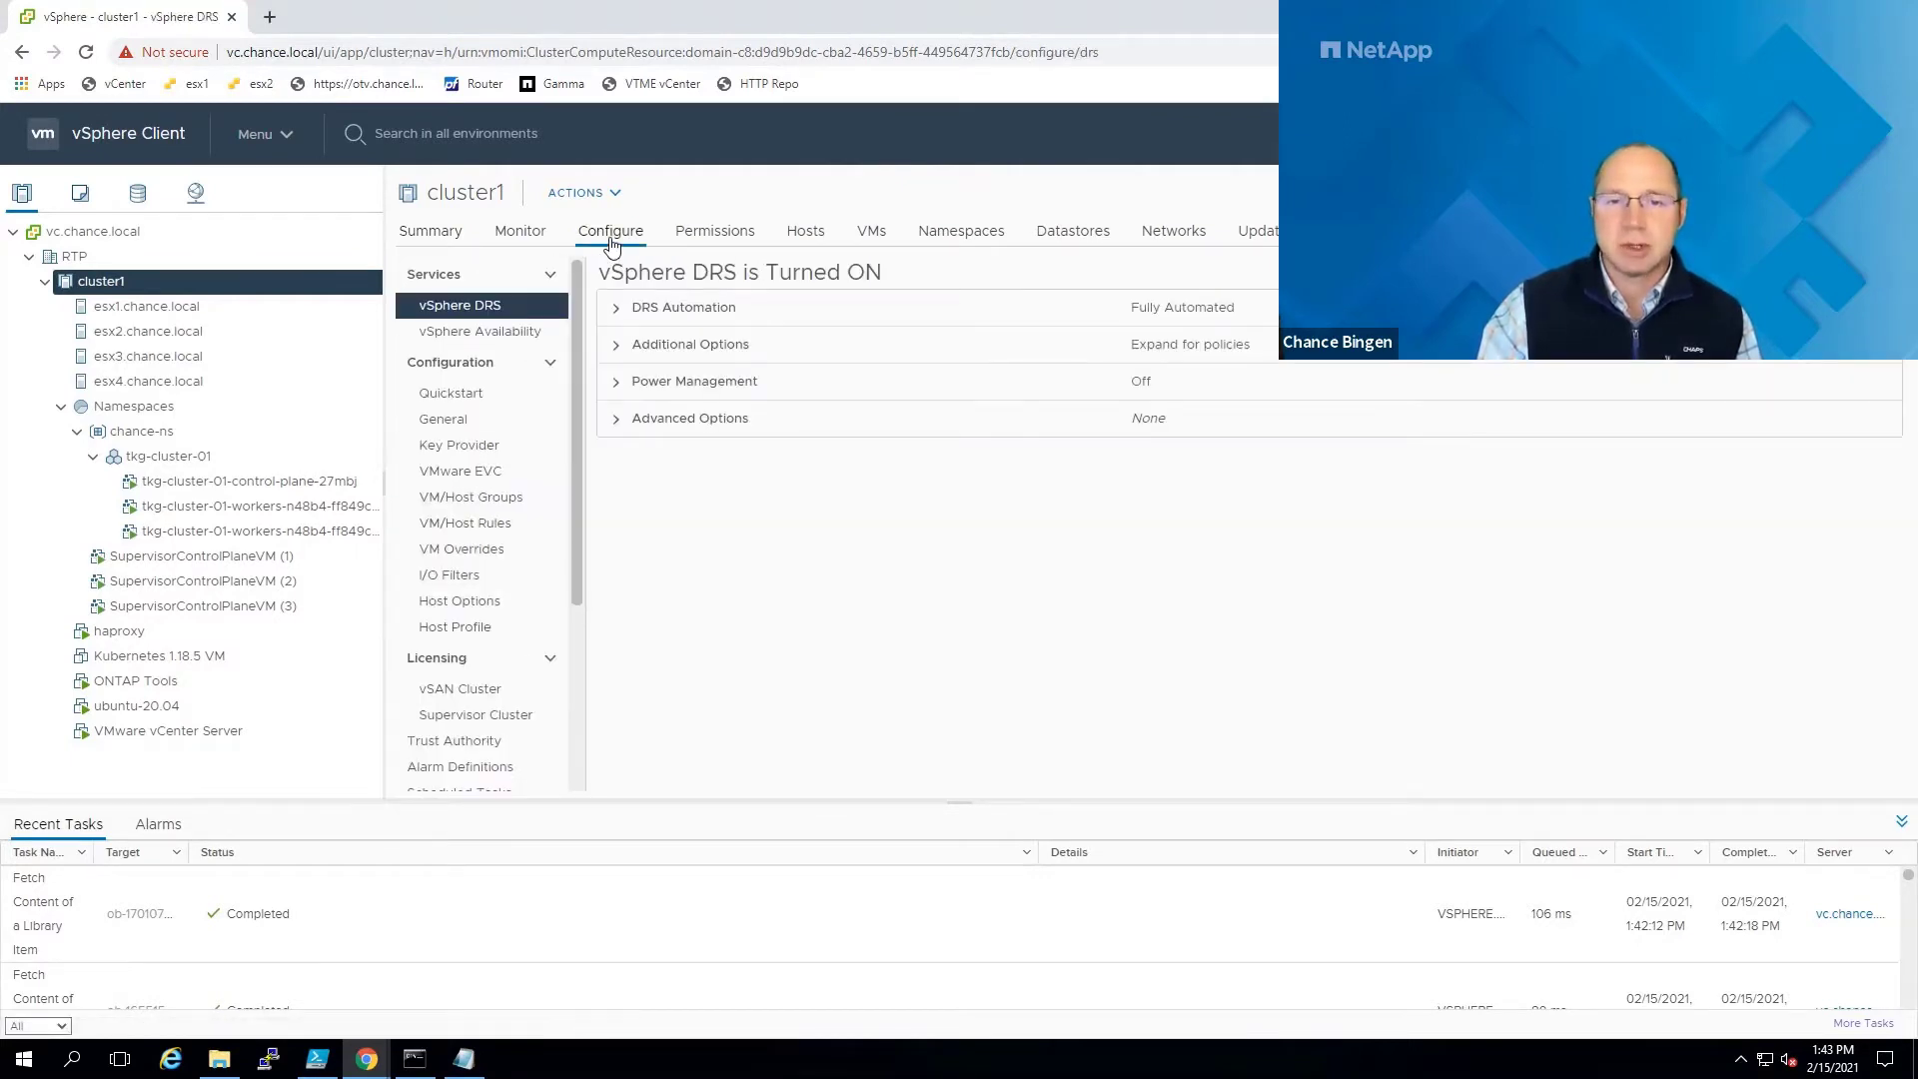
scroll(down, 3)
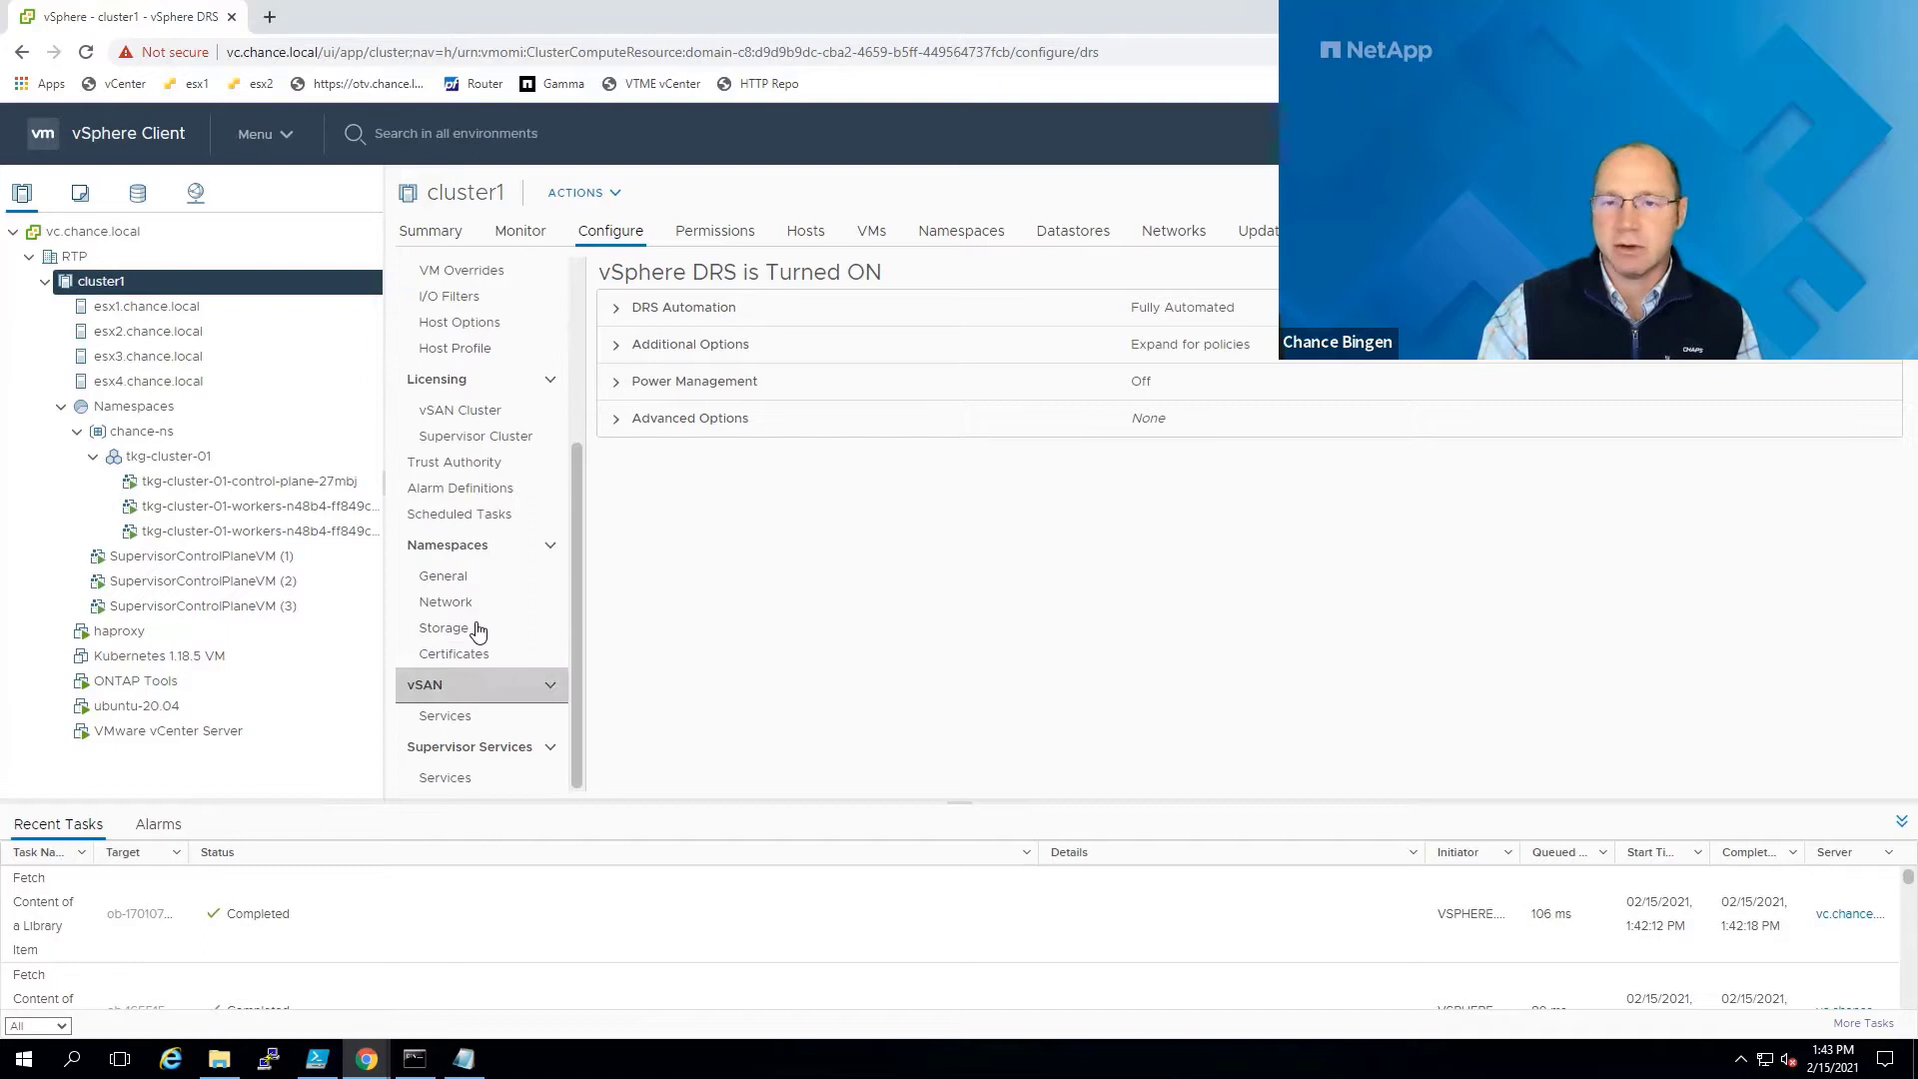
click(442, 576)
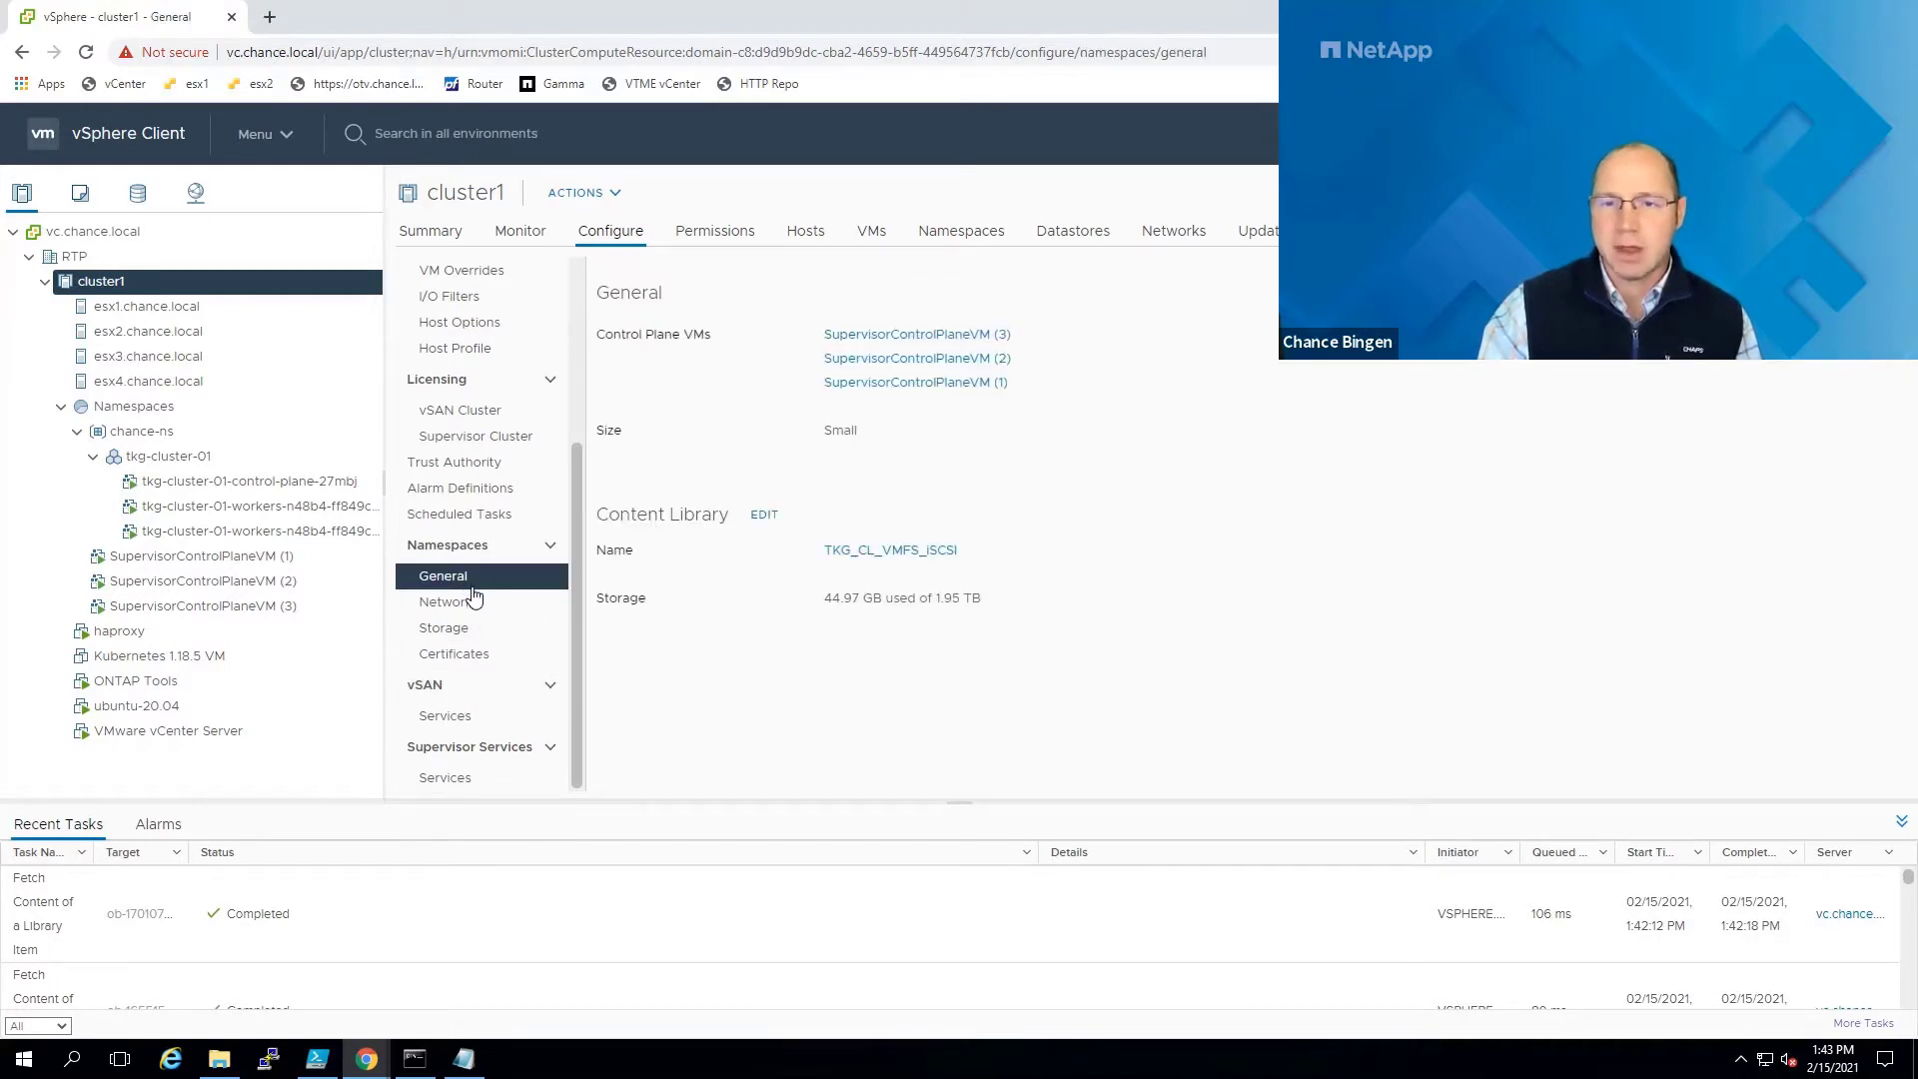
mouse_move(933, 409)
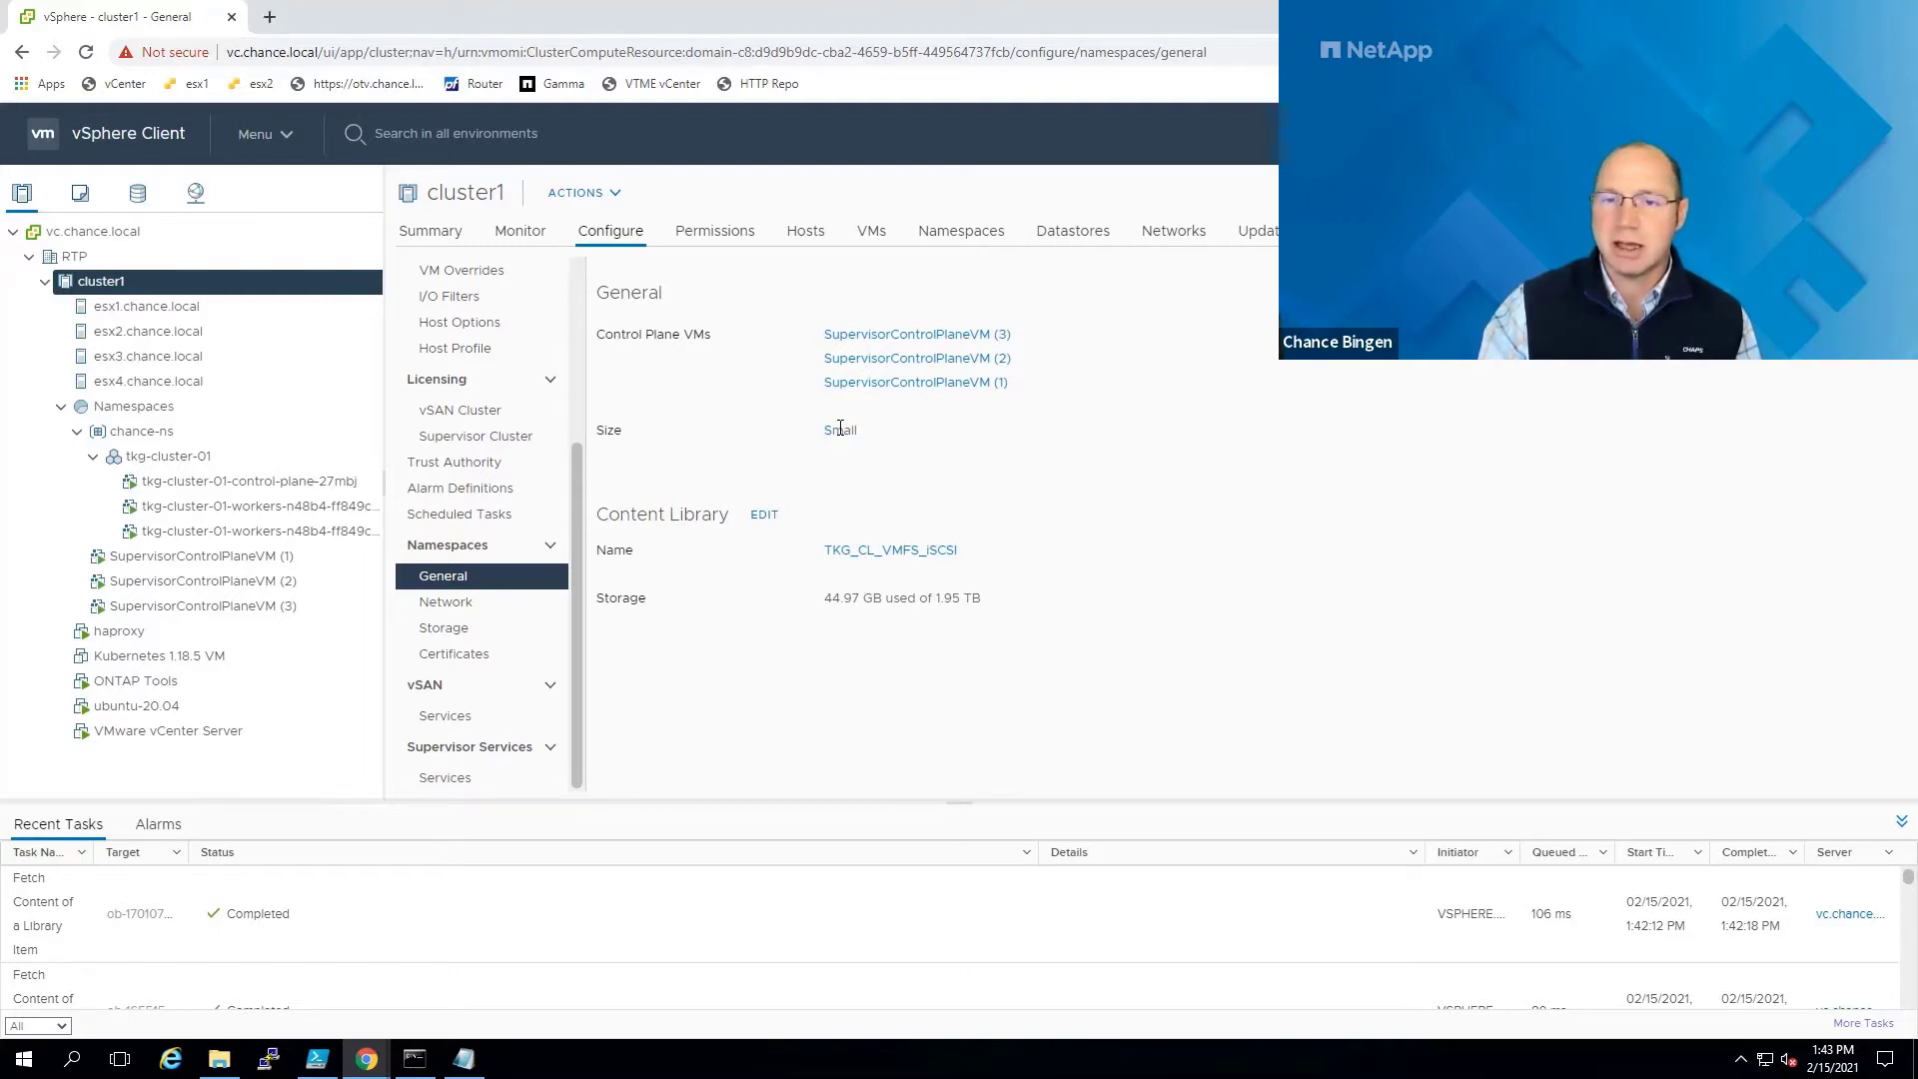
mouse_move(863, 576)
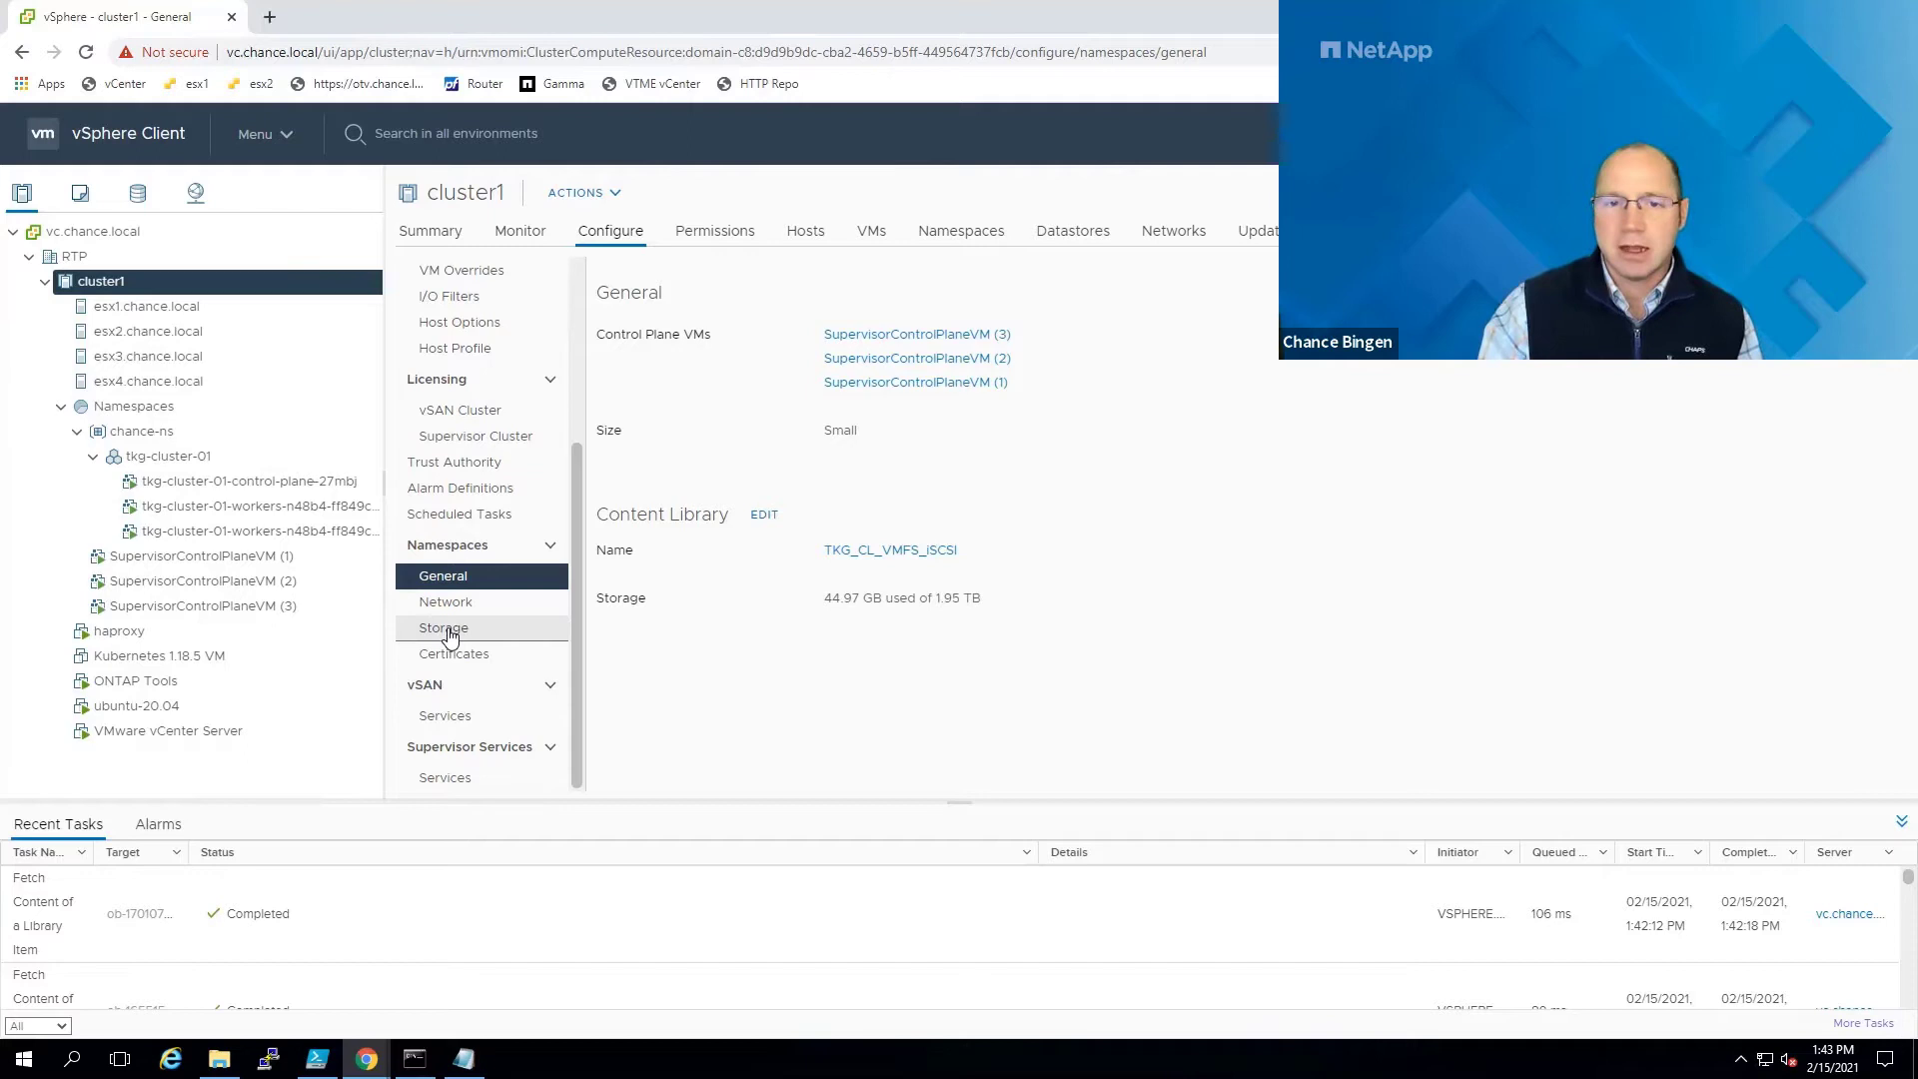
click(443, 627)
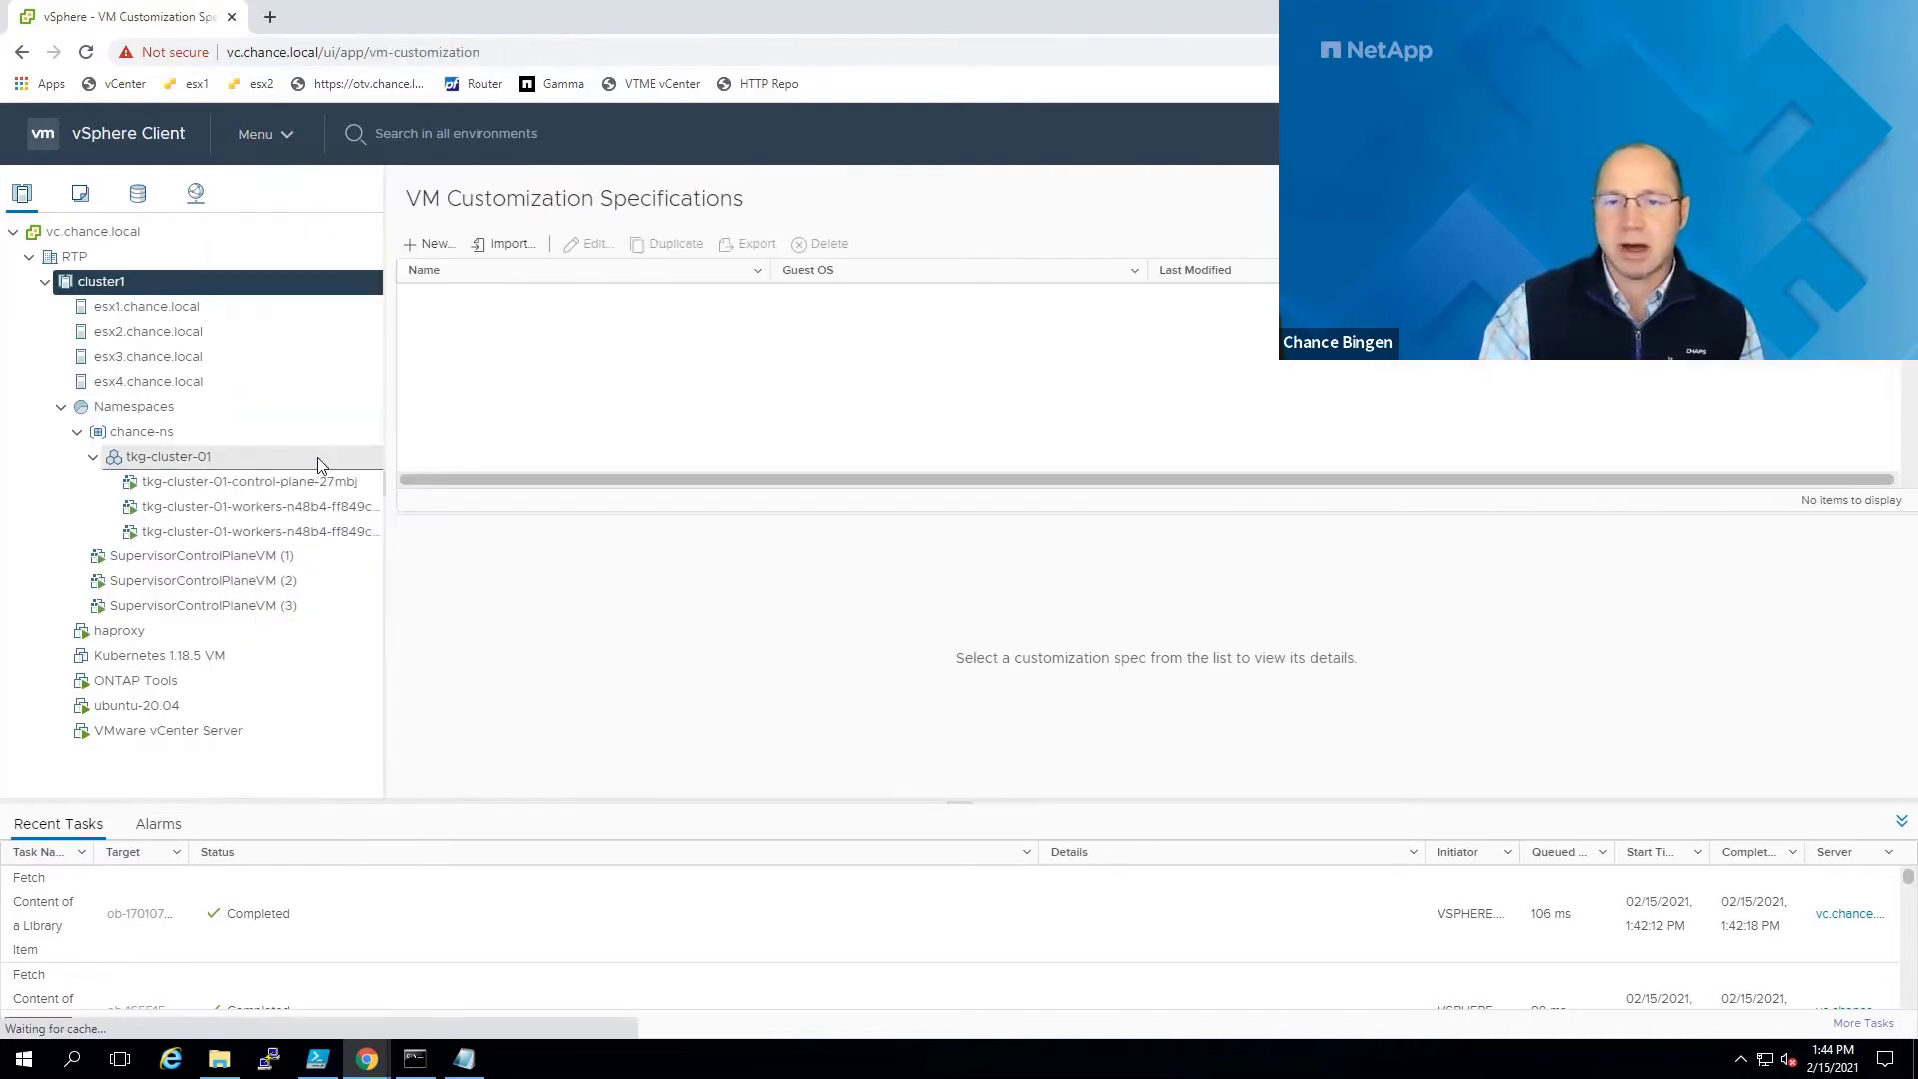
Show the VM Storage Policies list with its 13 policies including aff-default-vmsp and k8s-vvols.
click(90, 227)
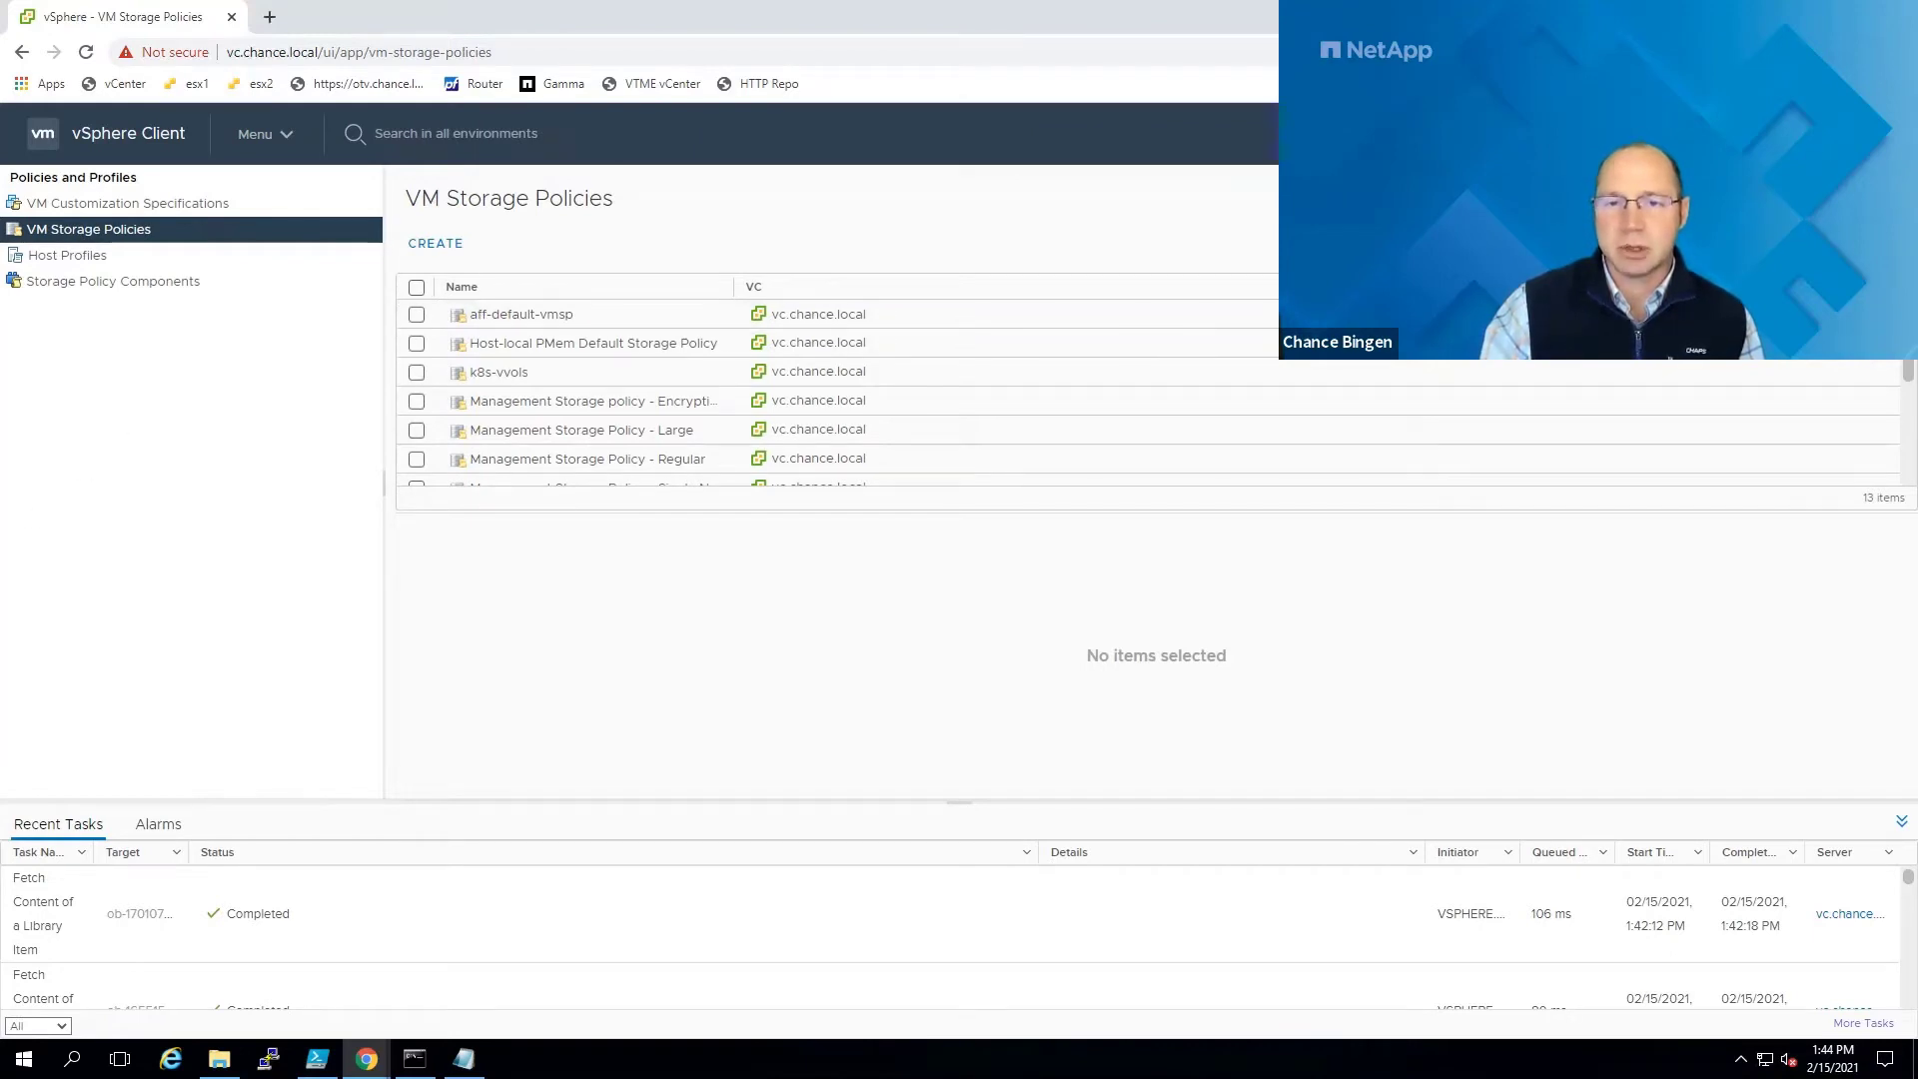
Inspect vmfs-iscsi-vmsp's NetApp rules, its three compliant SupervisorControlPlaneVMs and storage compatibility.
click(518, 406)
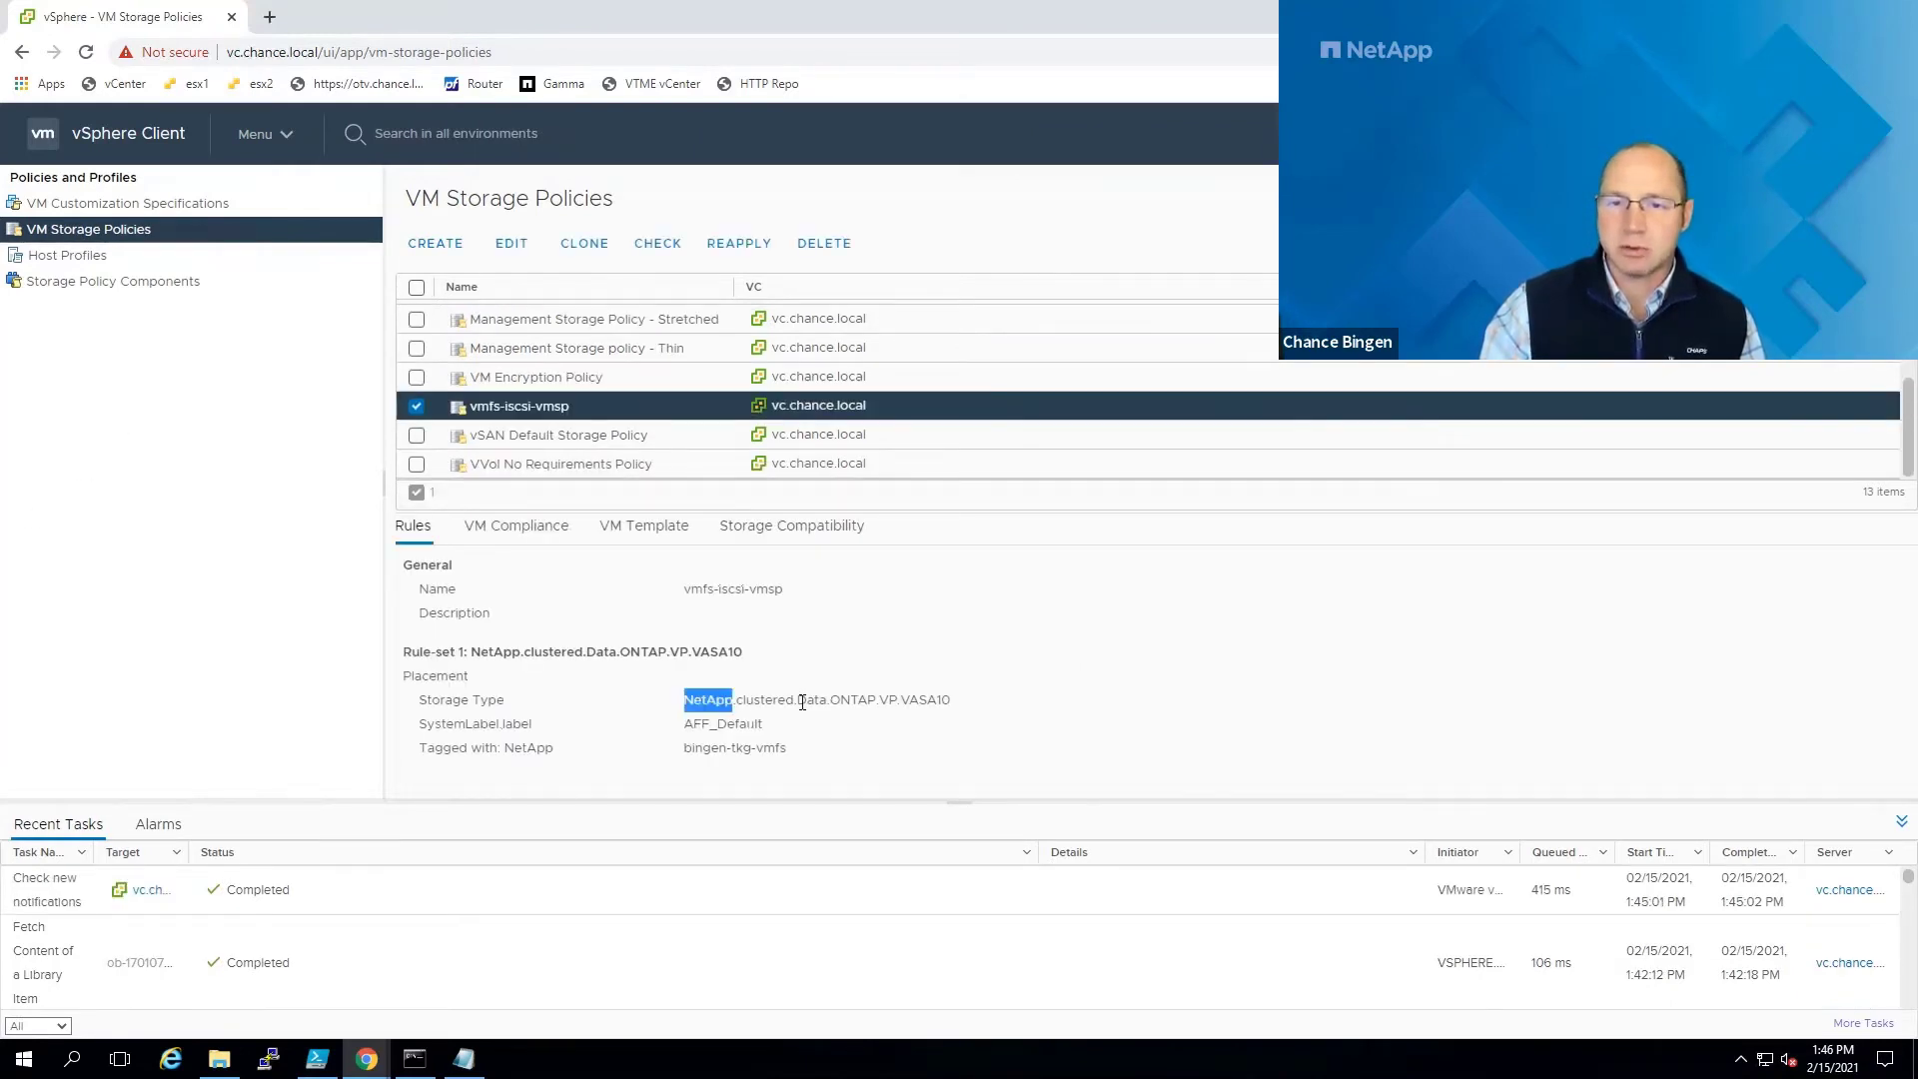
double_click(815, 699)
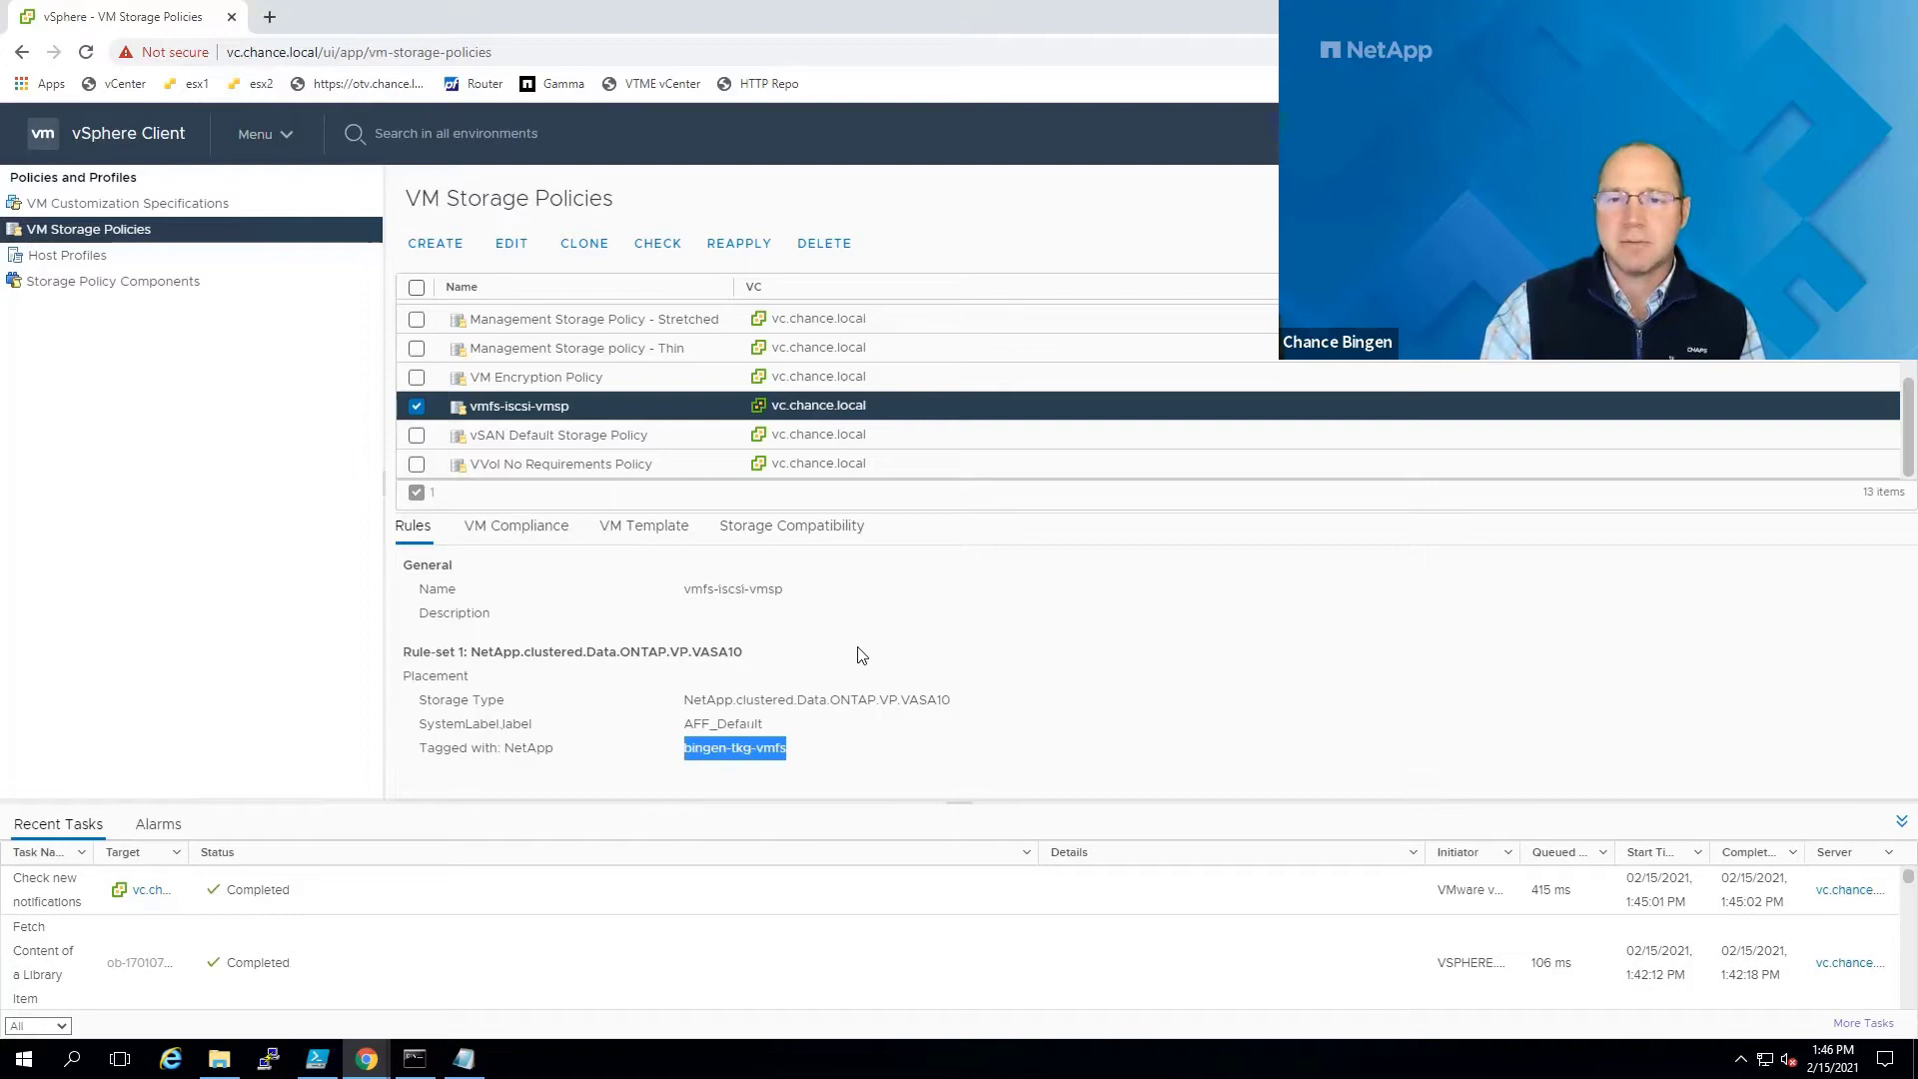
mouse_move(815, 651)
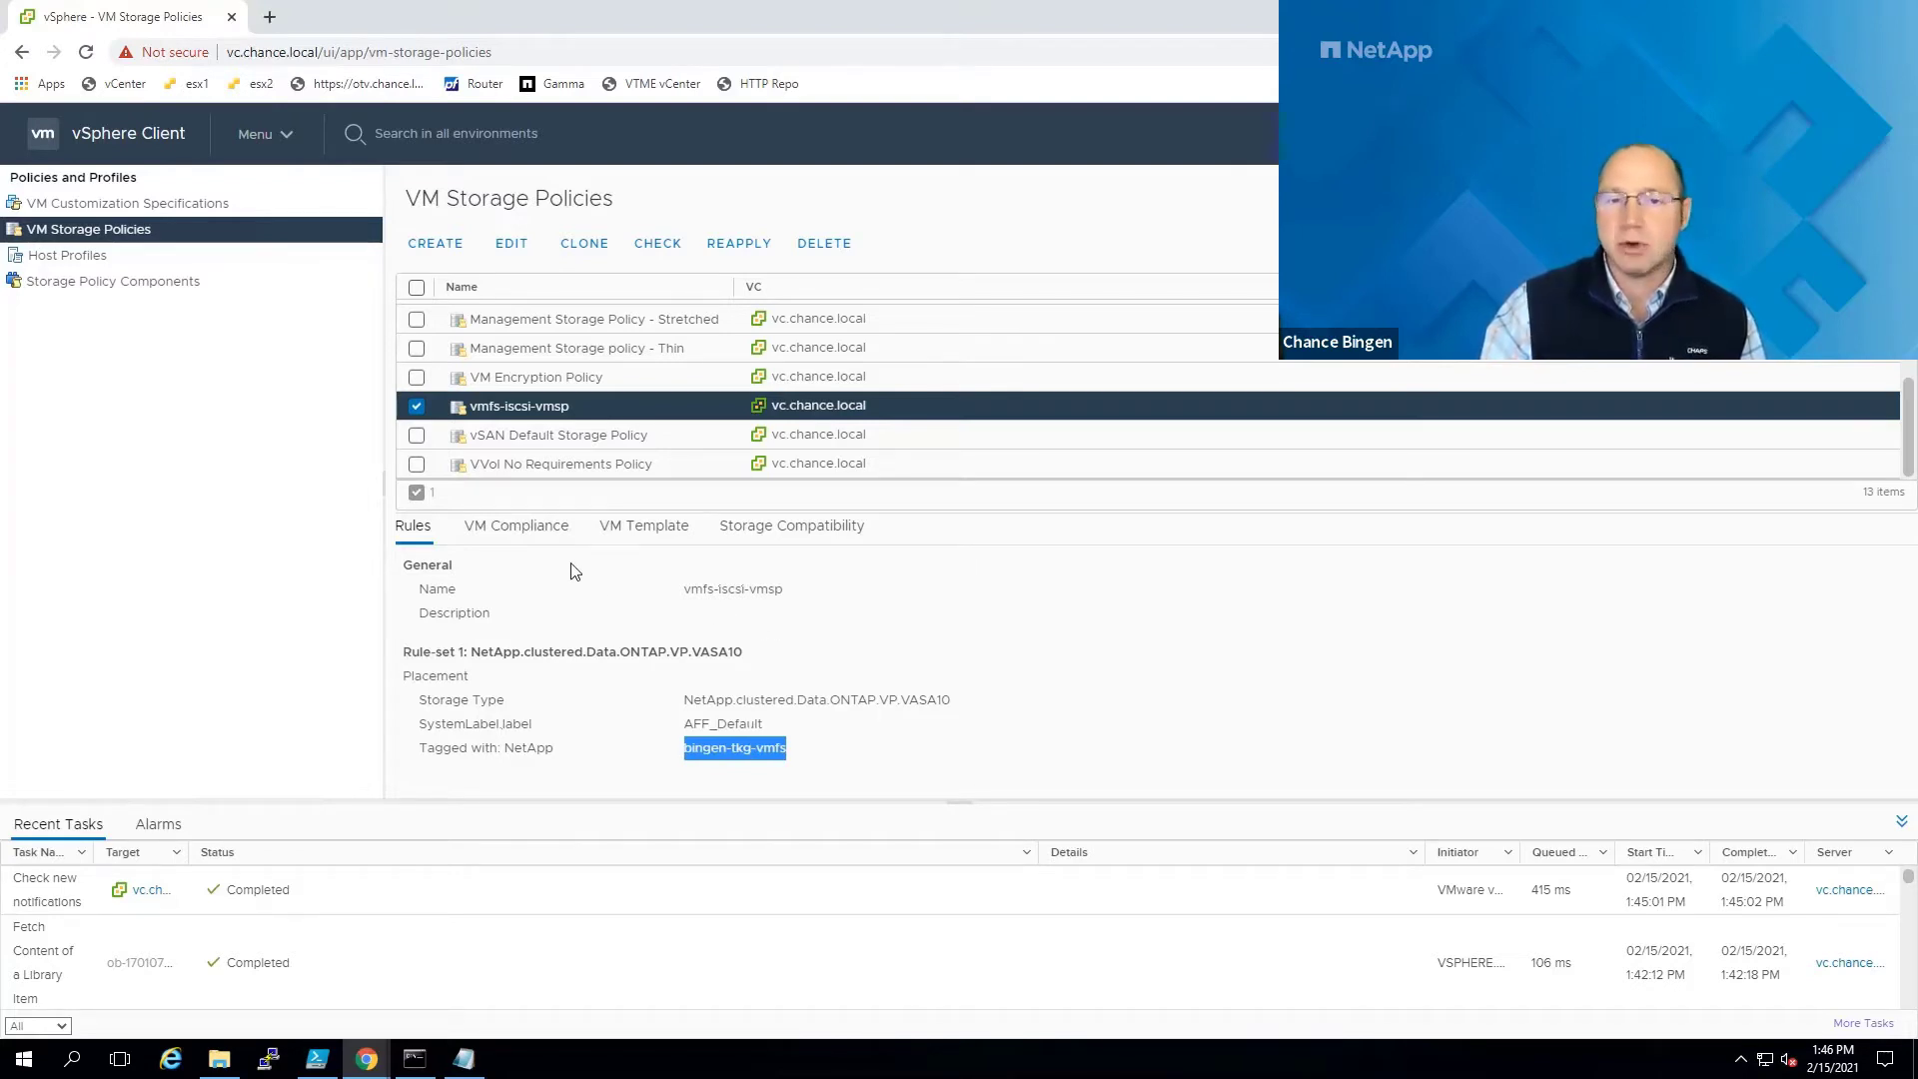
mouse_move(516, 525)
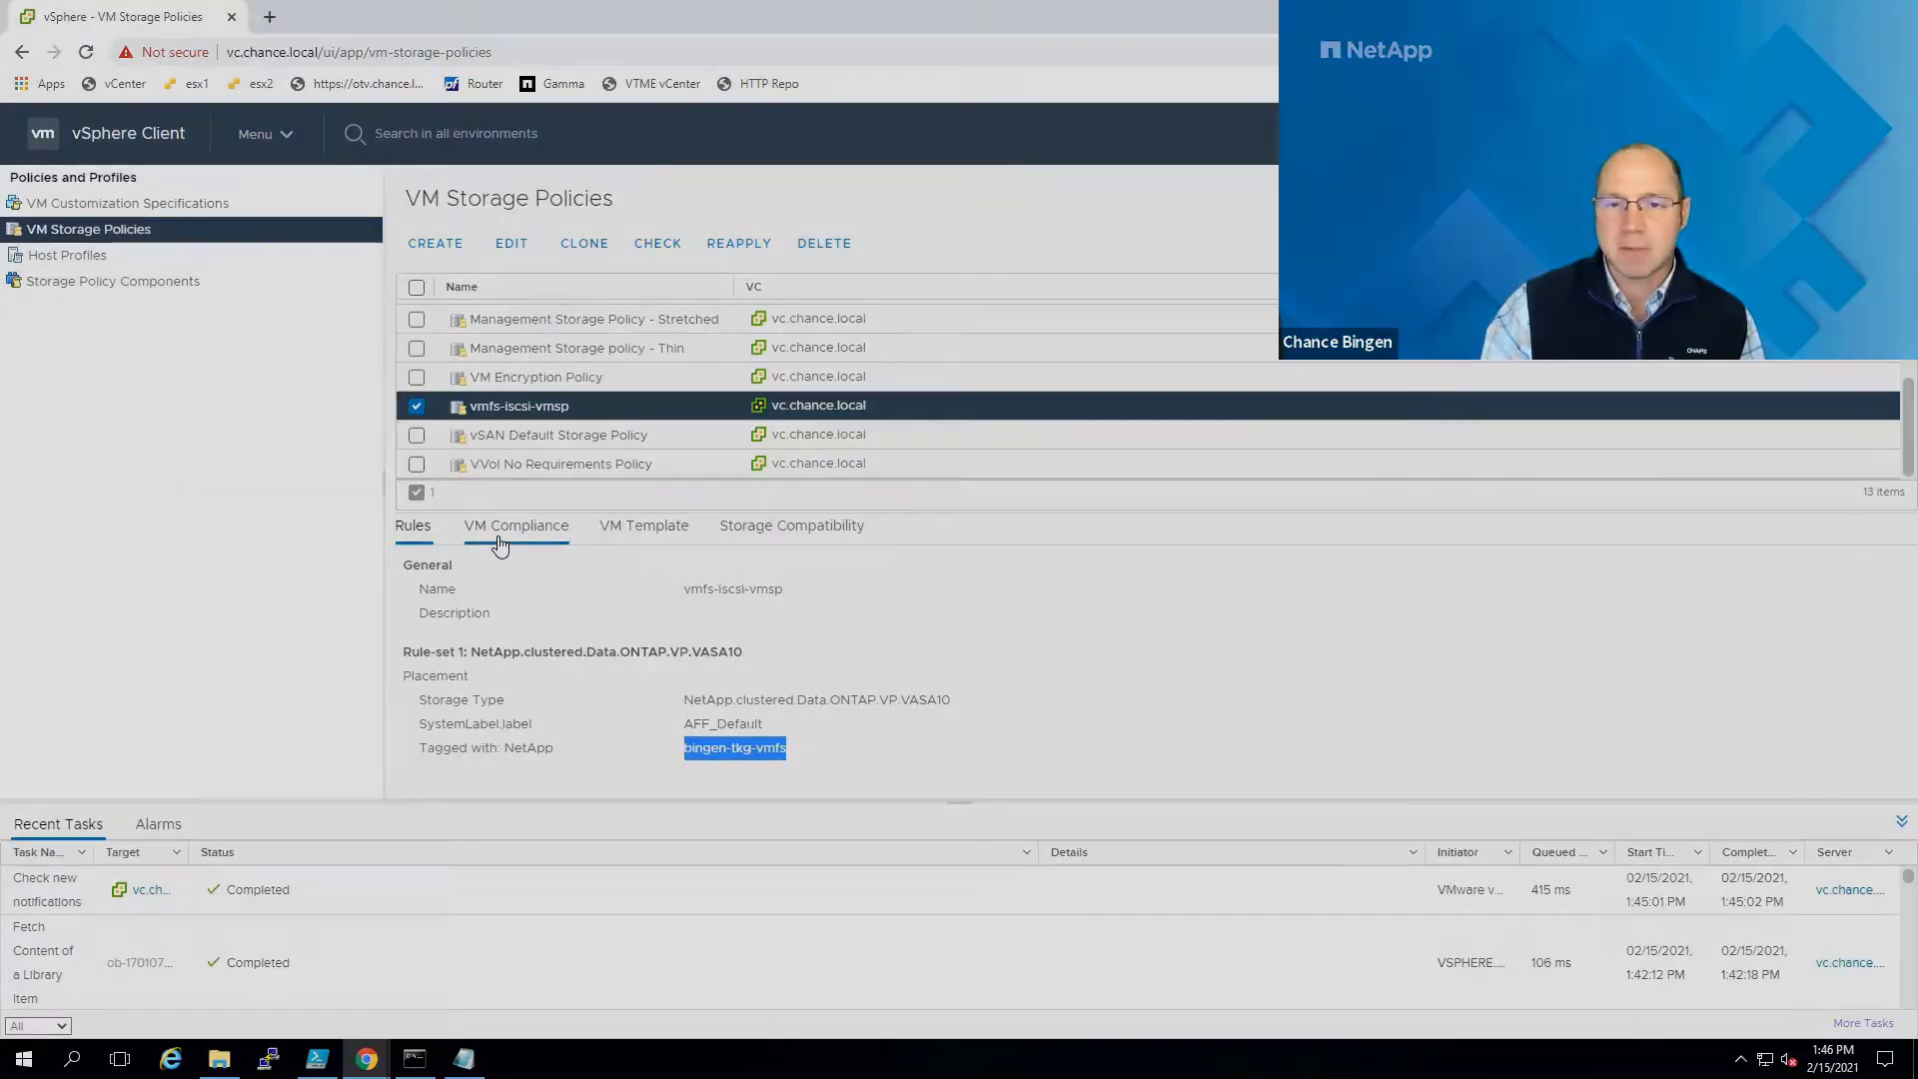
click(515, 526)
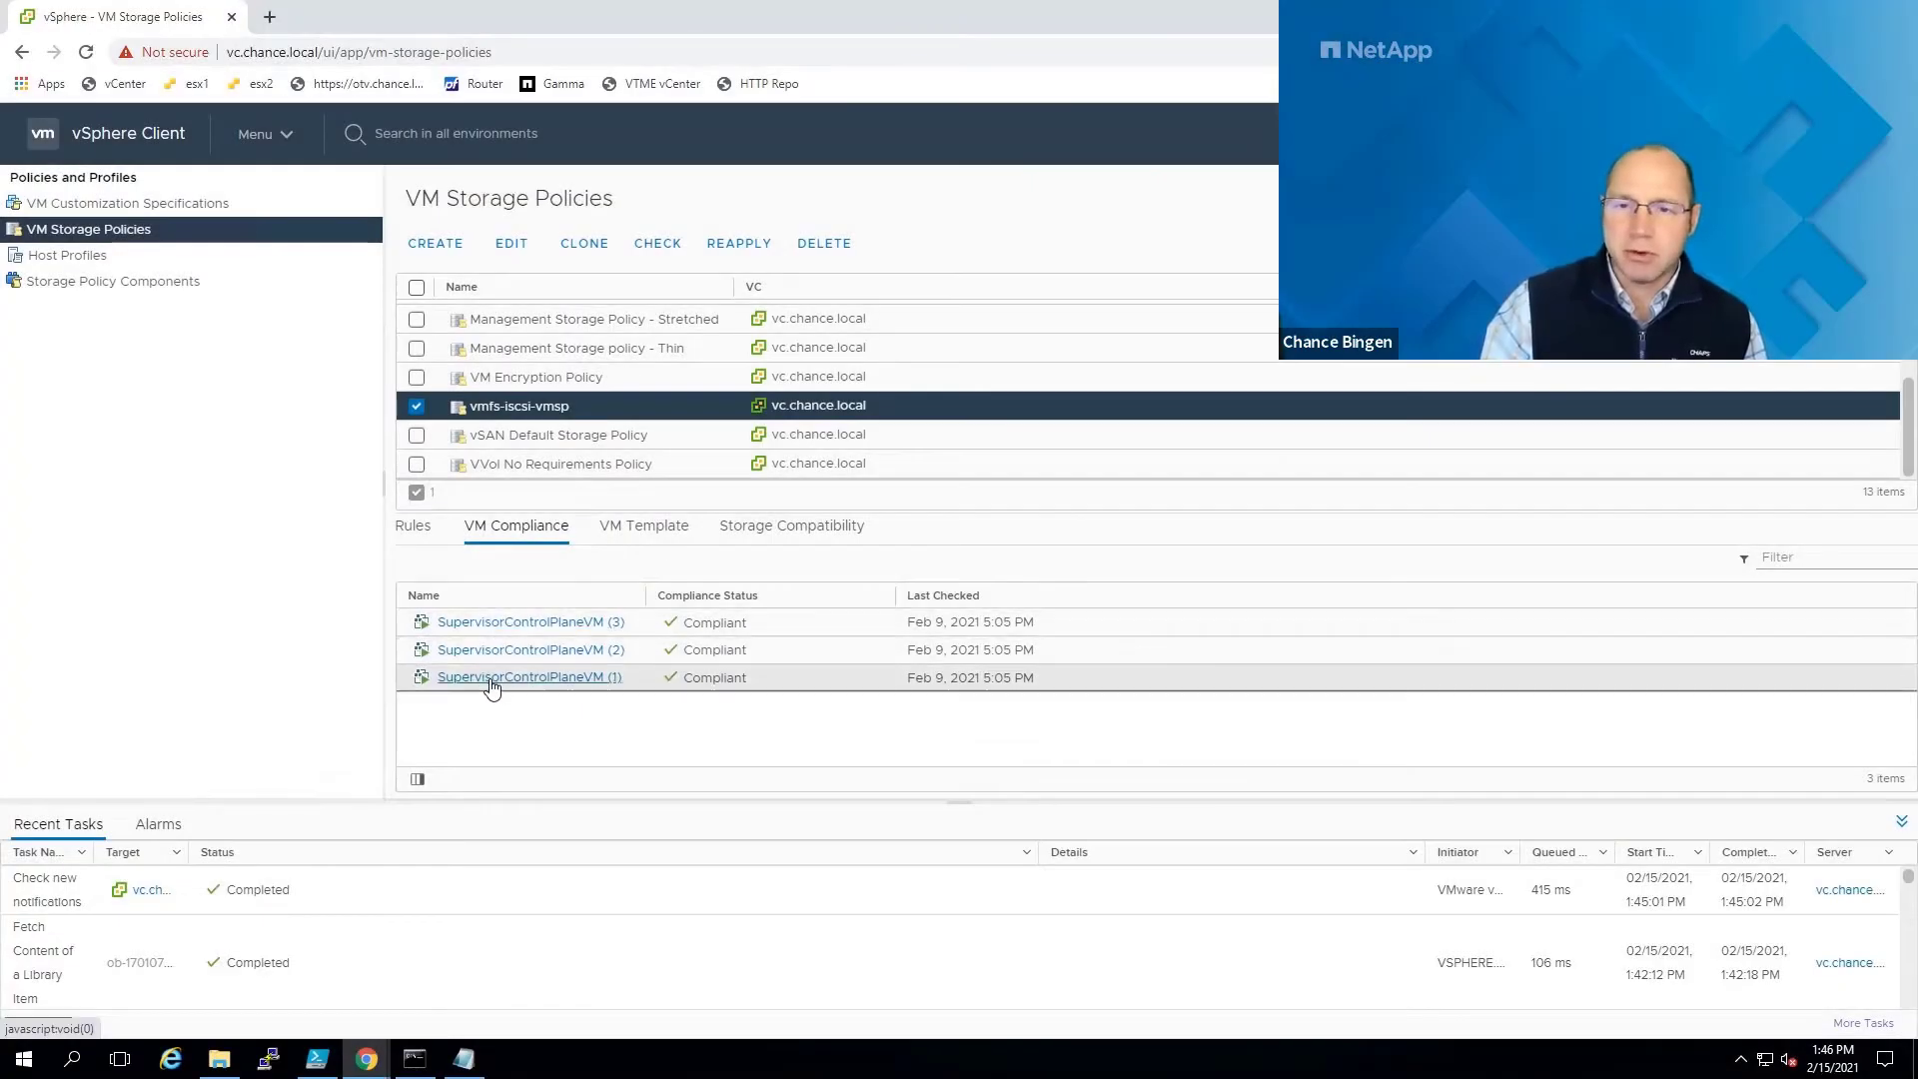
mouse_move(602, 542)
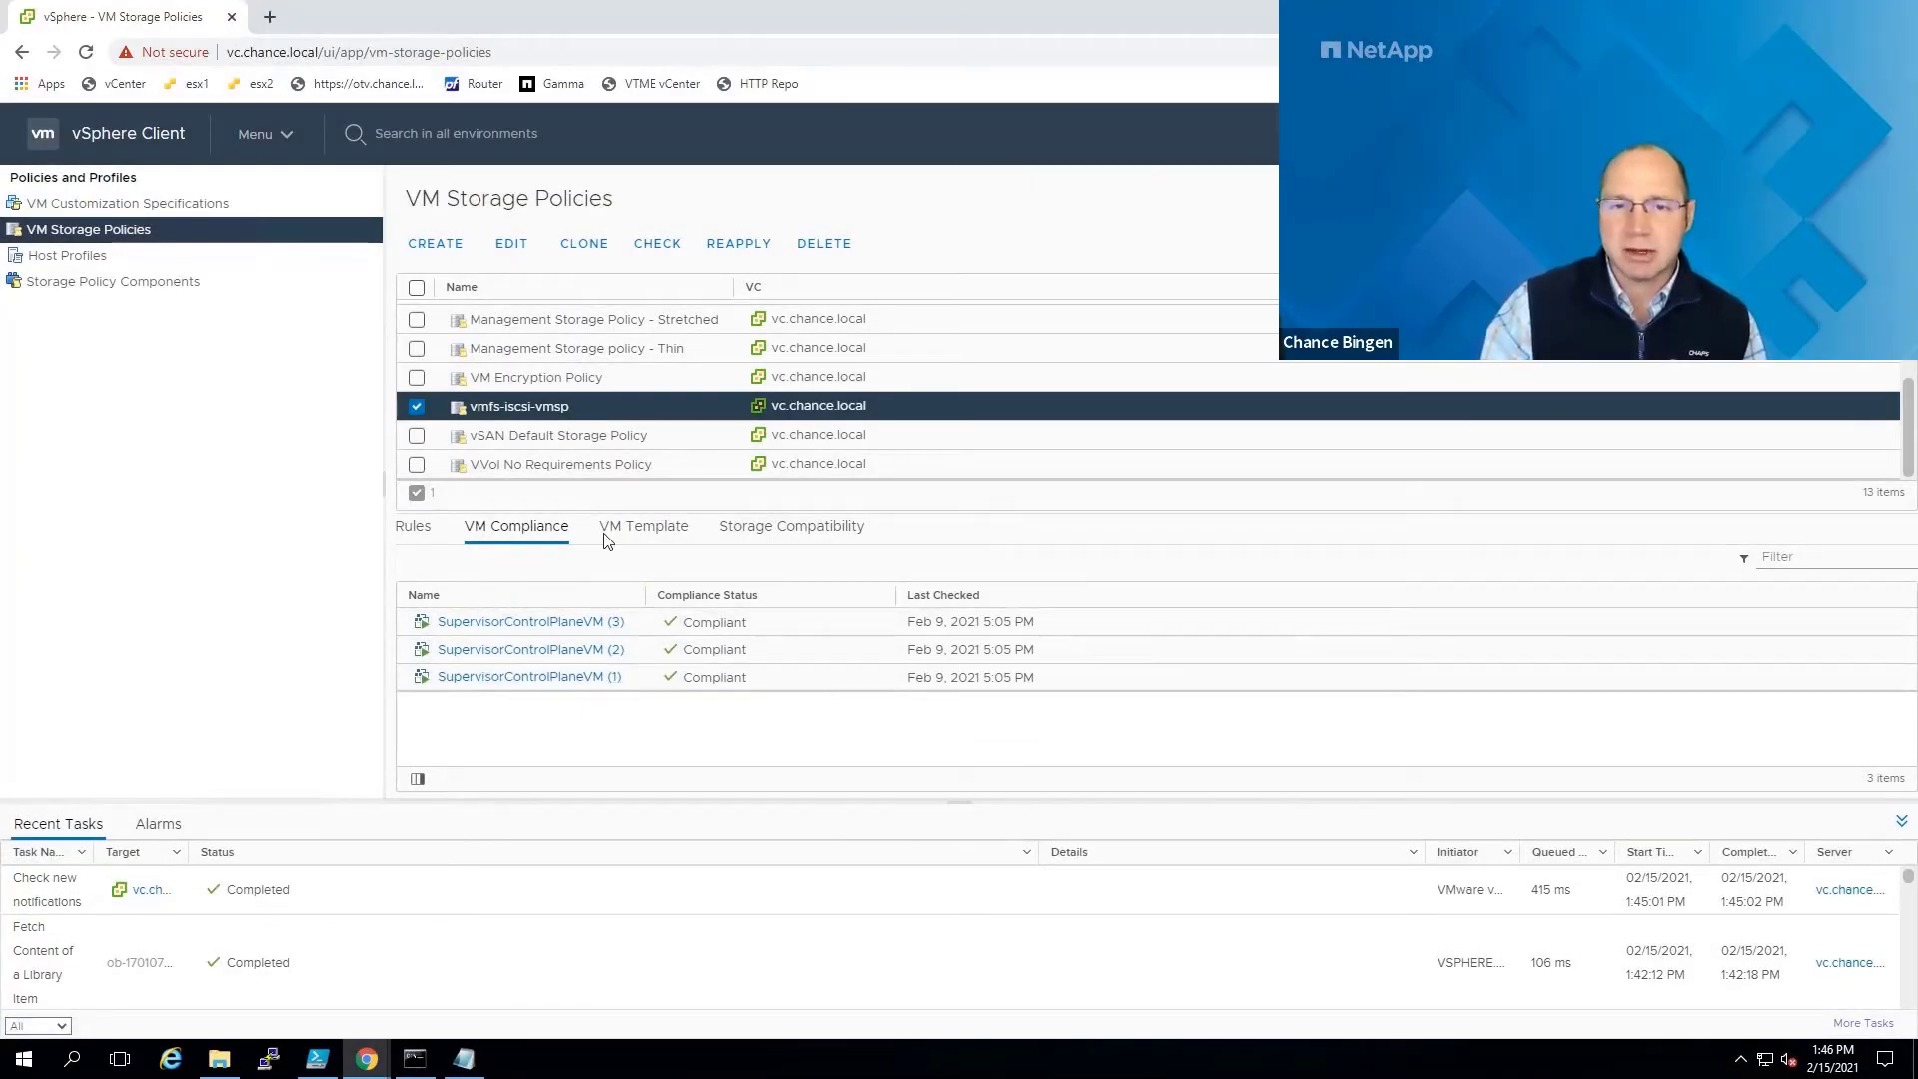
click(791, 525)
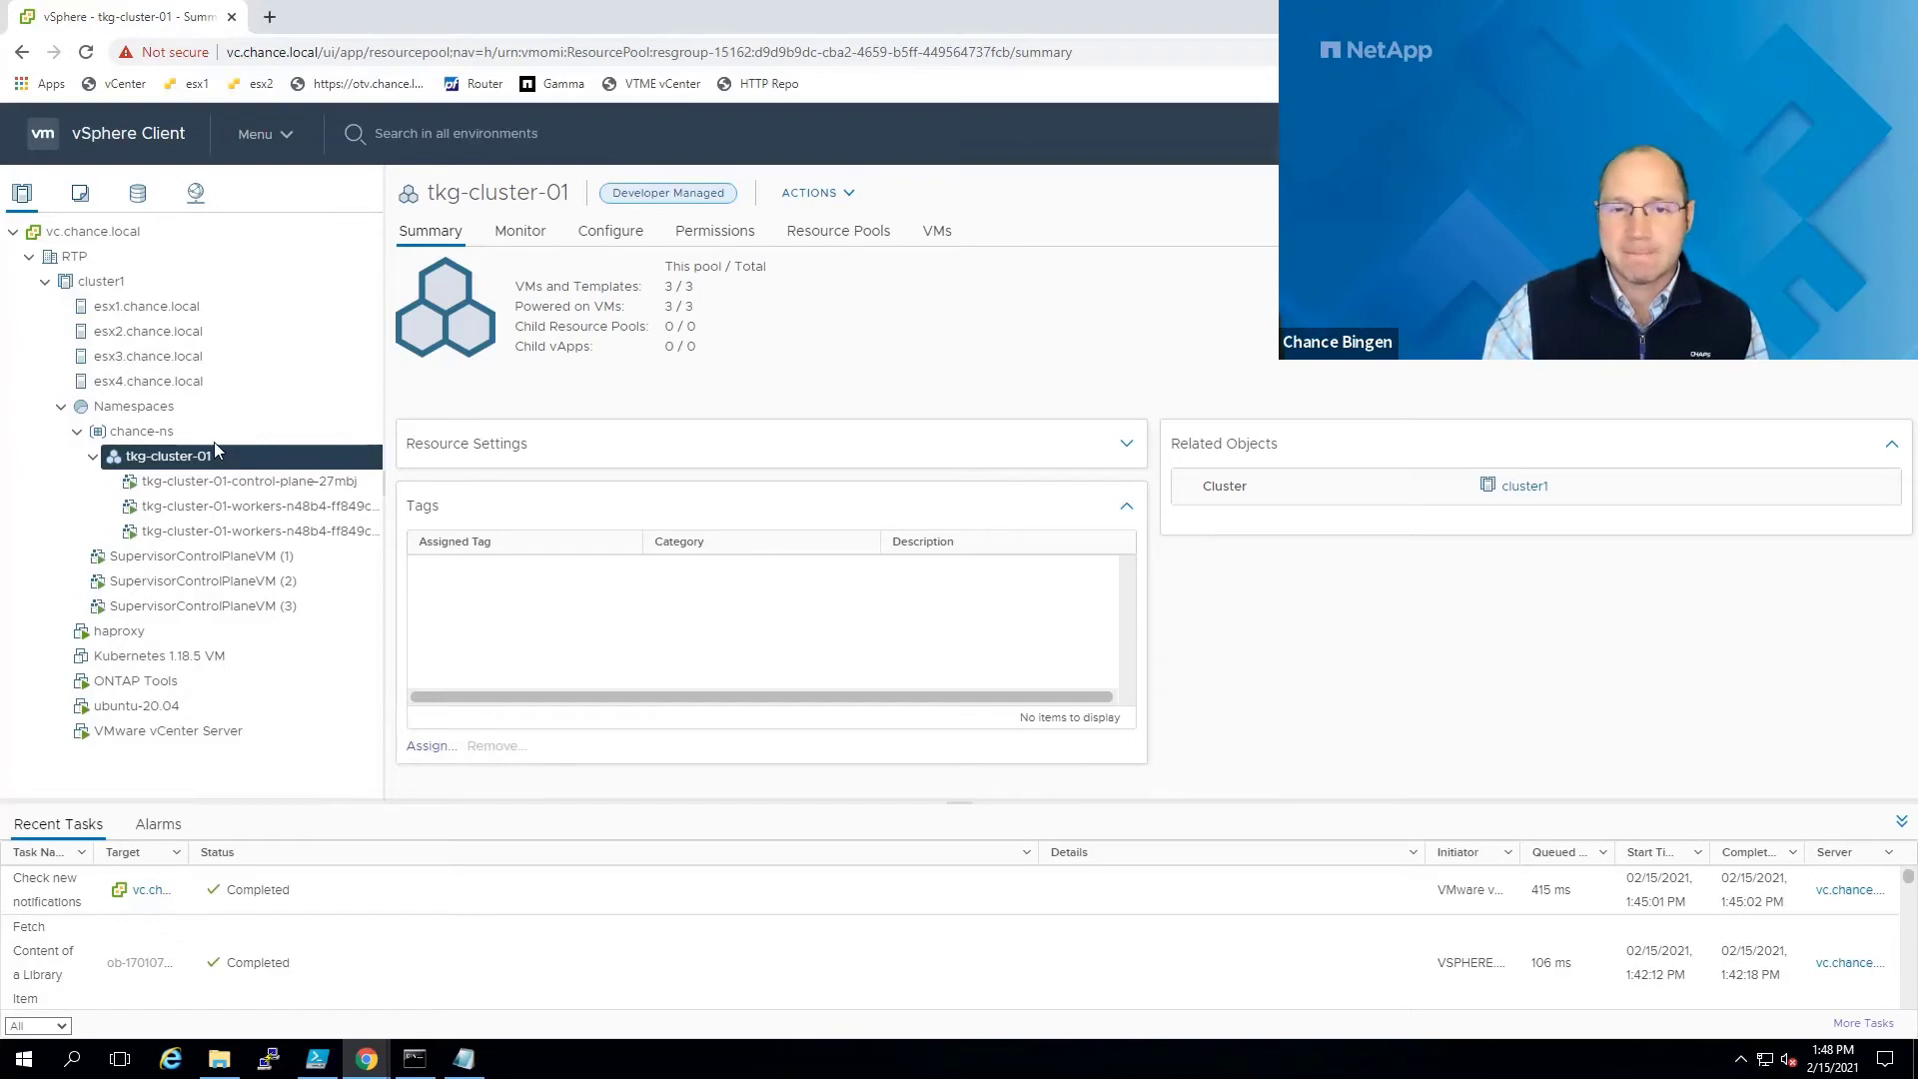
Show the chance-ns namespace summary with its status, persistent volume claims and storage policies.
click(140, 432)
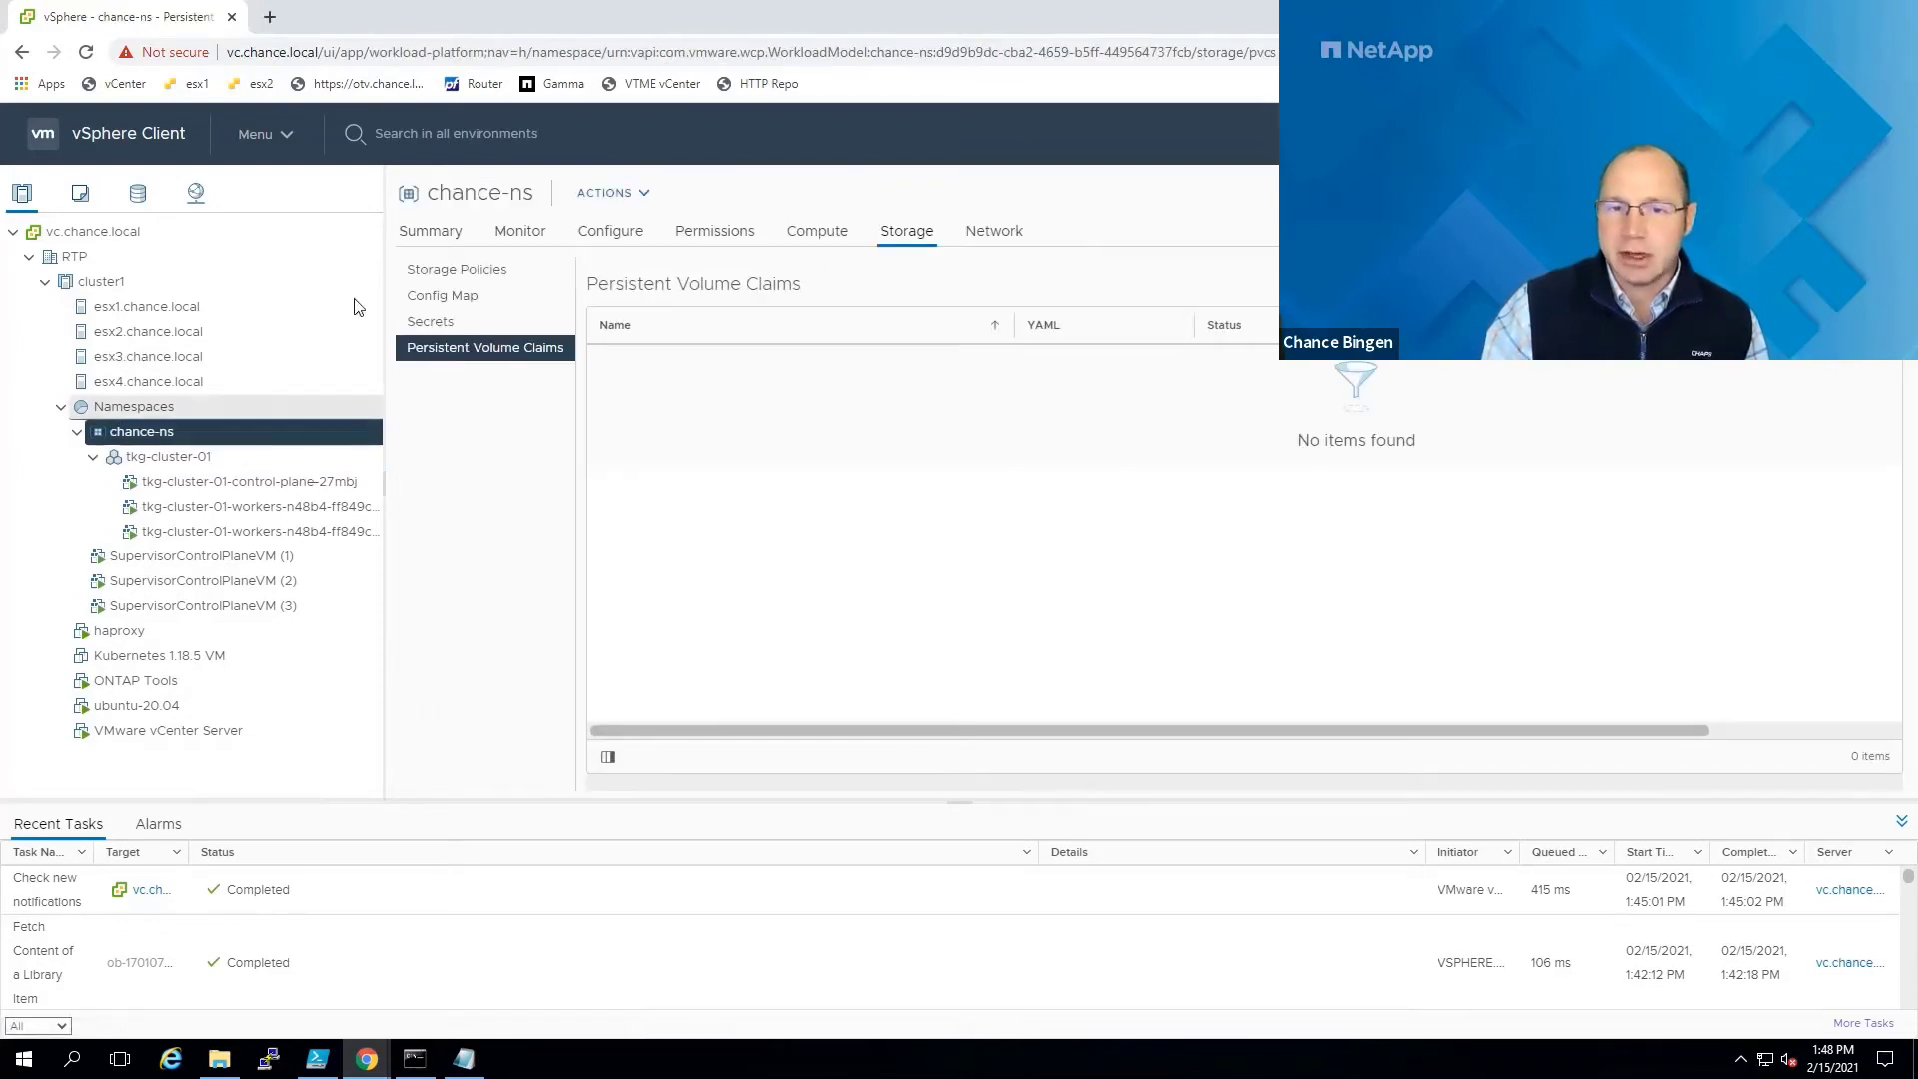
click(429, 230)
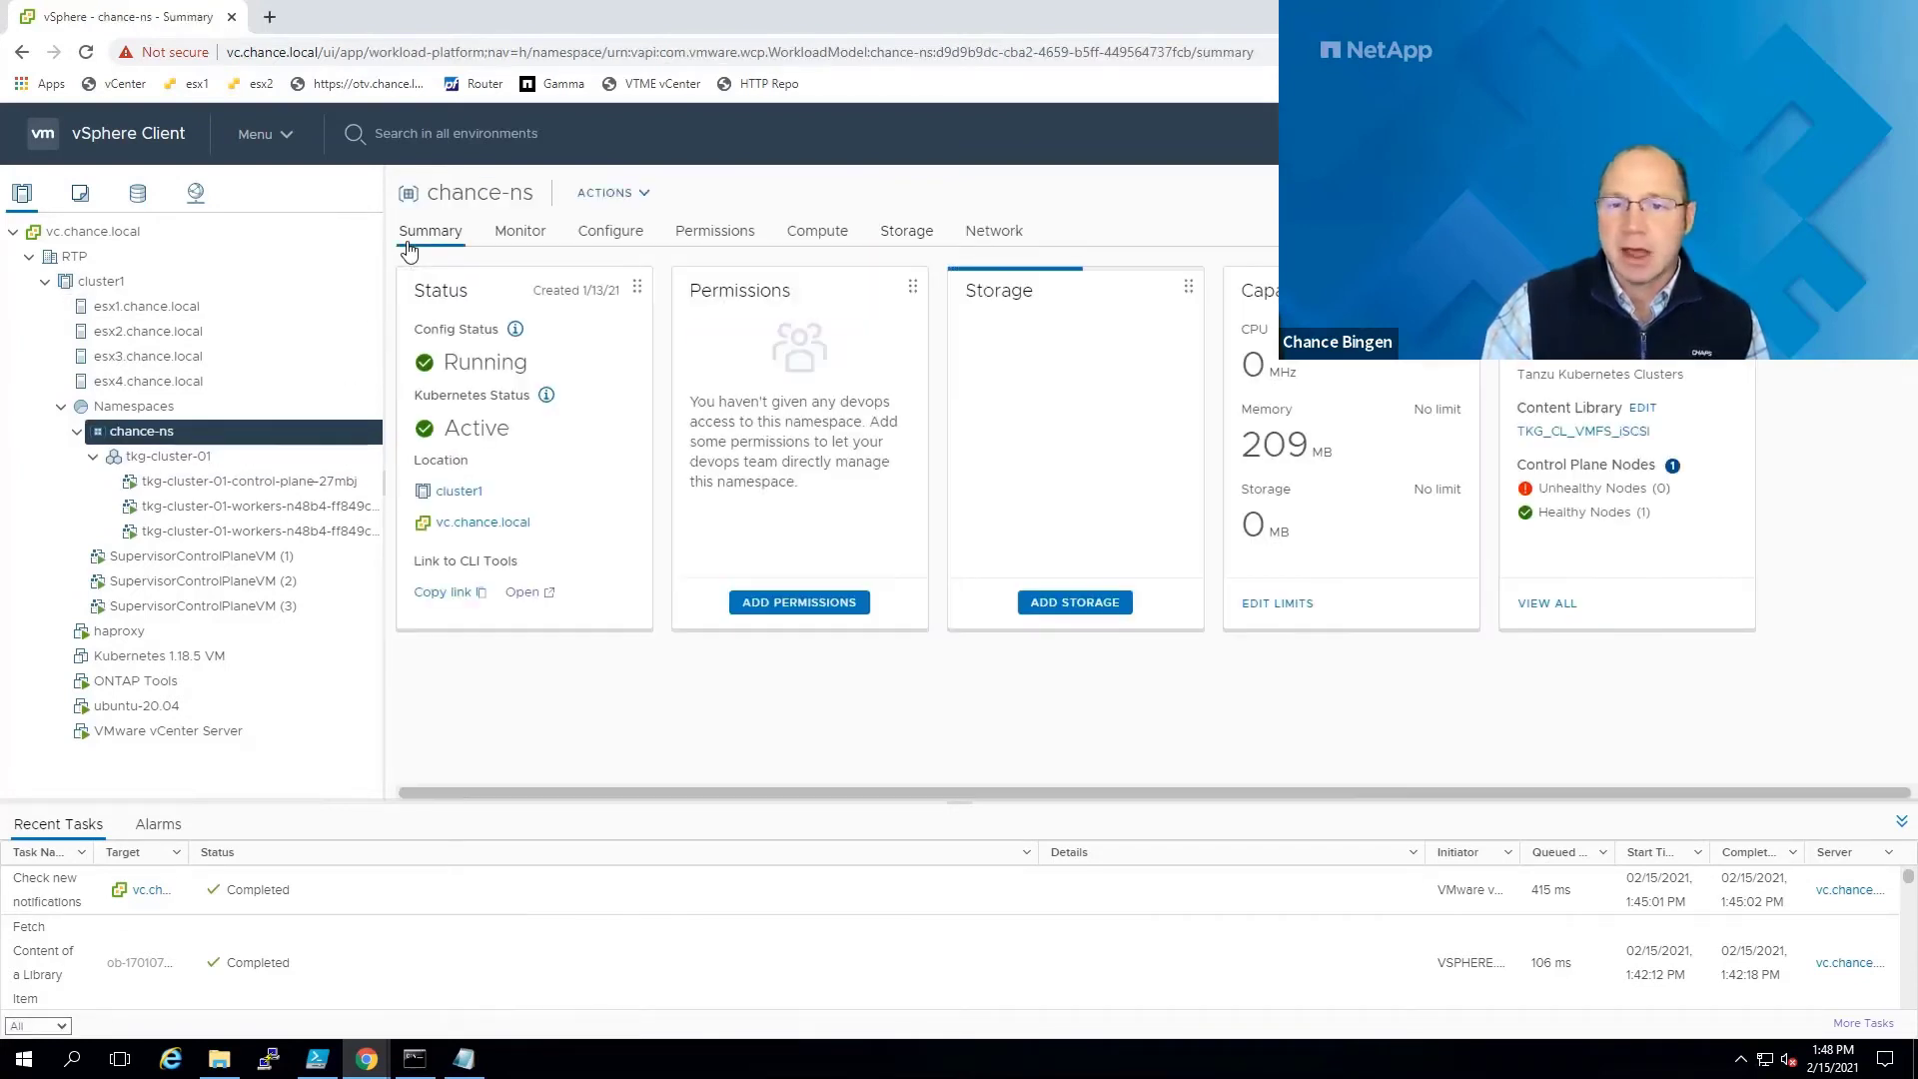
click(1073, 602)
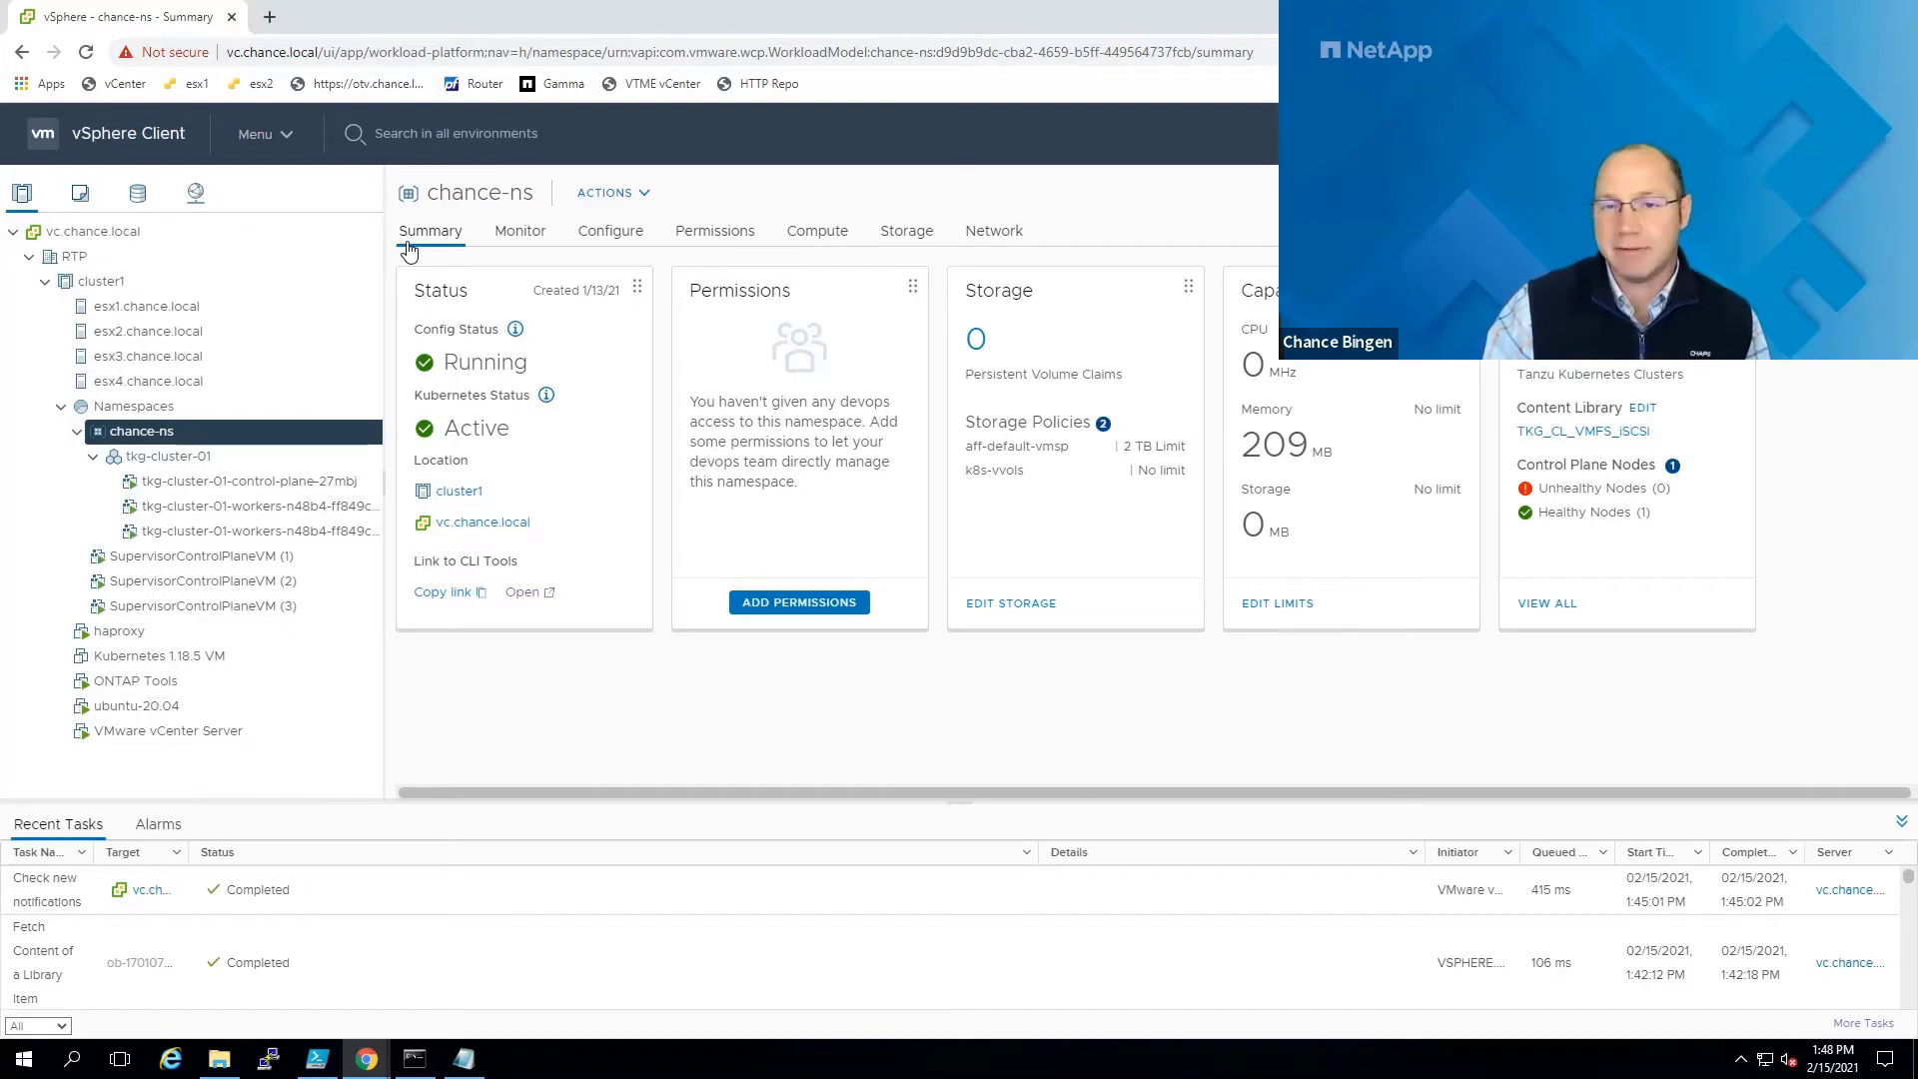
mouse_move(544, 373)
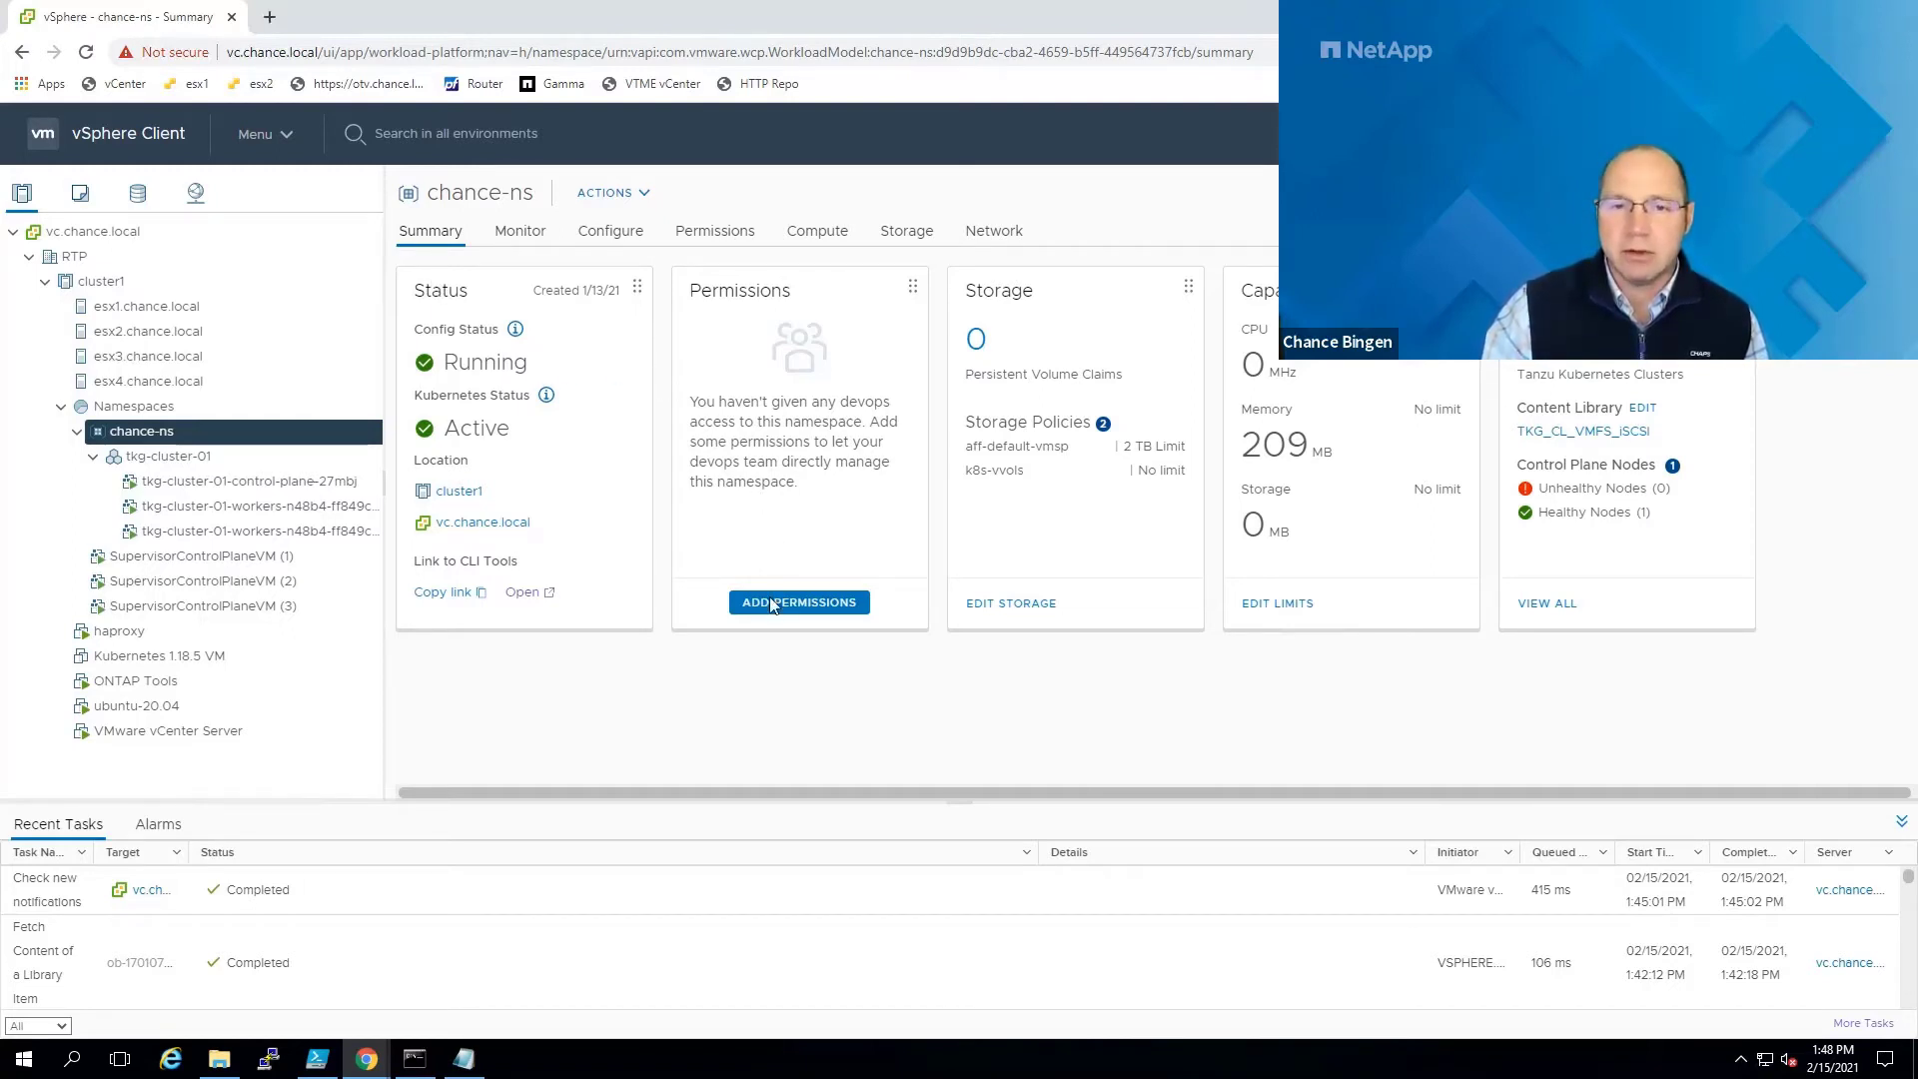
mouse_move(1021, 551)
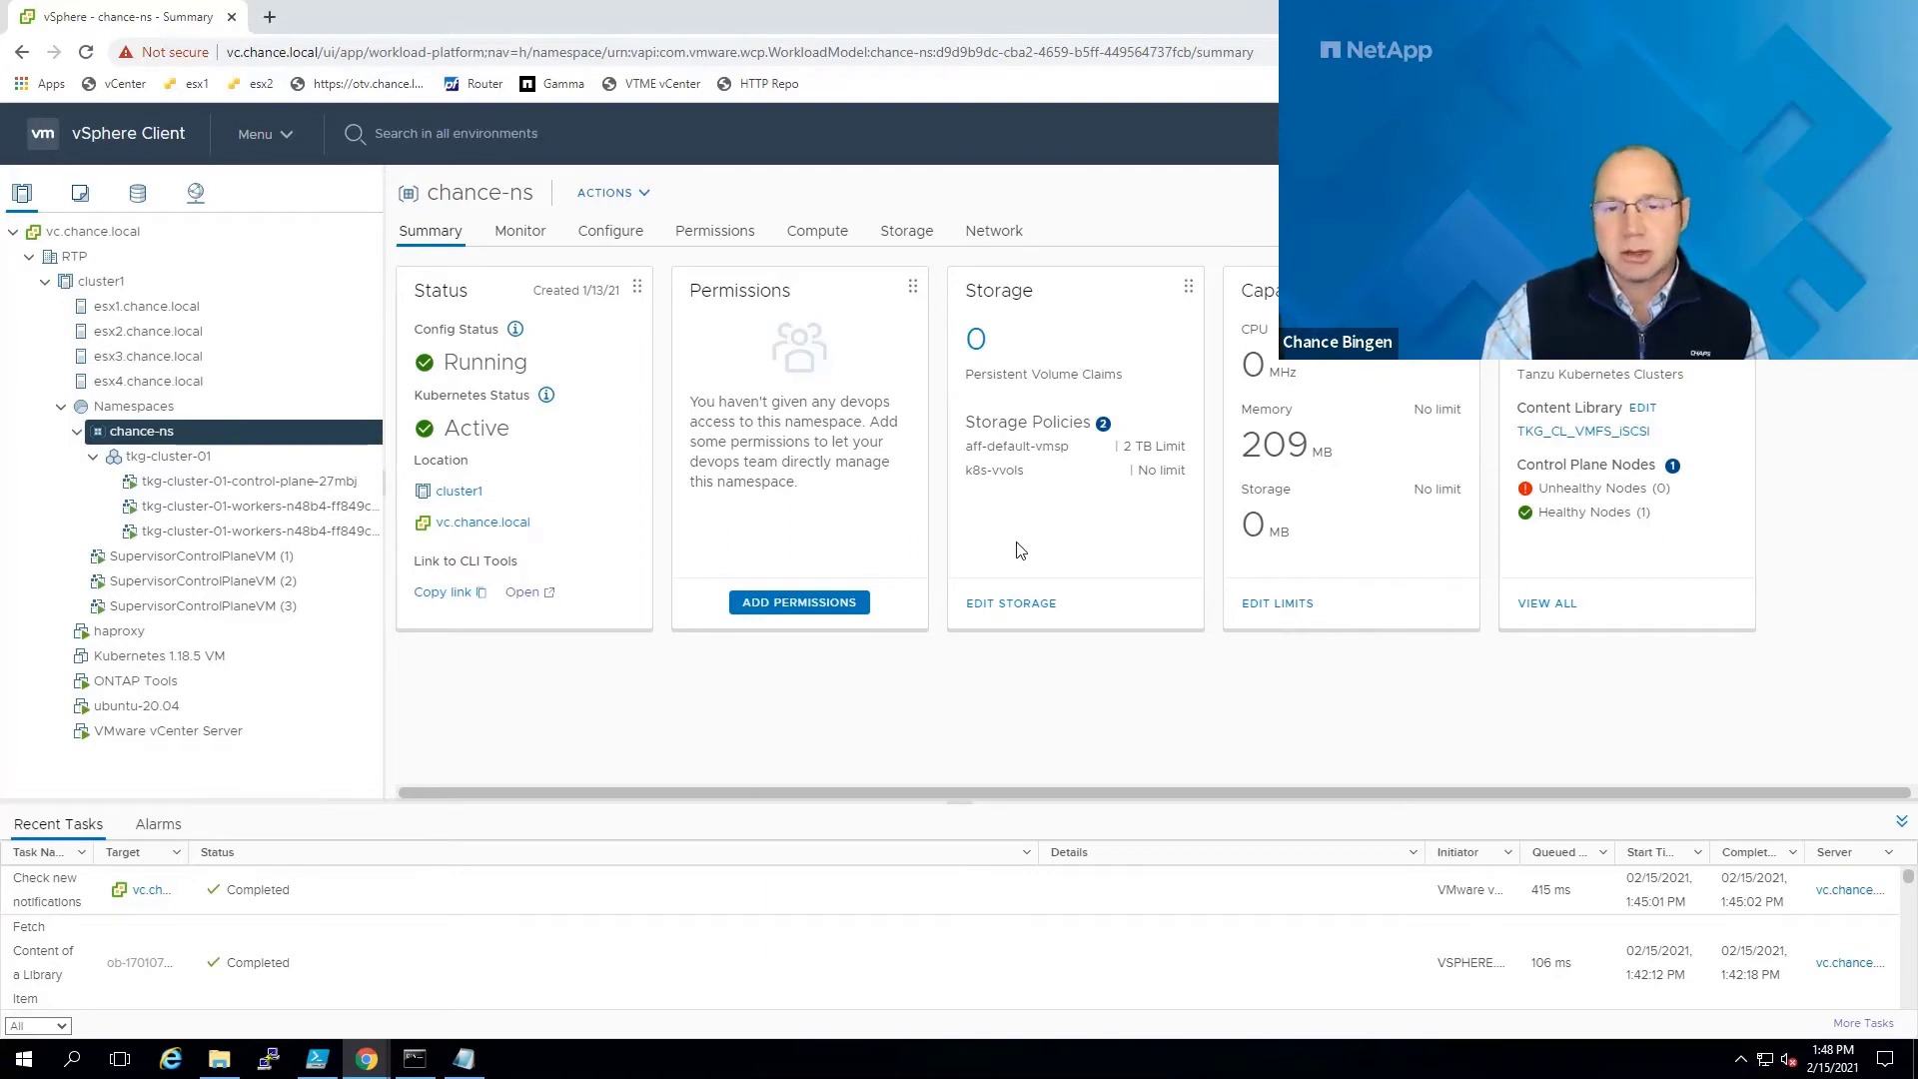
mouse_move(1017, 573)
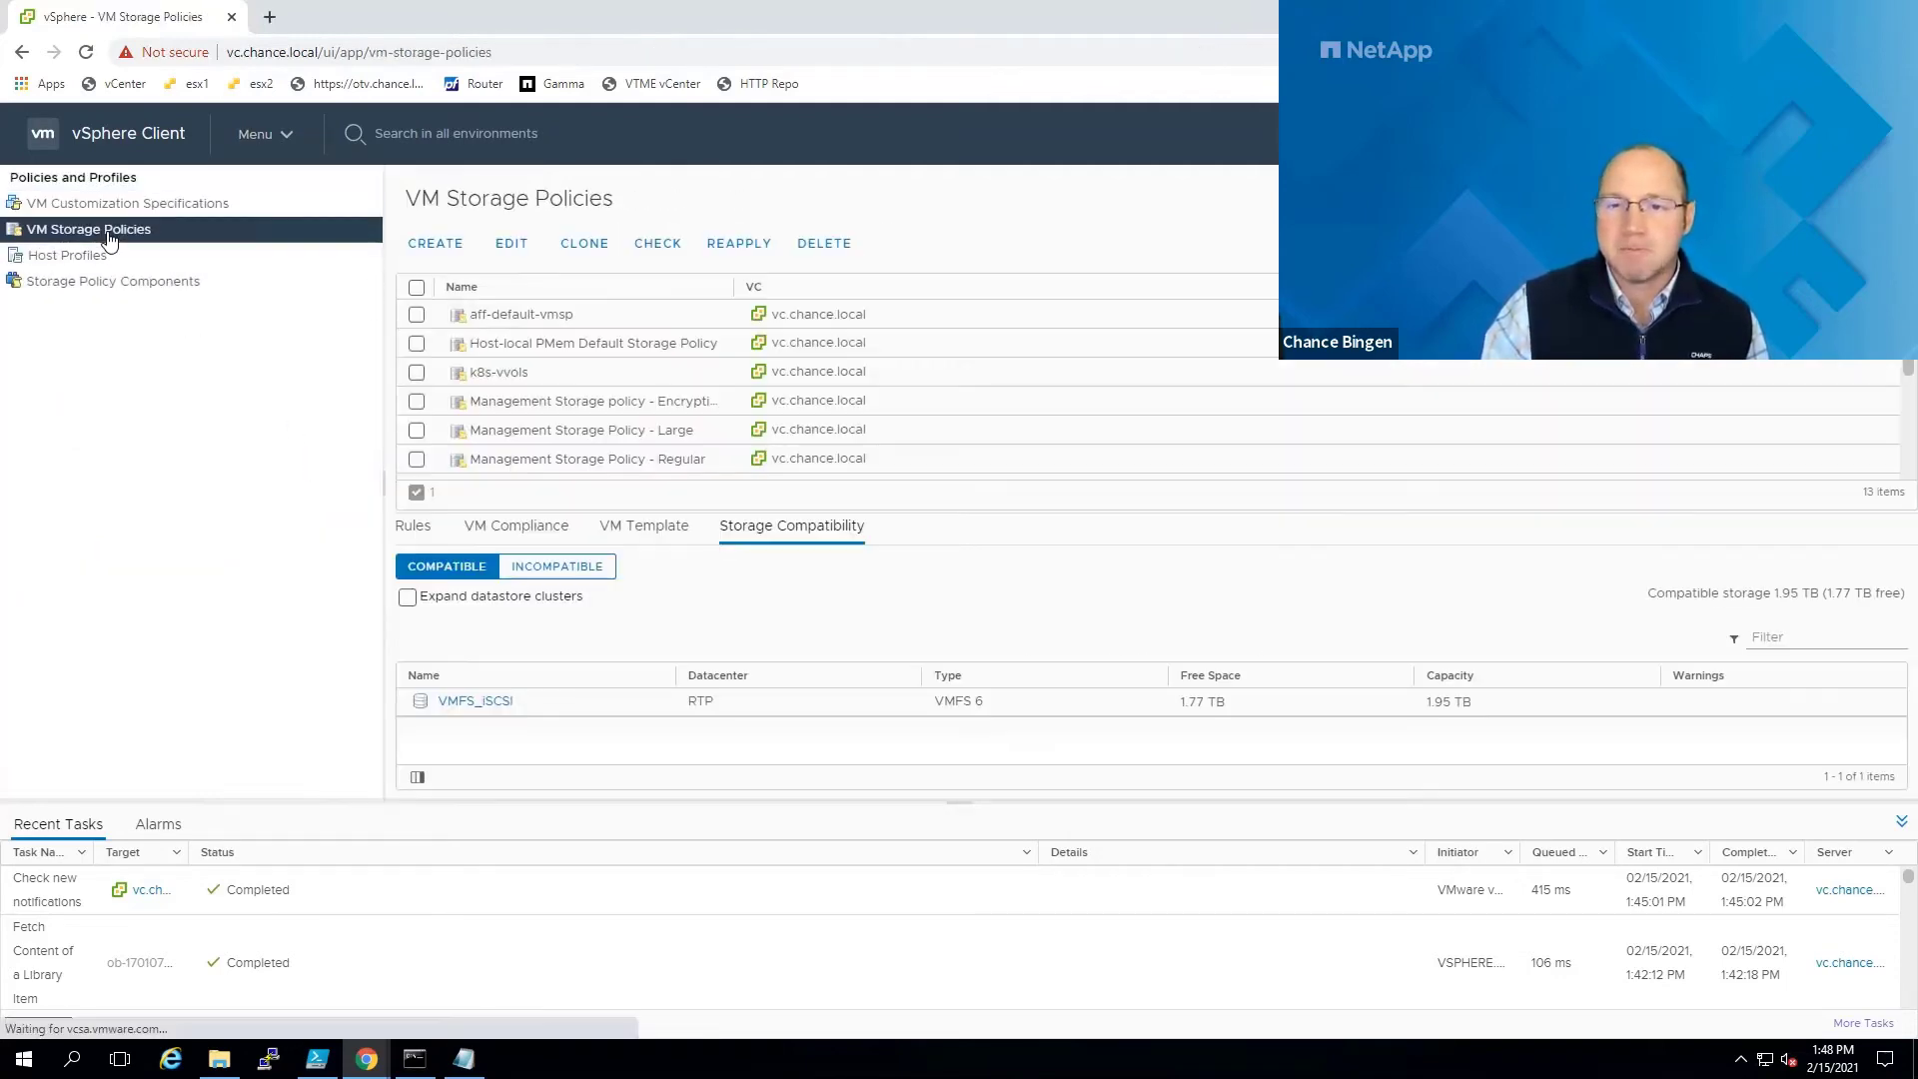
Inspect aff-default-vmsp's NetApp vVol rules, three compliant tkg-cluster-01 VMs and vVols_iSCSI compatibility, then return to chance-ns.
click(416, 406)
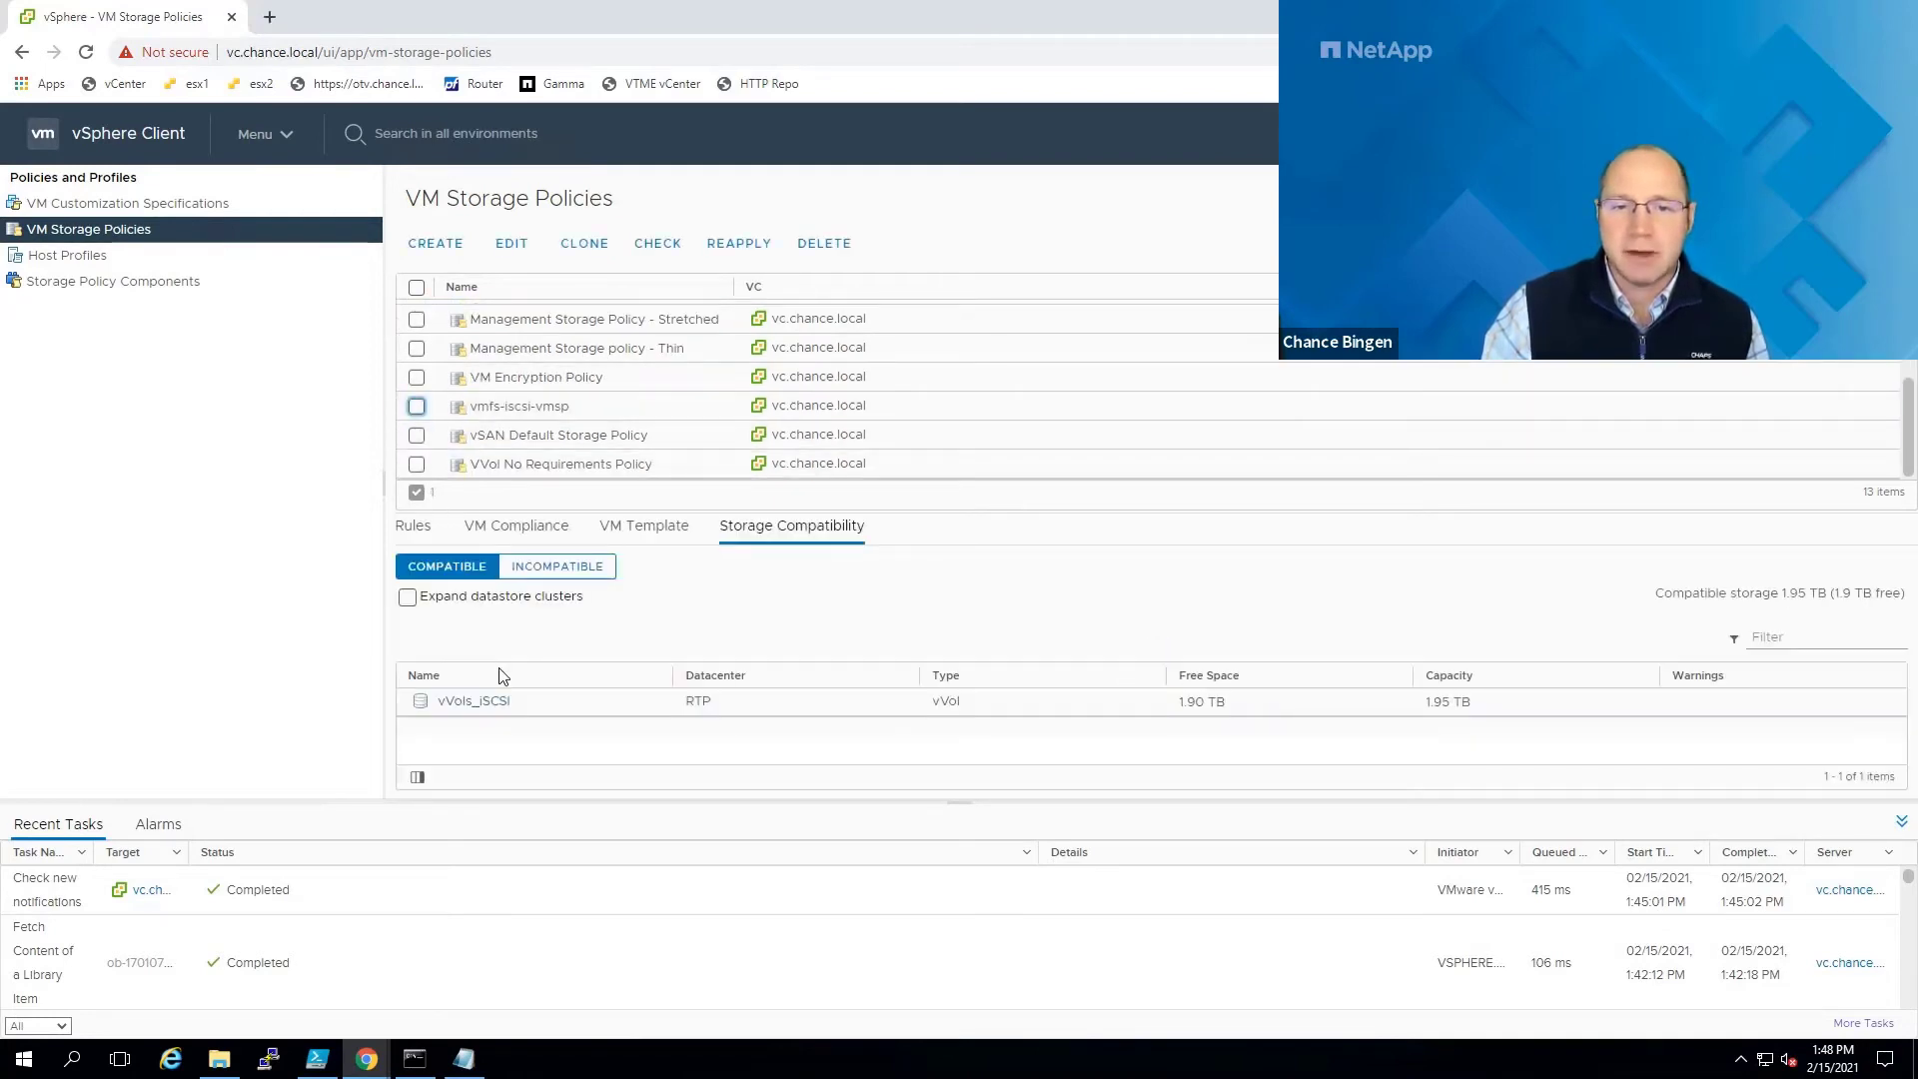
click(412, 526)
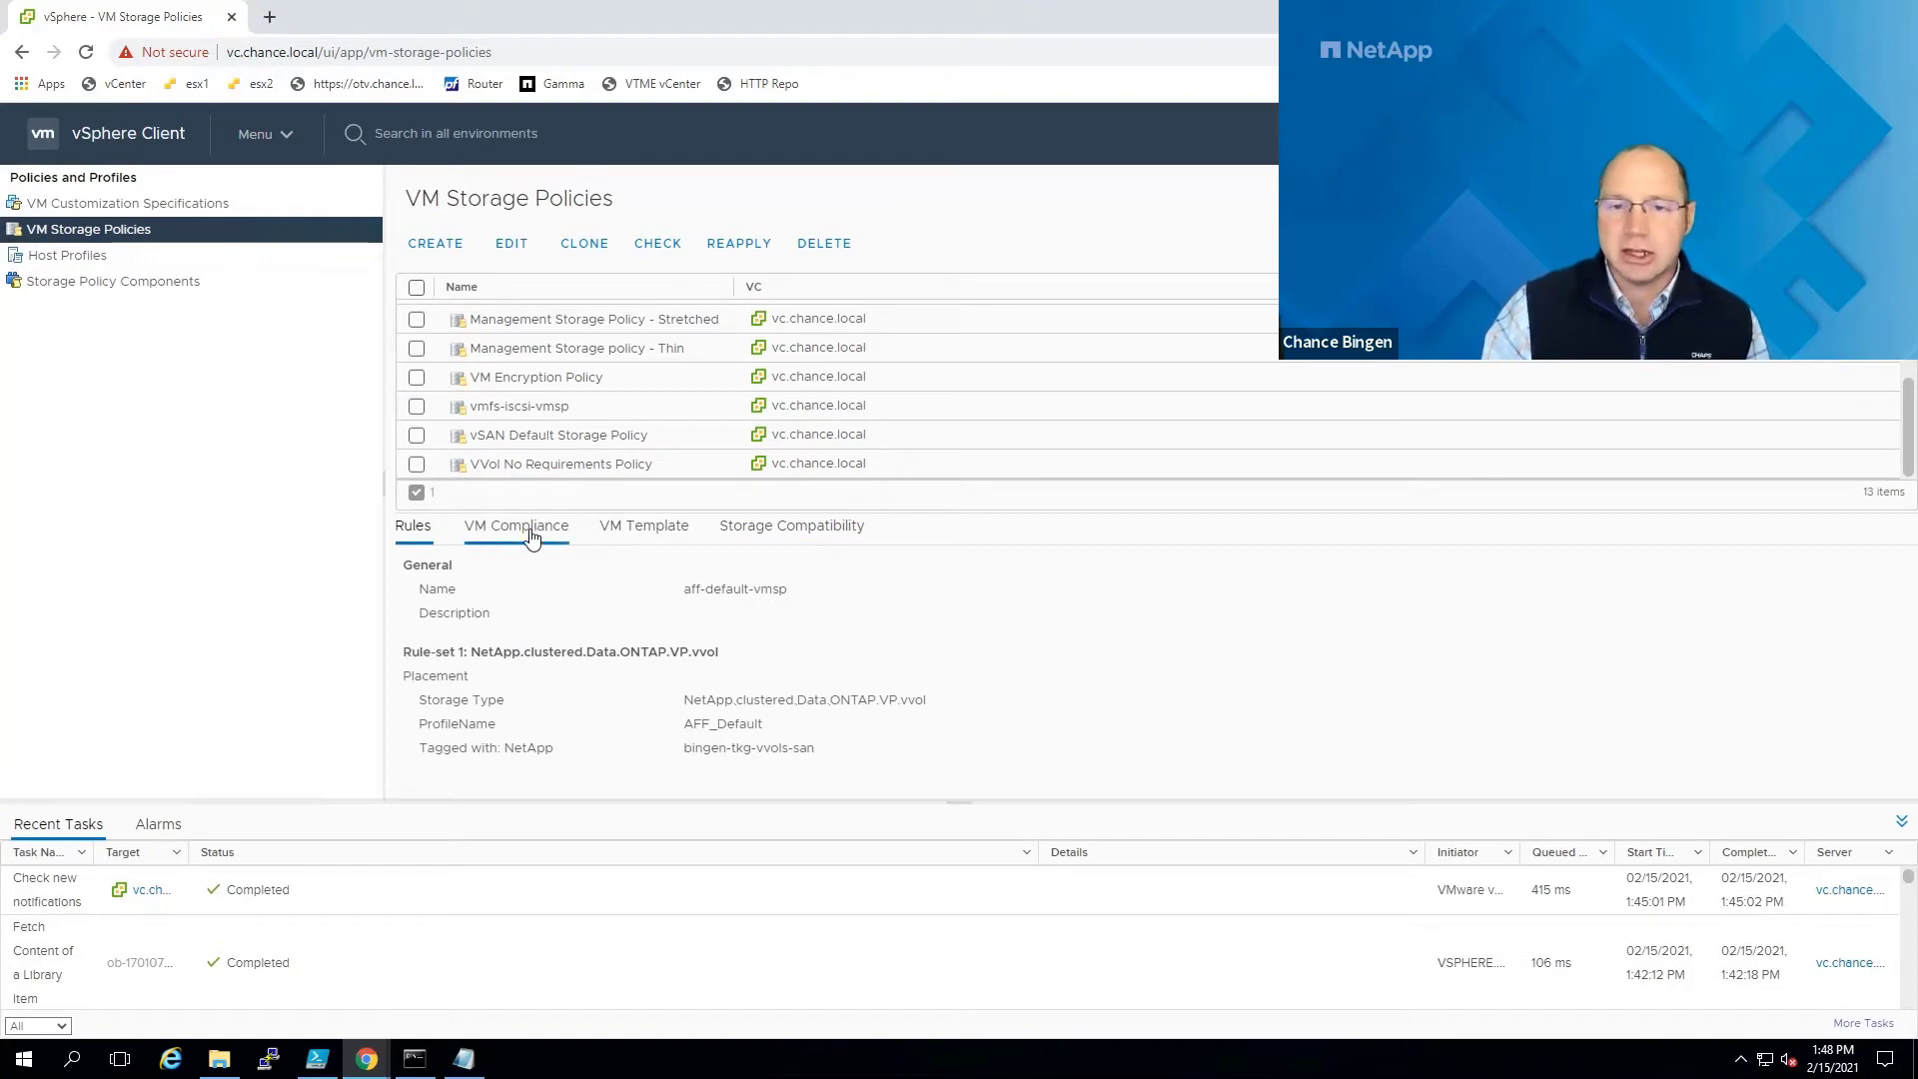
click(516, 525)
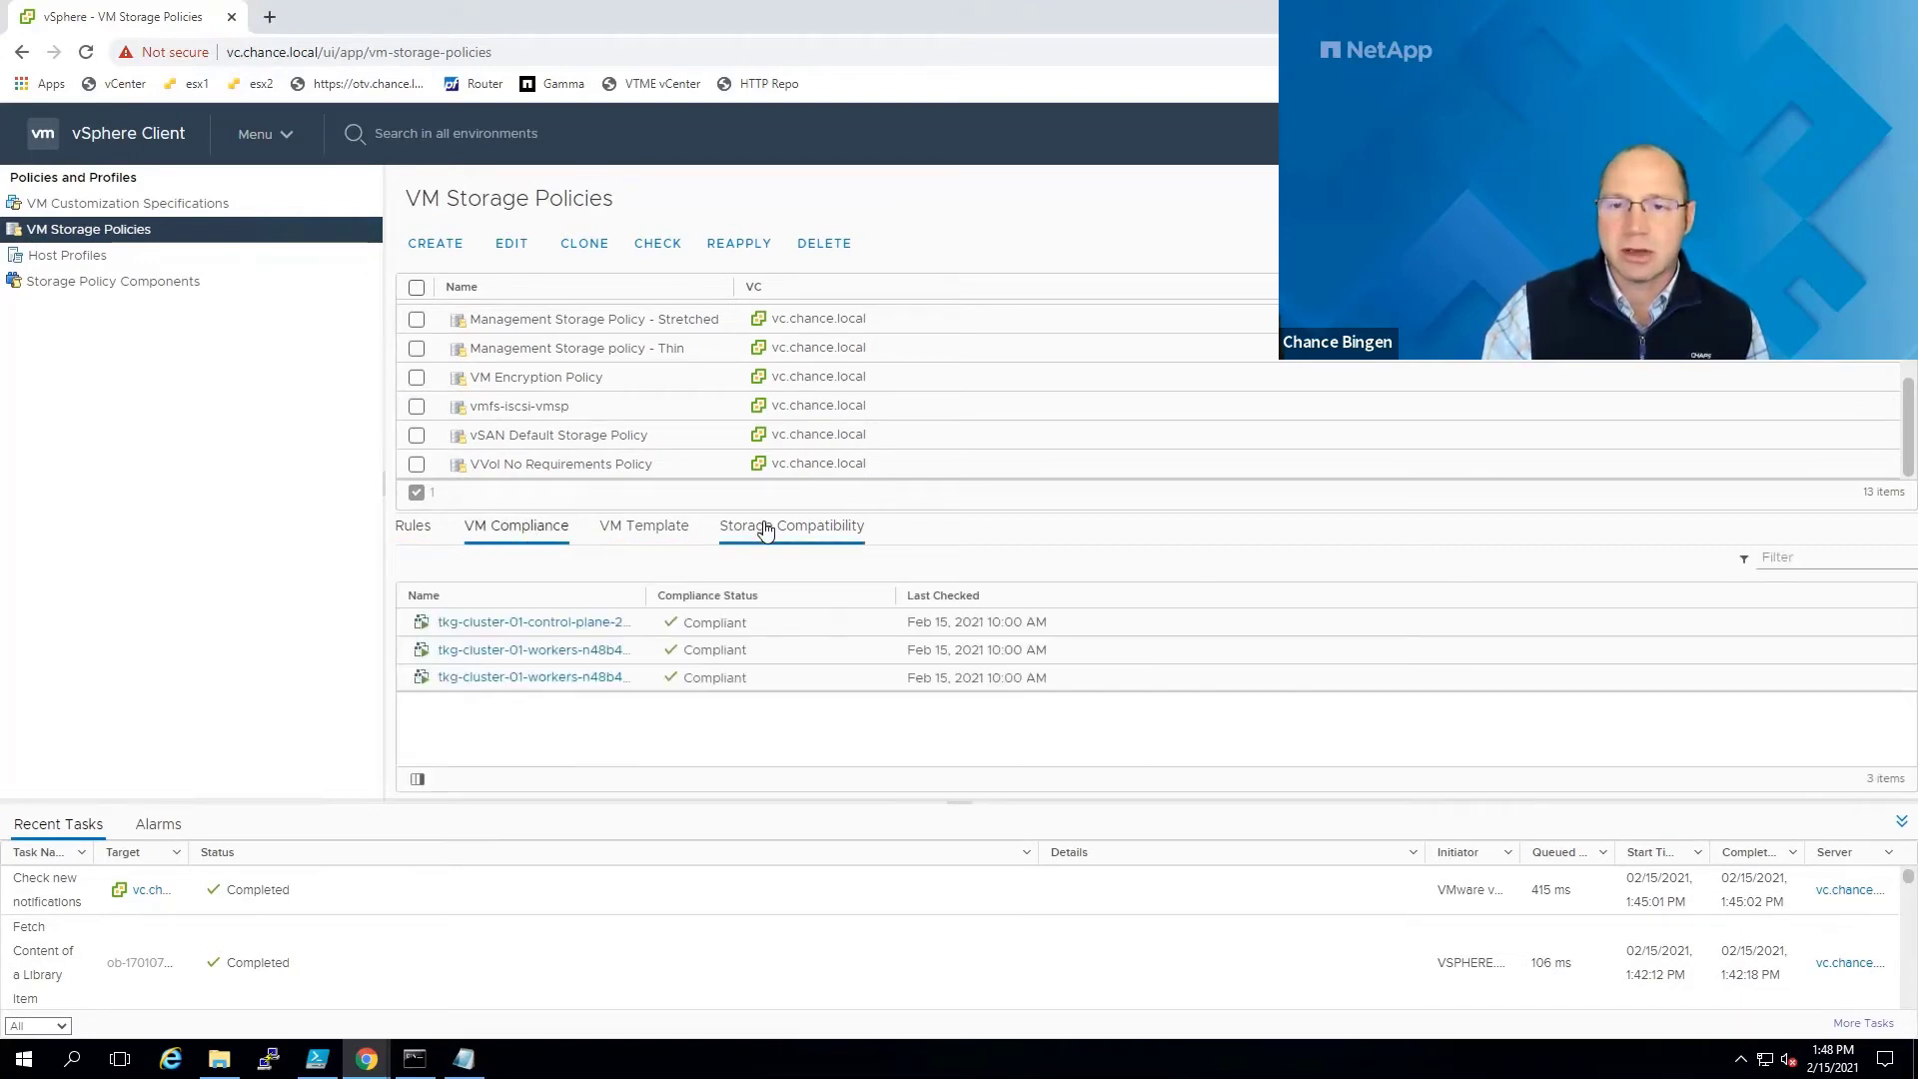
click(791, 526)
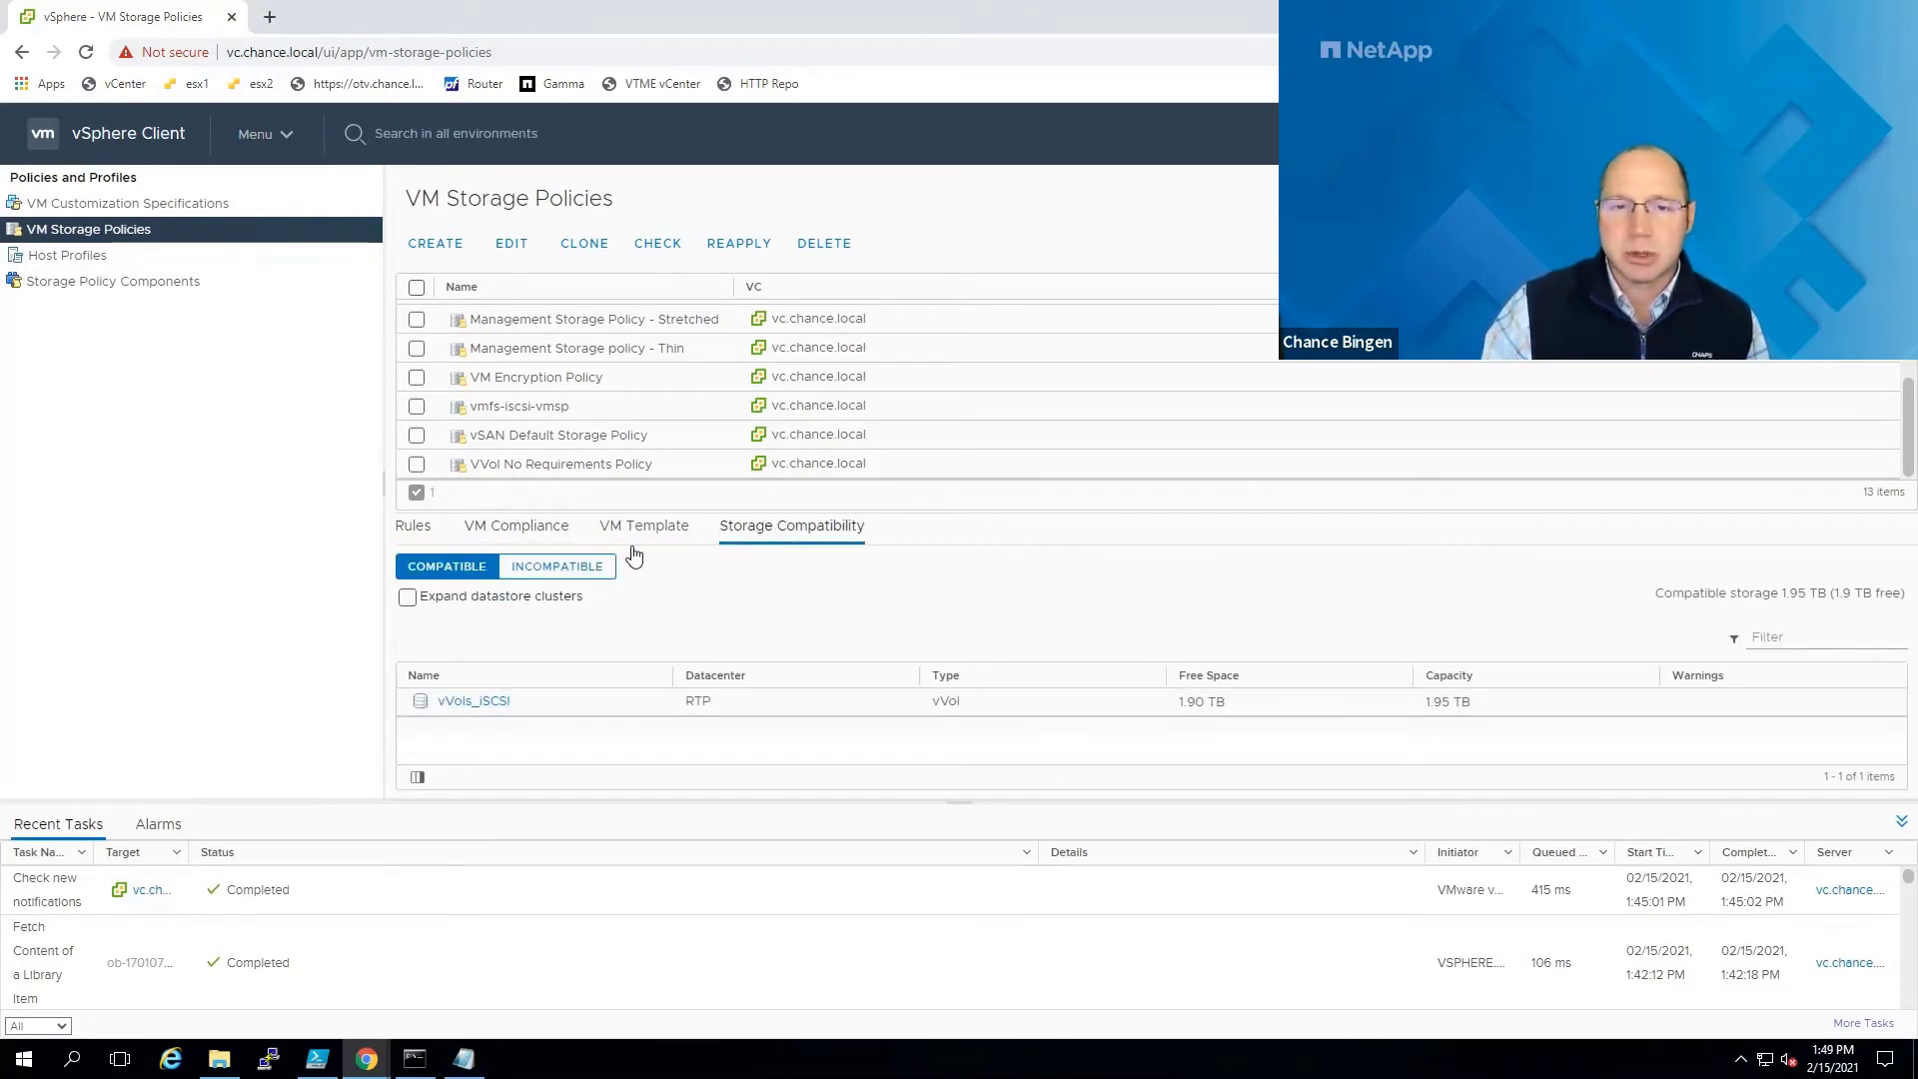
click(258, 134)
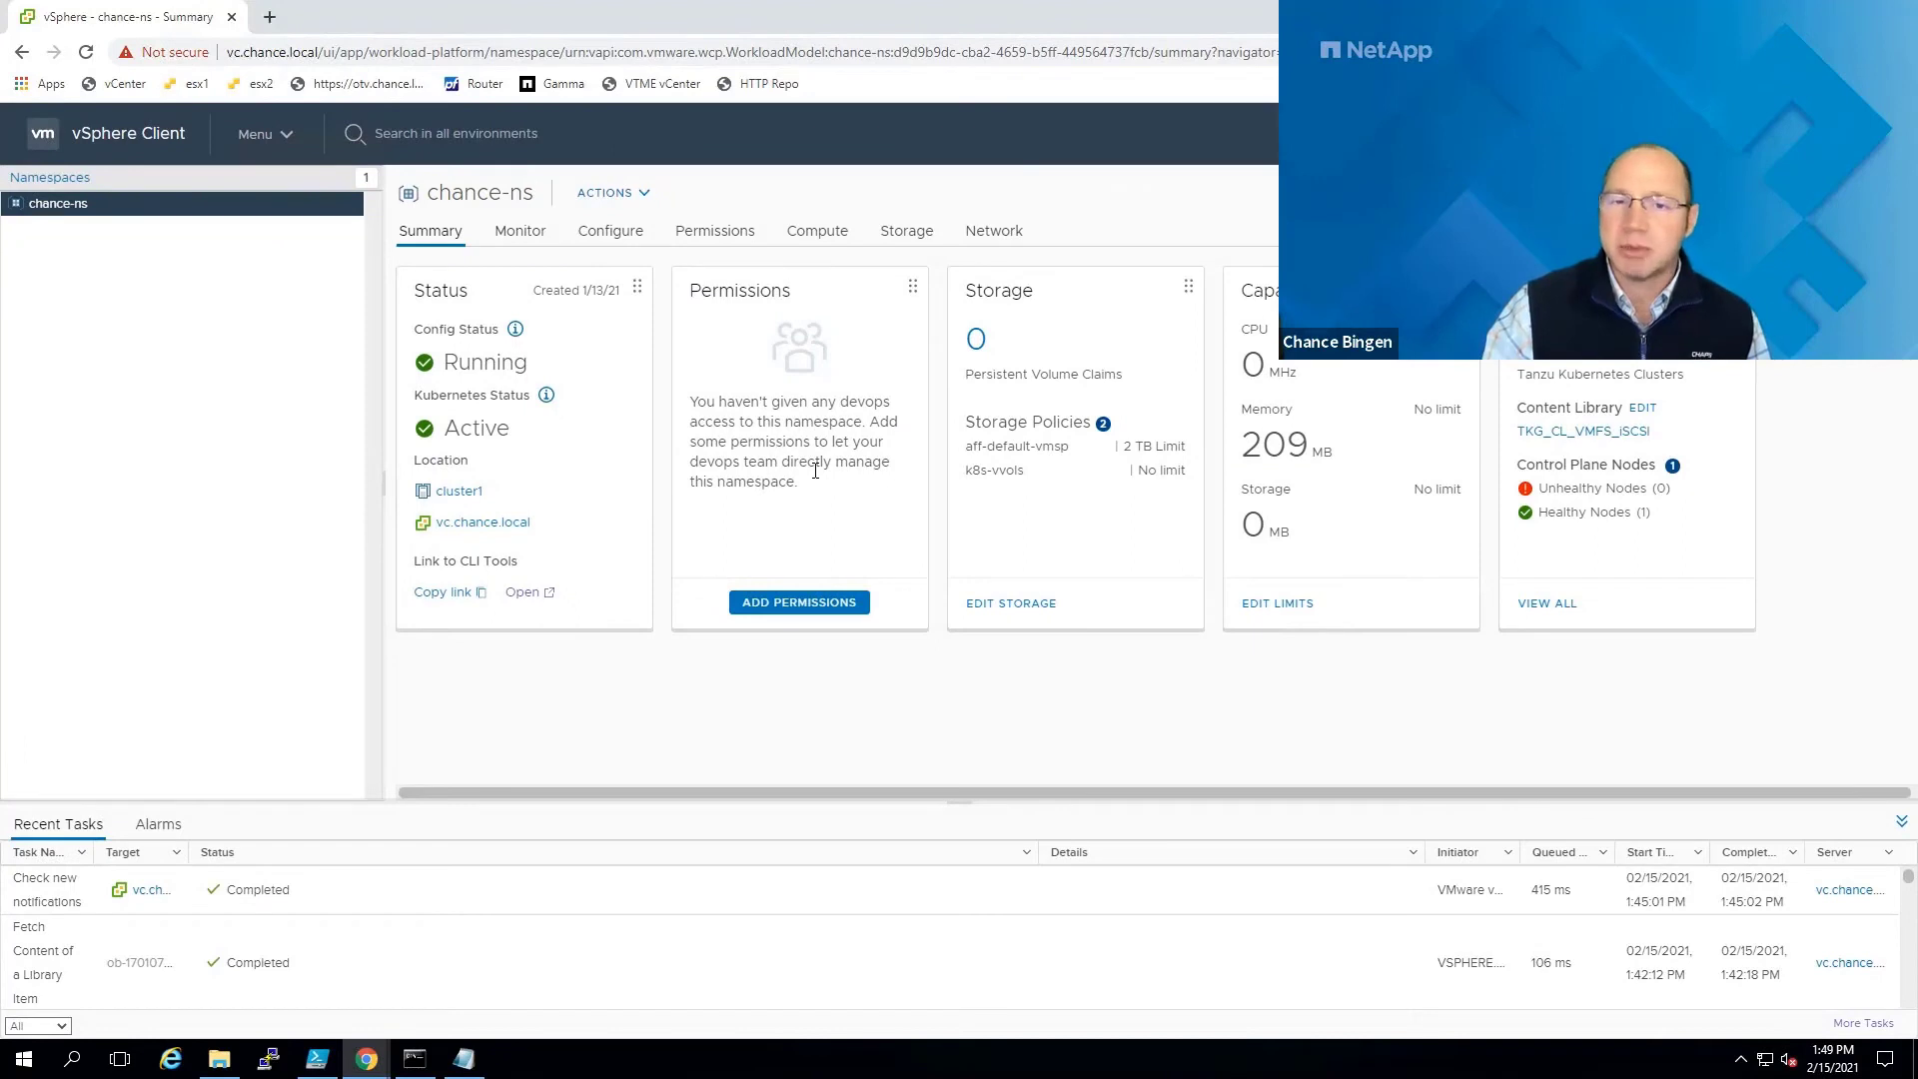
mouse_move(951, 499)
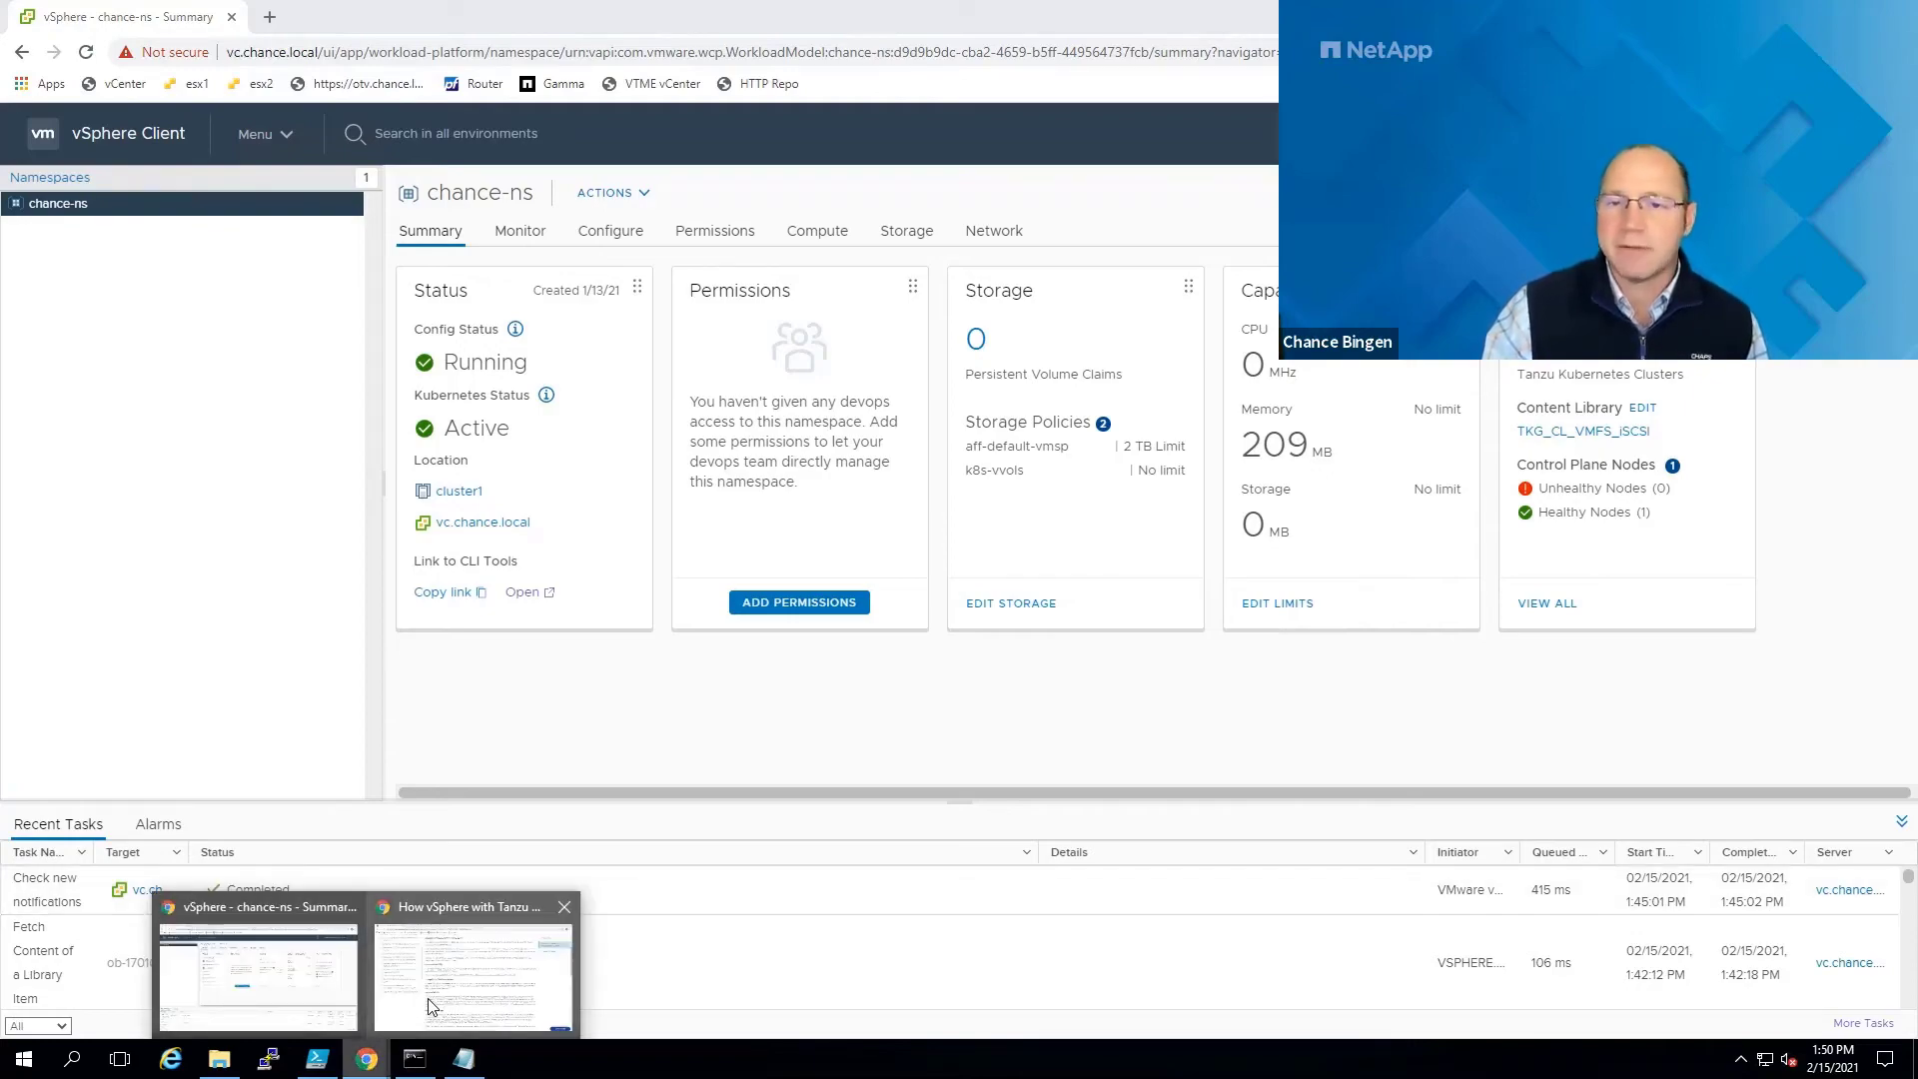
Switch to the vSphere with Tanzu storage documentation and scroll to its architecture diagram.
click(471, 973)
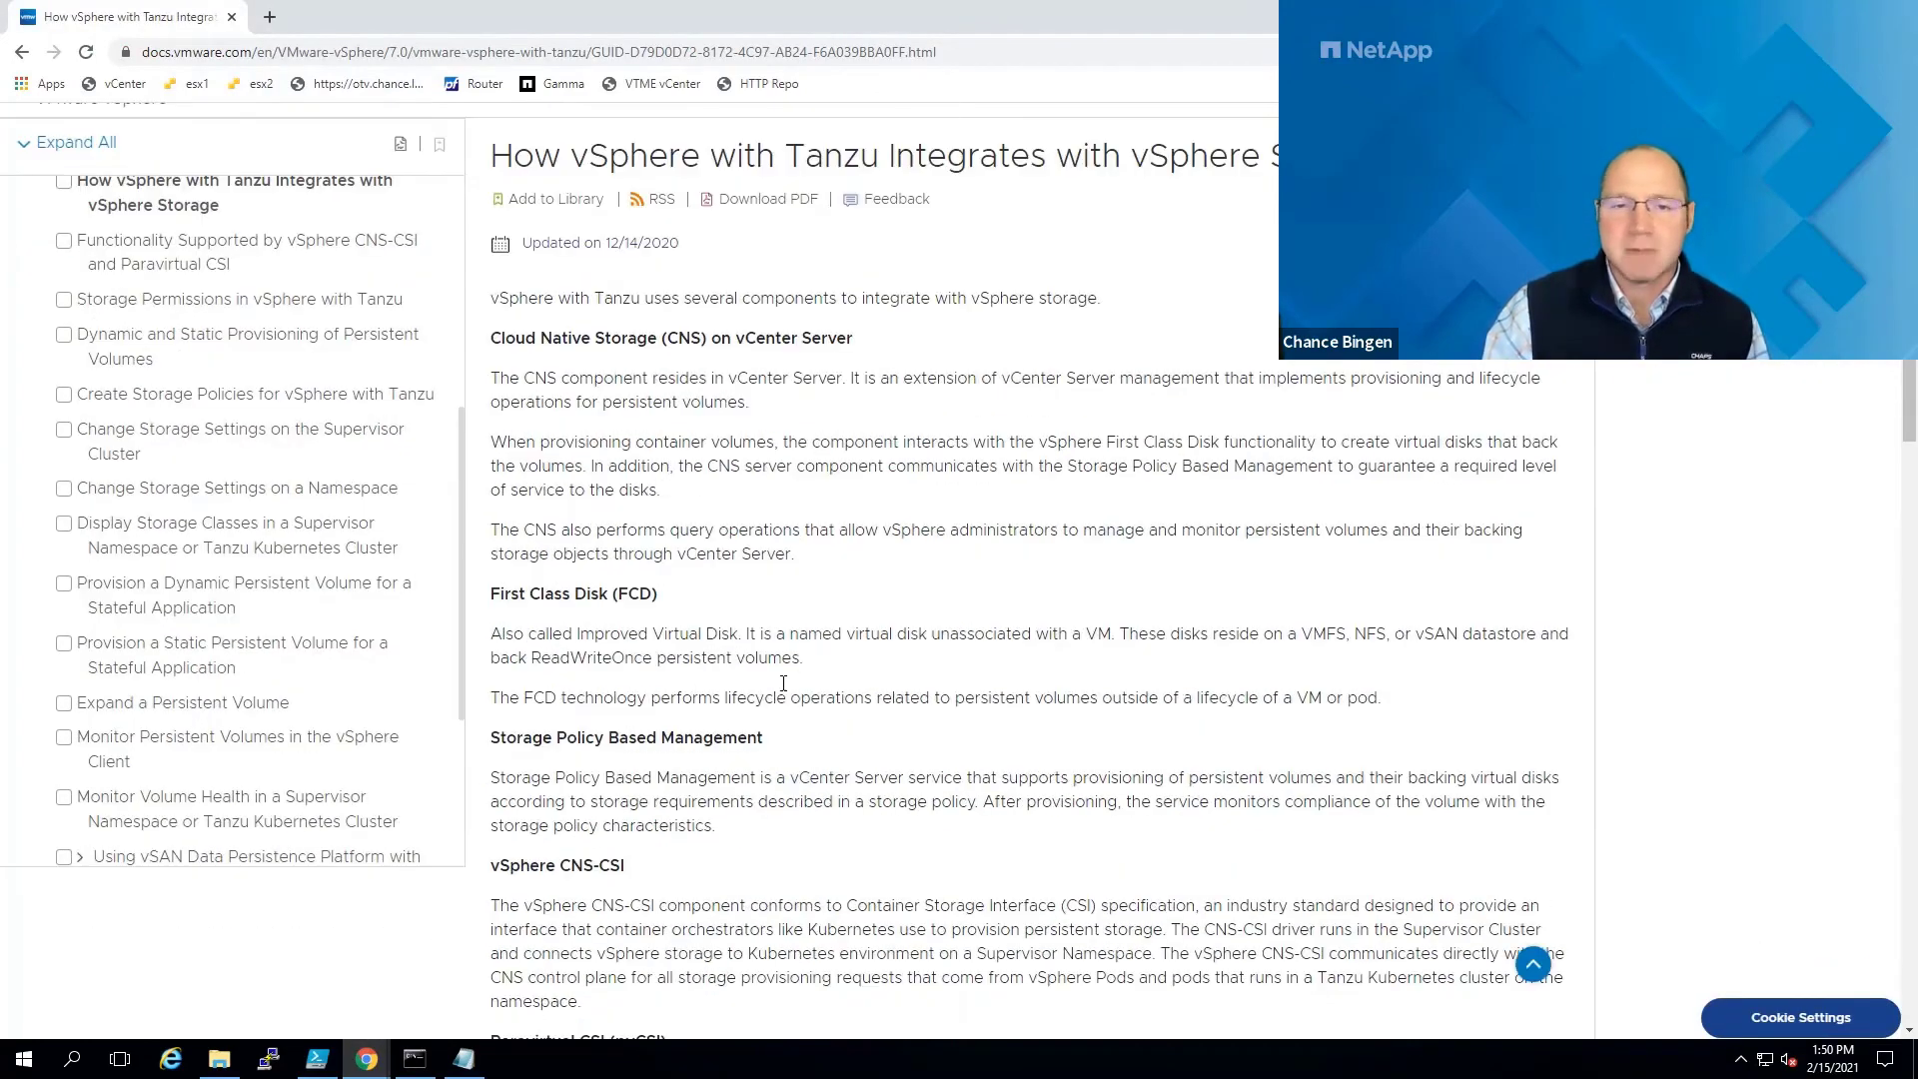
scroll(down, 3)
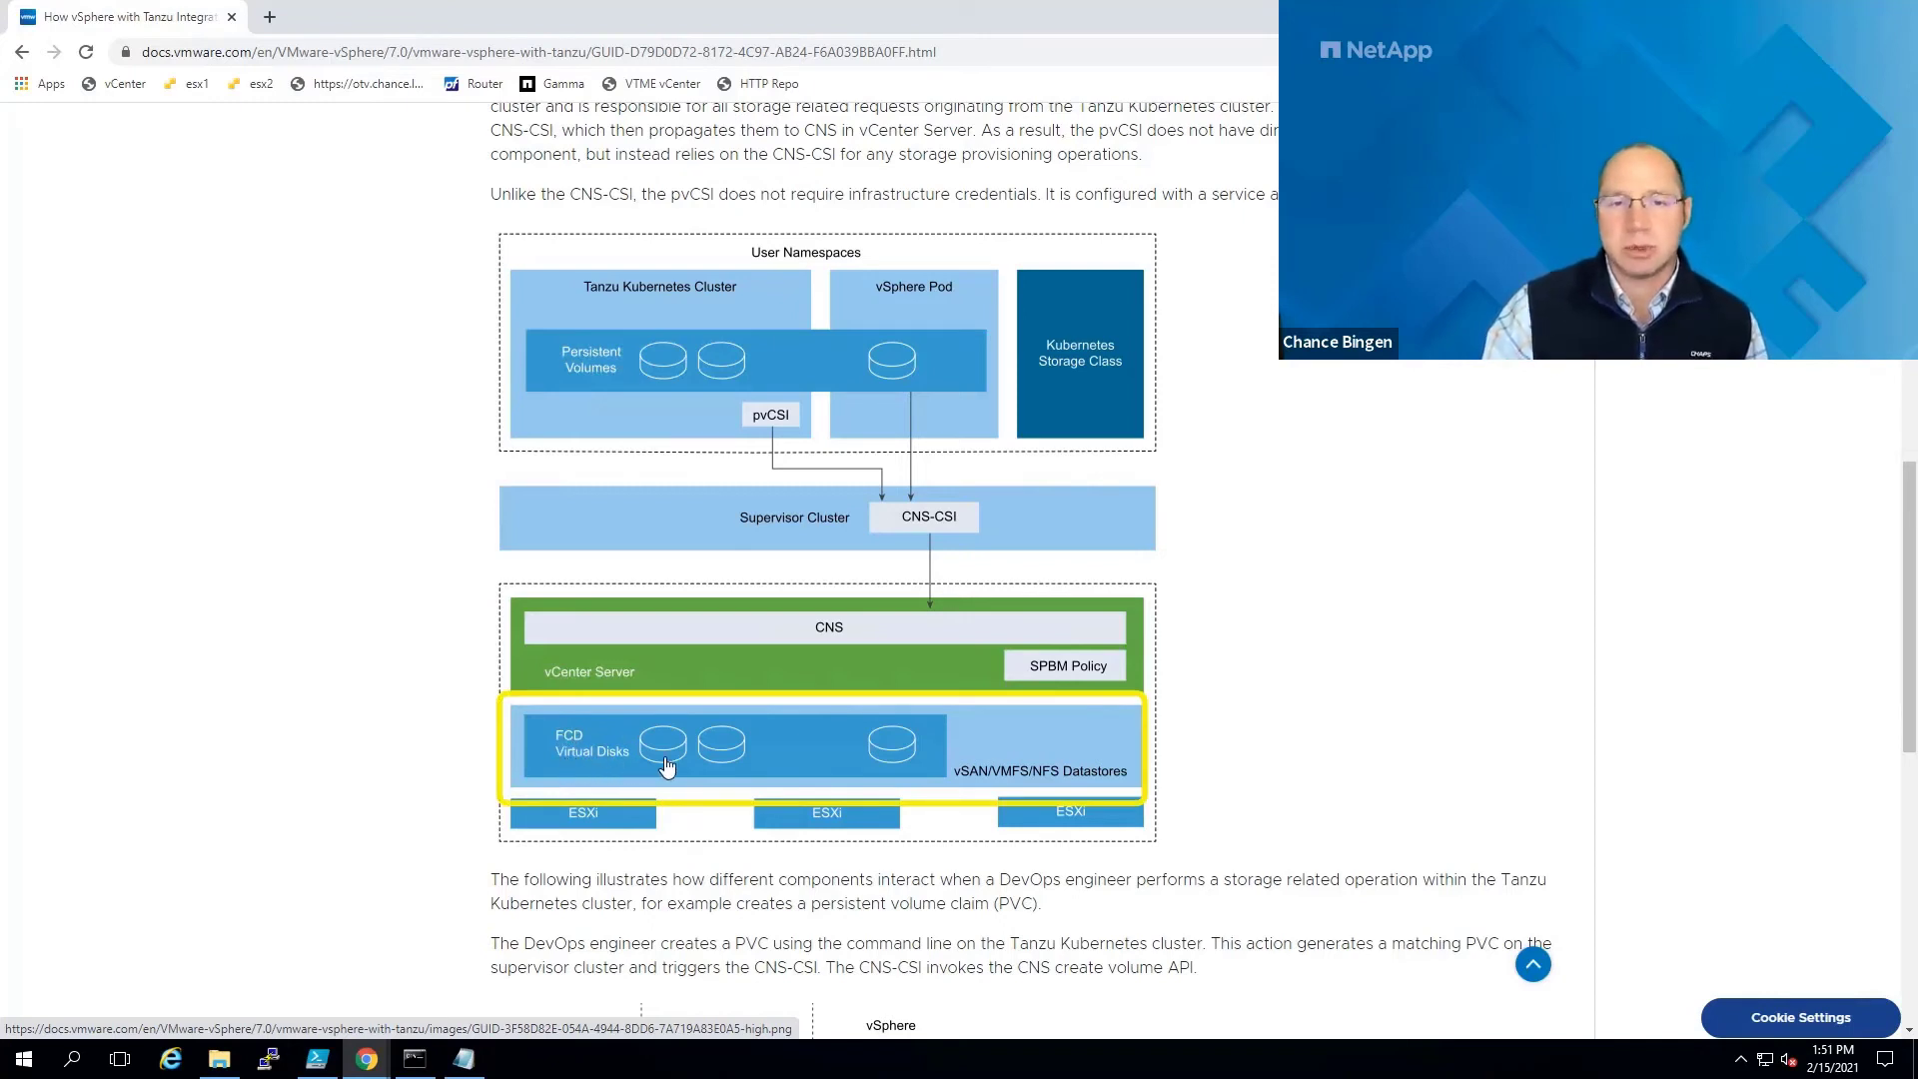
mouse_move(888, 753)
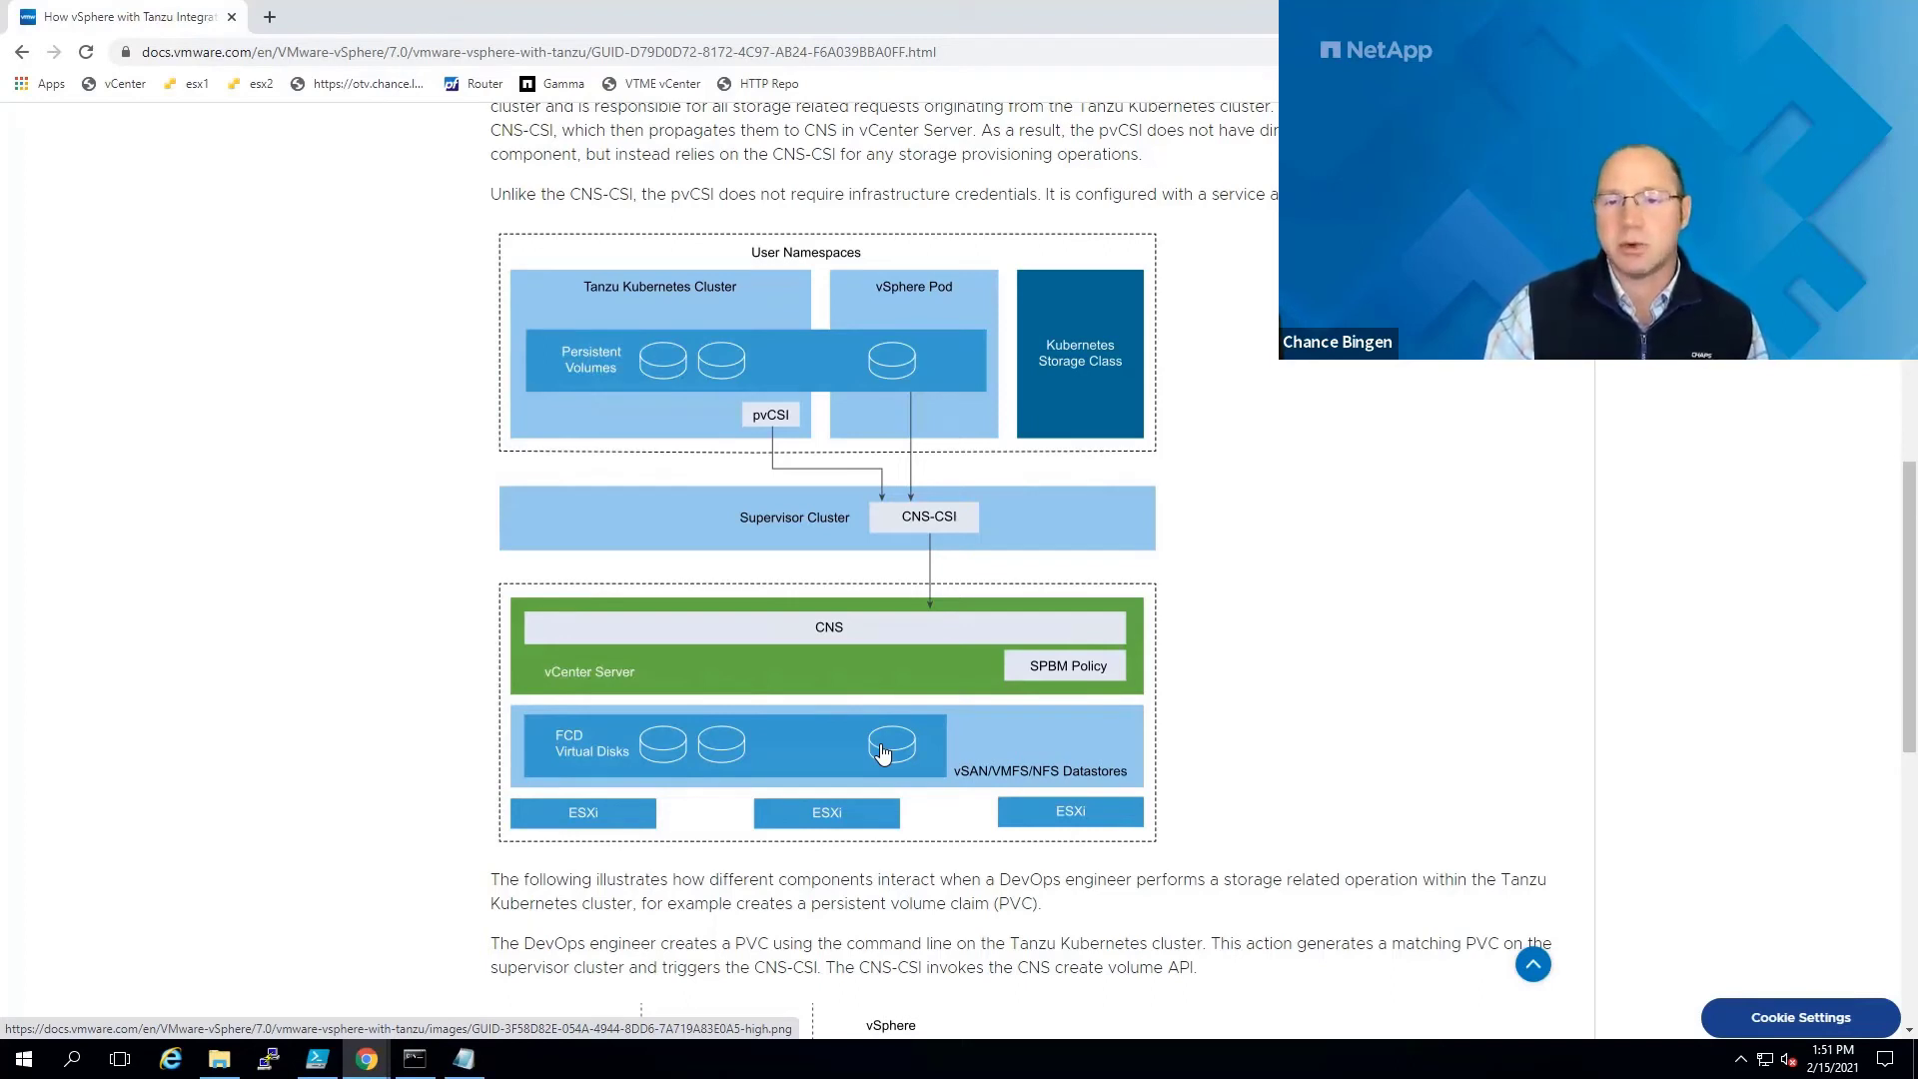
mouse_move(1183, 511)
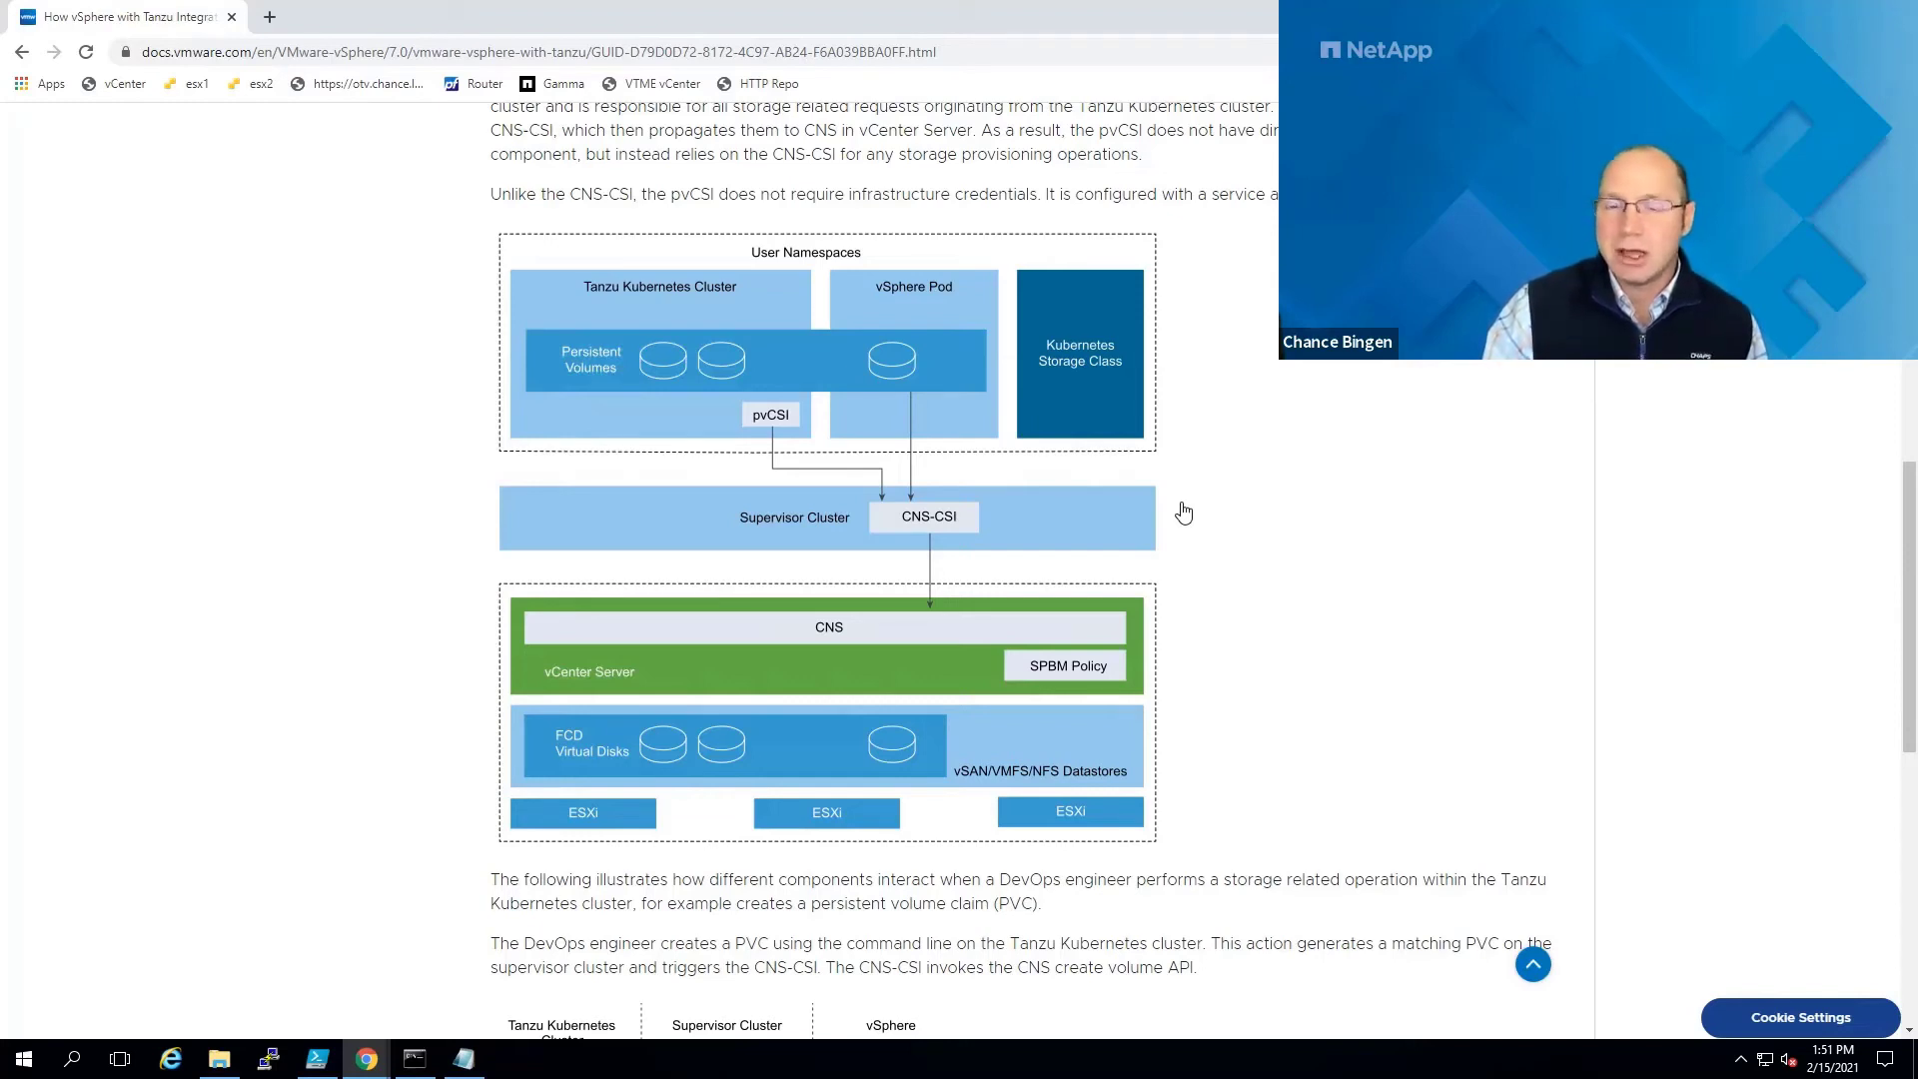
mouse_move(1345, 427)
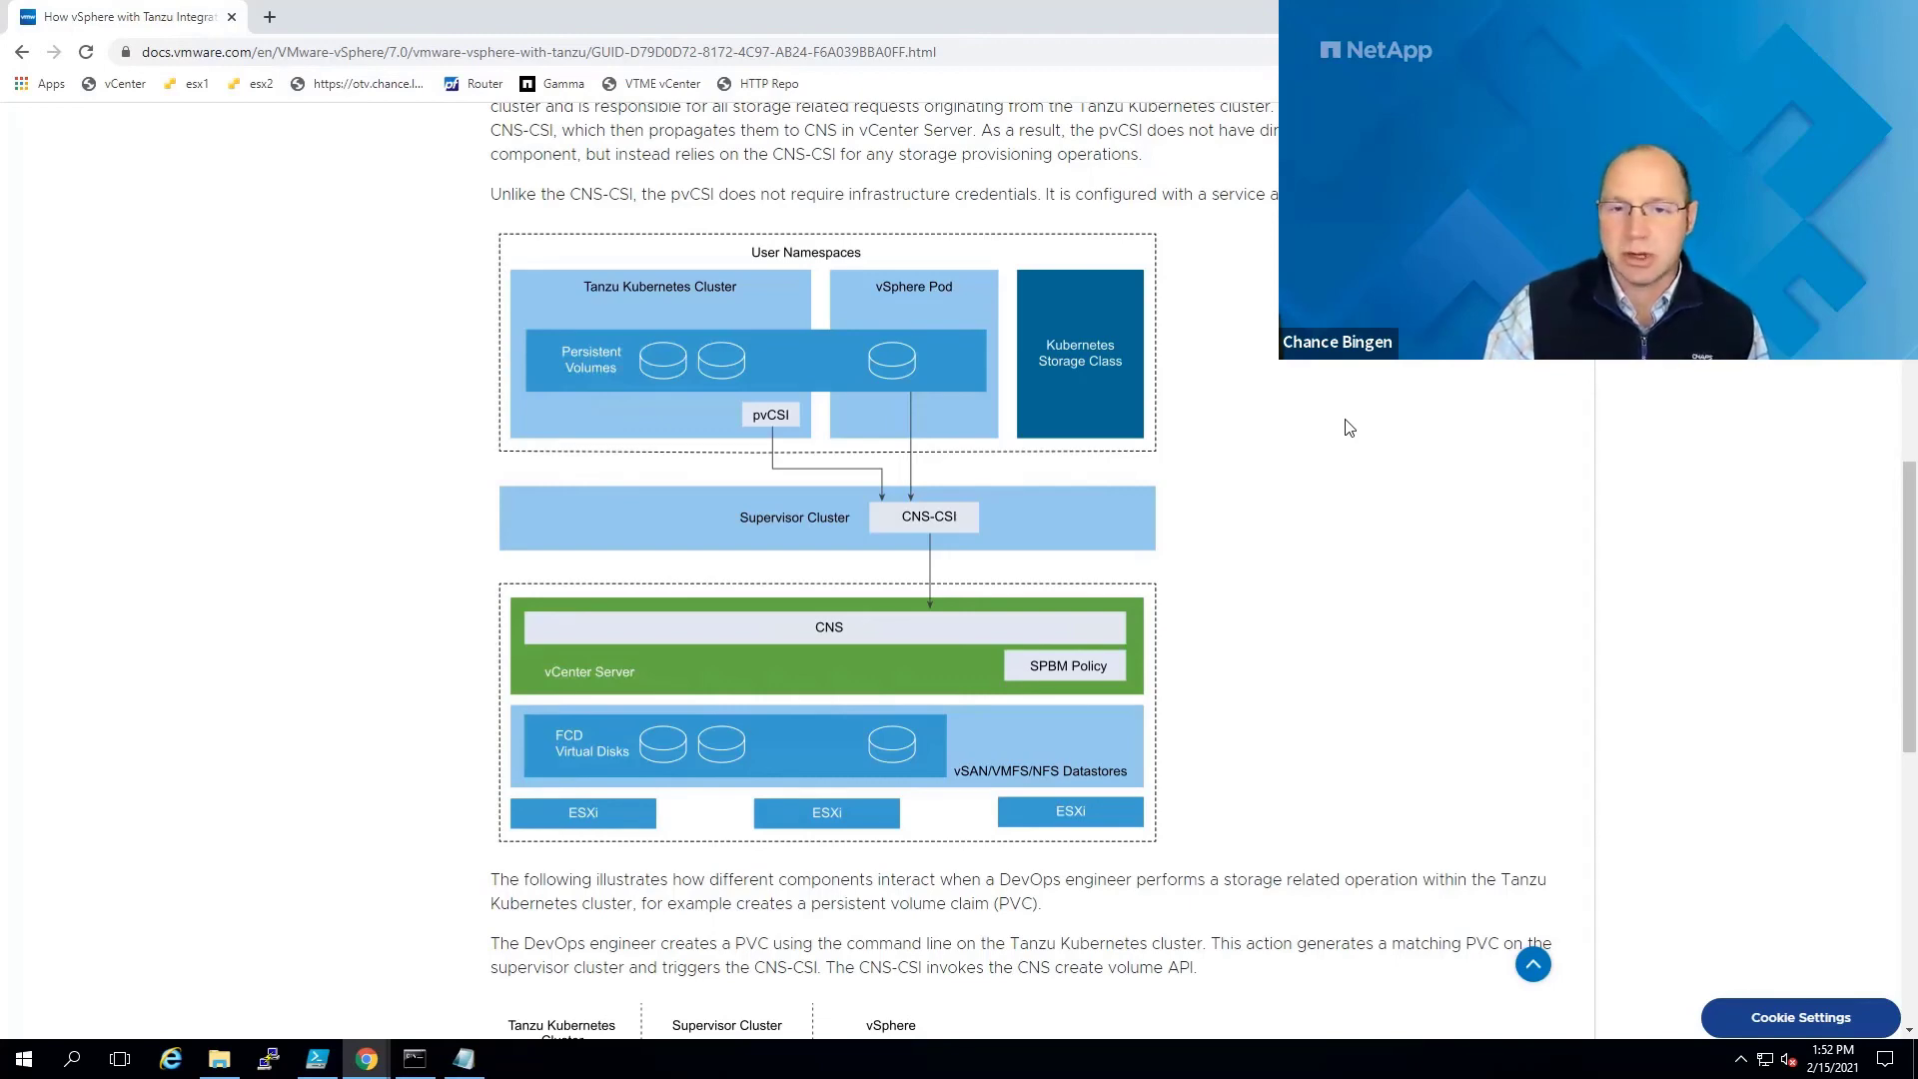
mouse_move(364, 1057)
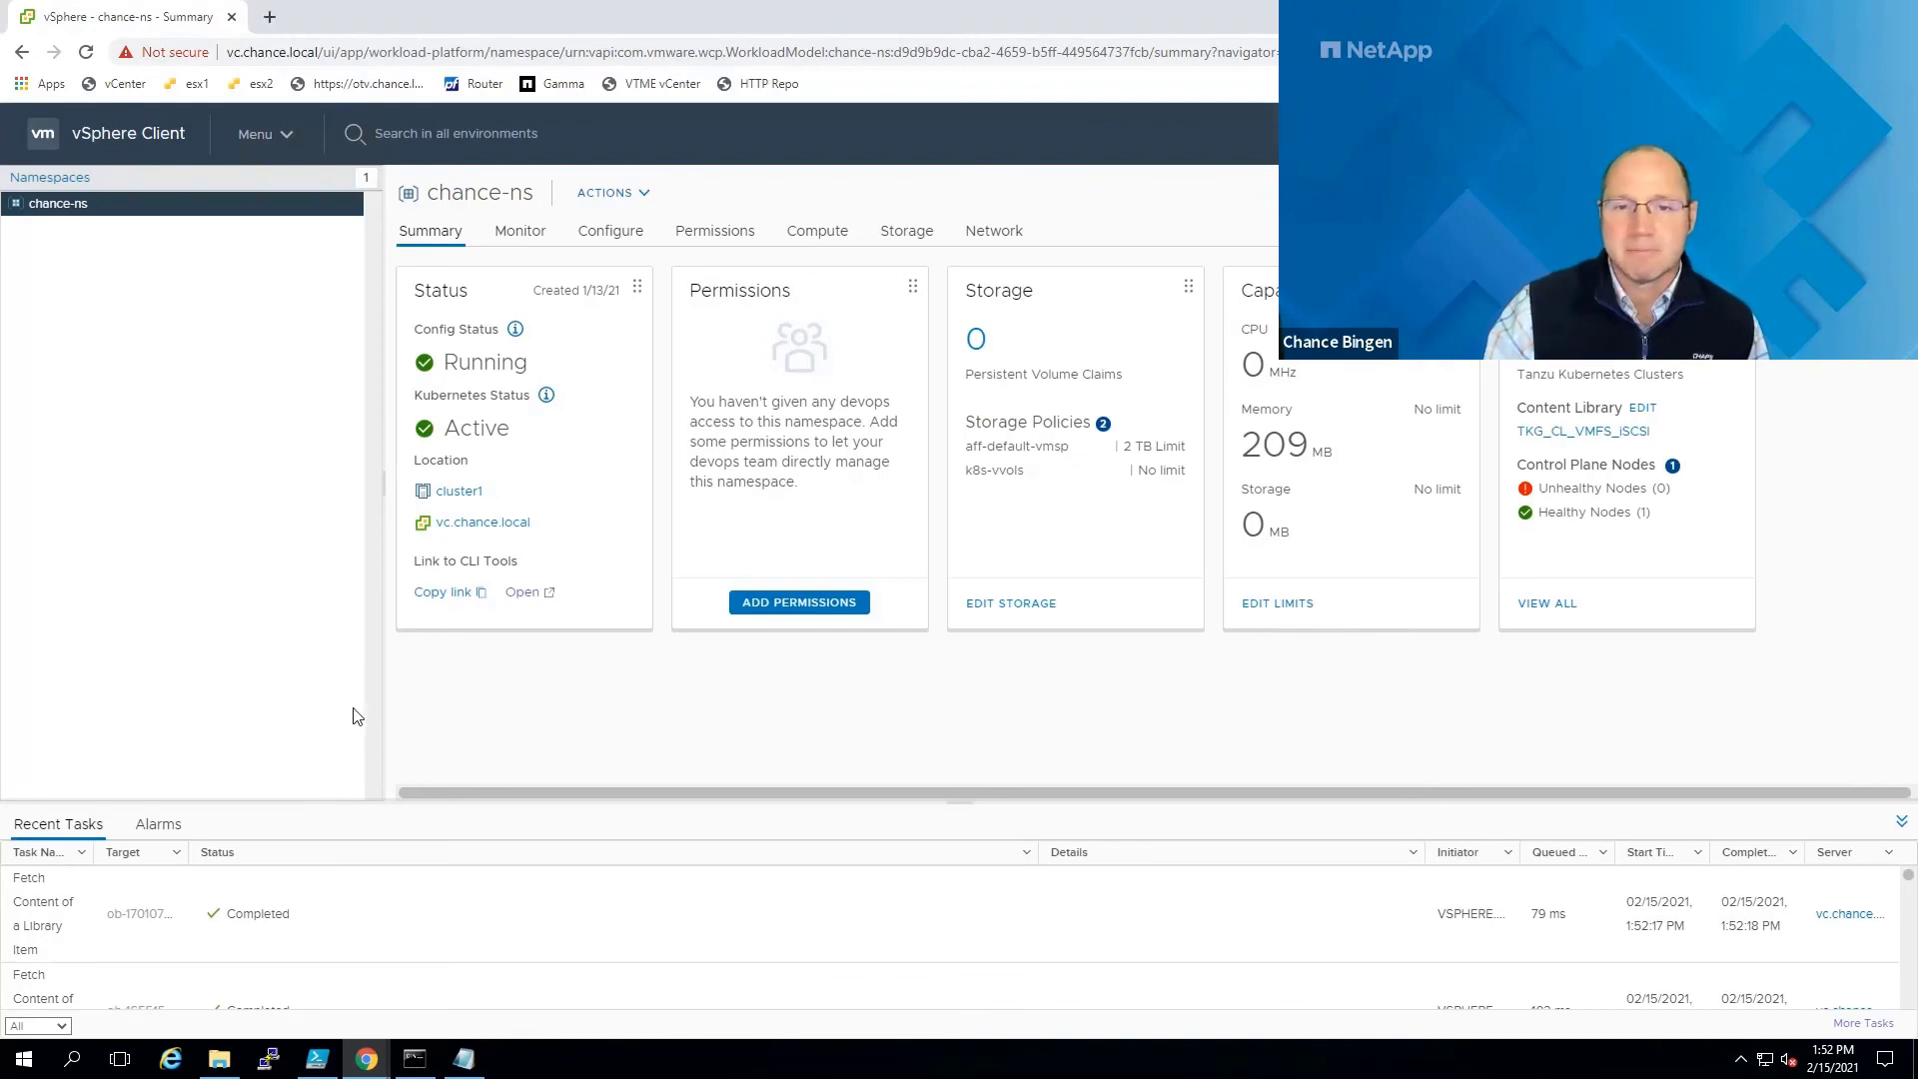
Bring the Command Prompt at the vsphere-plugin bin folder to the front.
click(416, 1059)
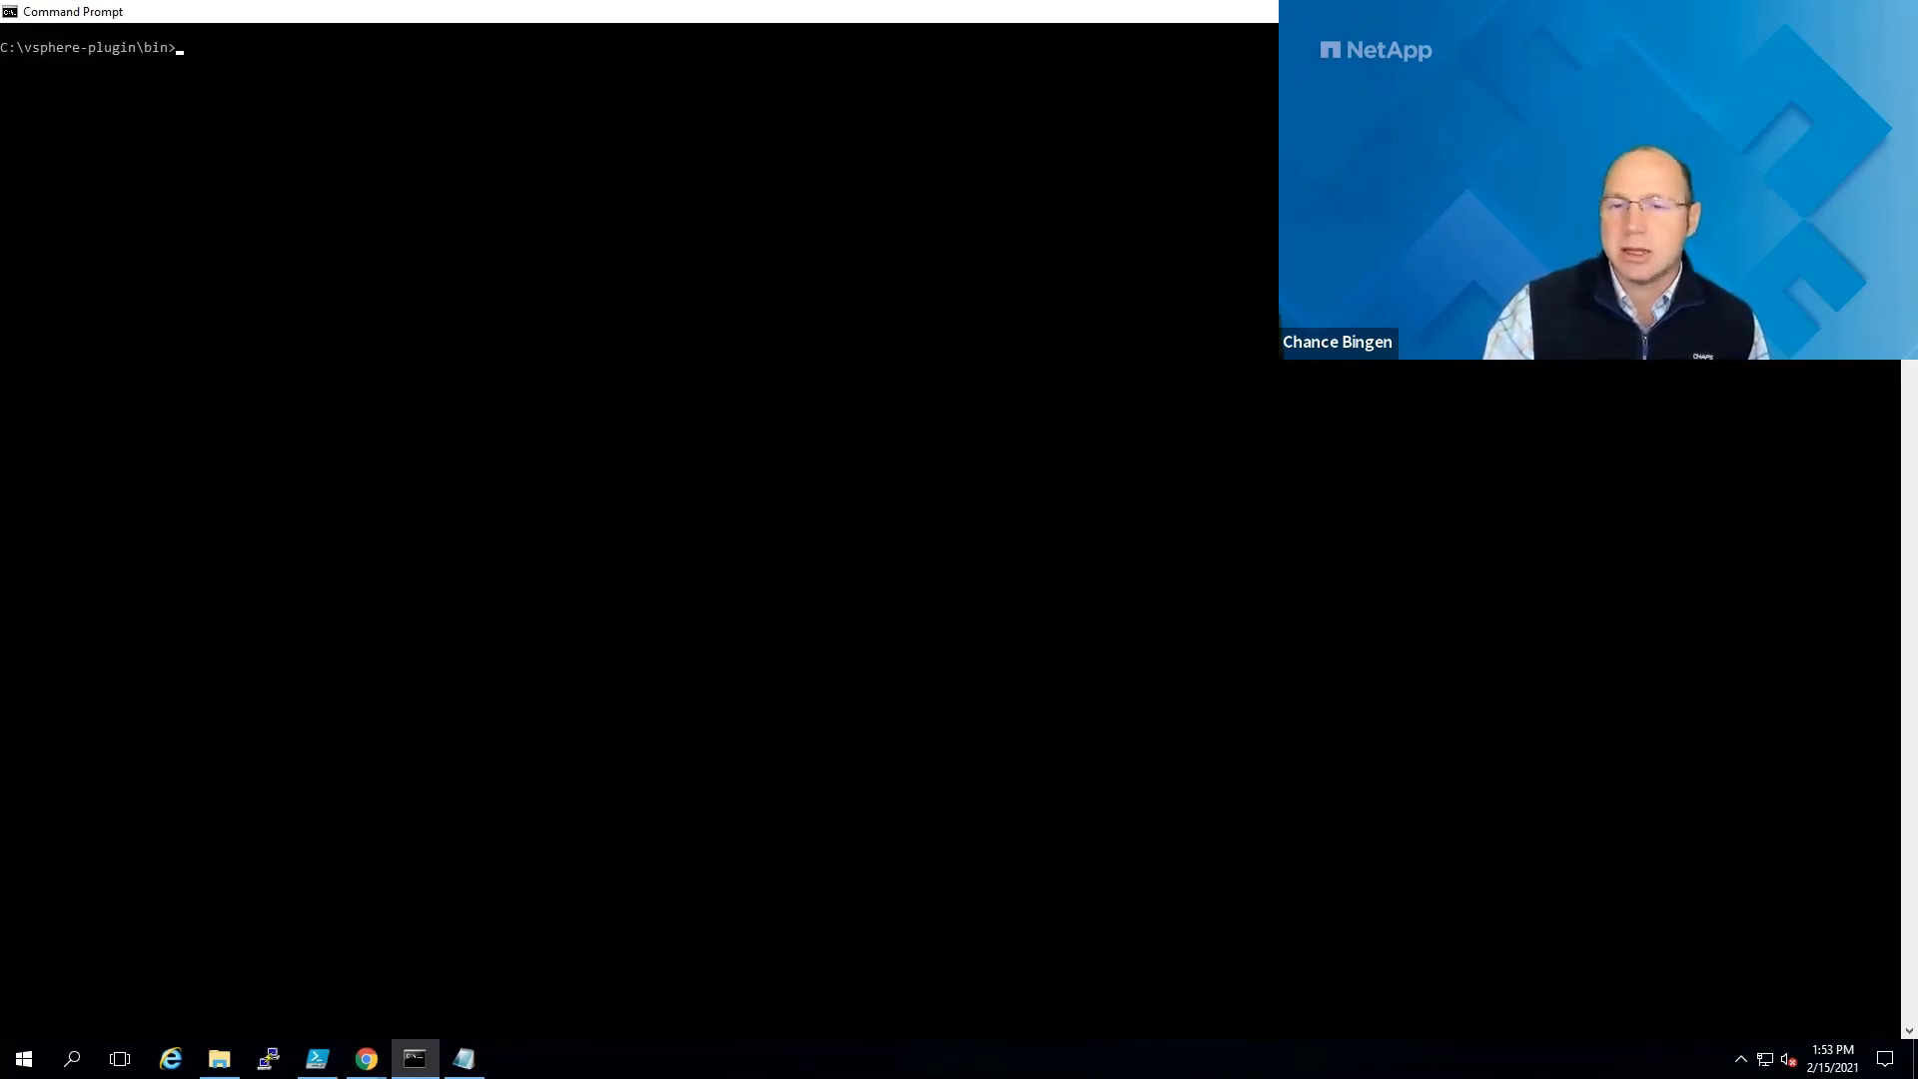
Run 'k get sc' to list the aff-default-vmsp and k8s-vvols storage classes from csi.vsphere.vmware.com.
text(k)
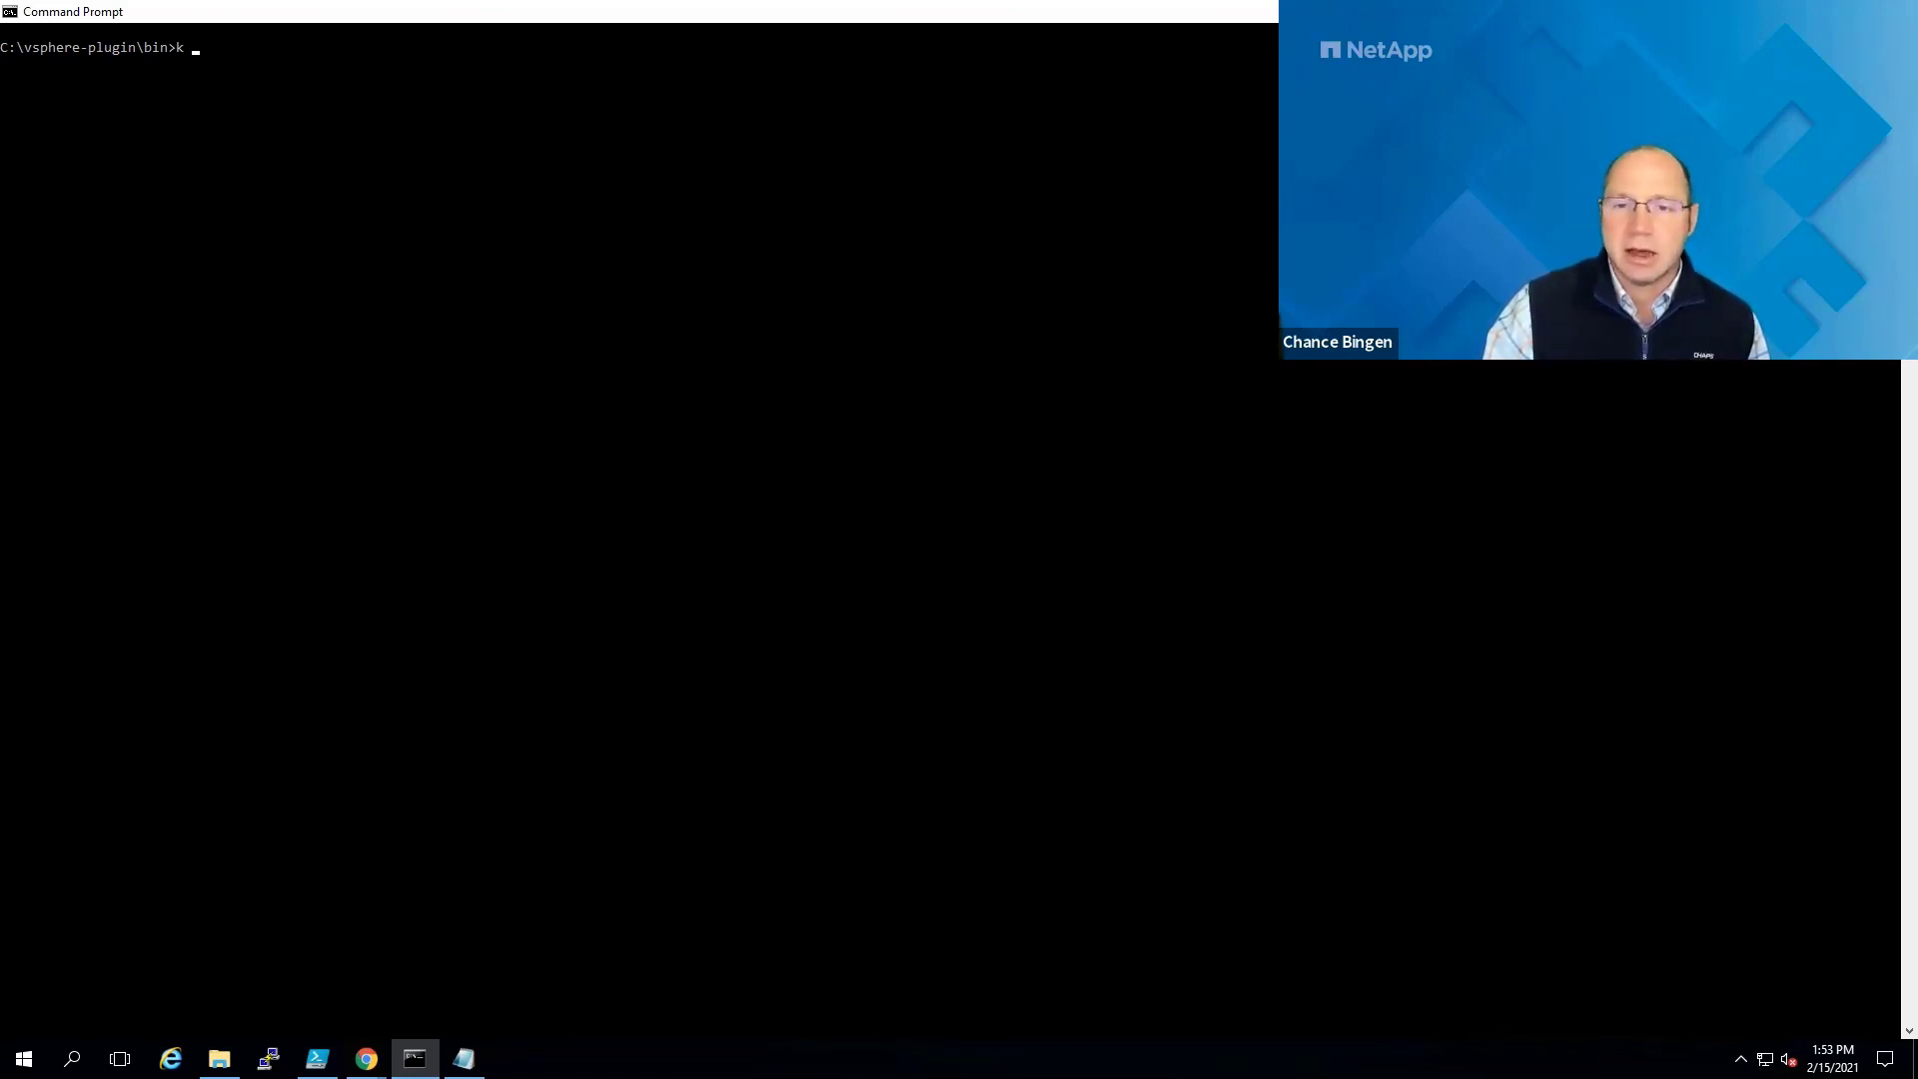
text(get sc)
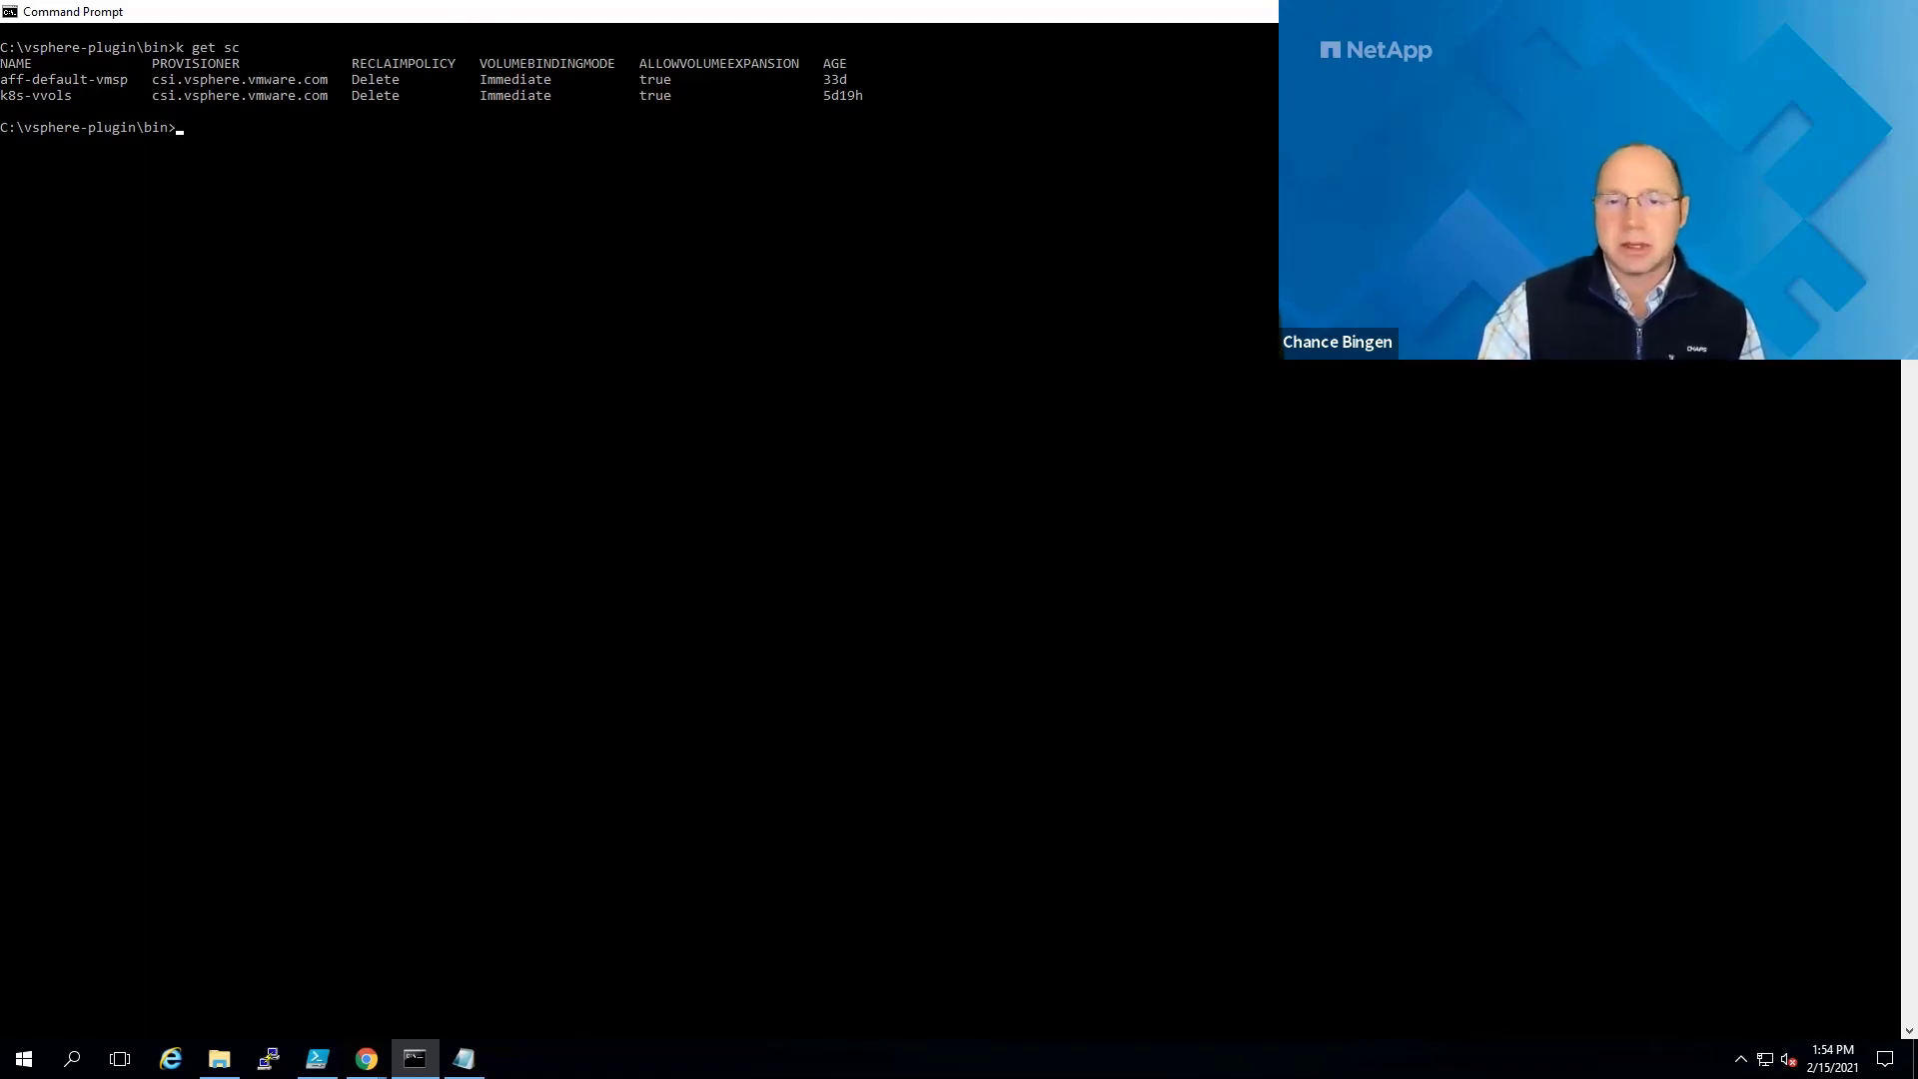
mouse_move(1171, 318)
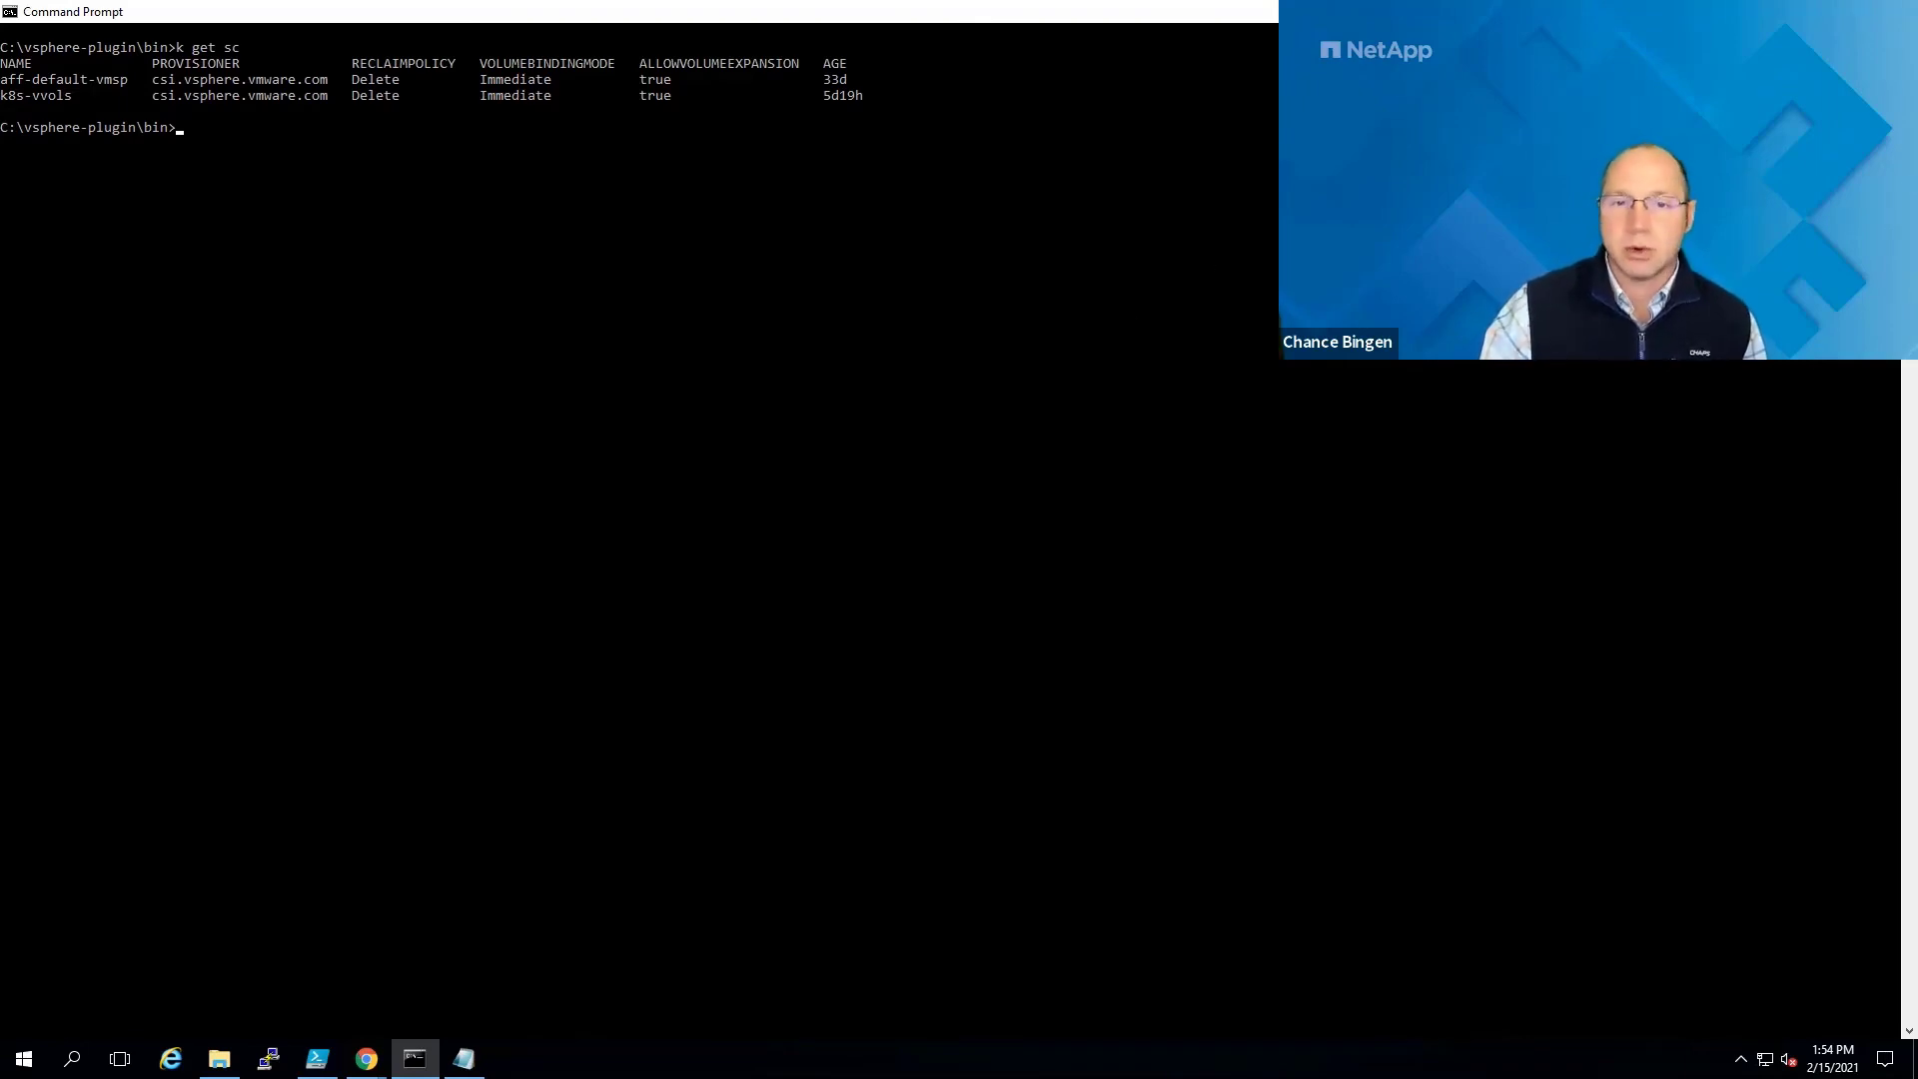
mouse_move(475, 695)
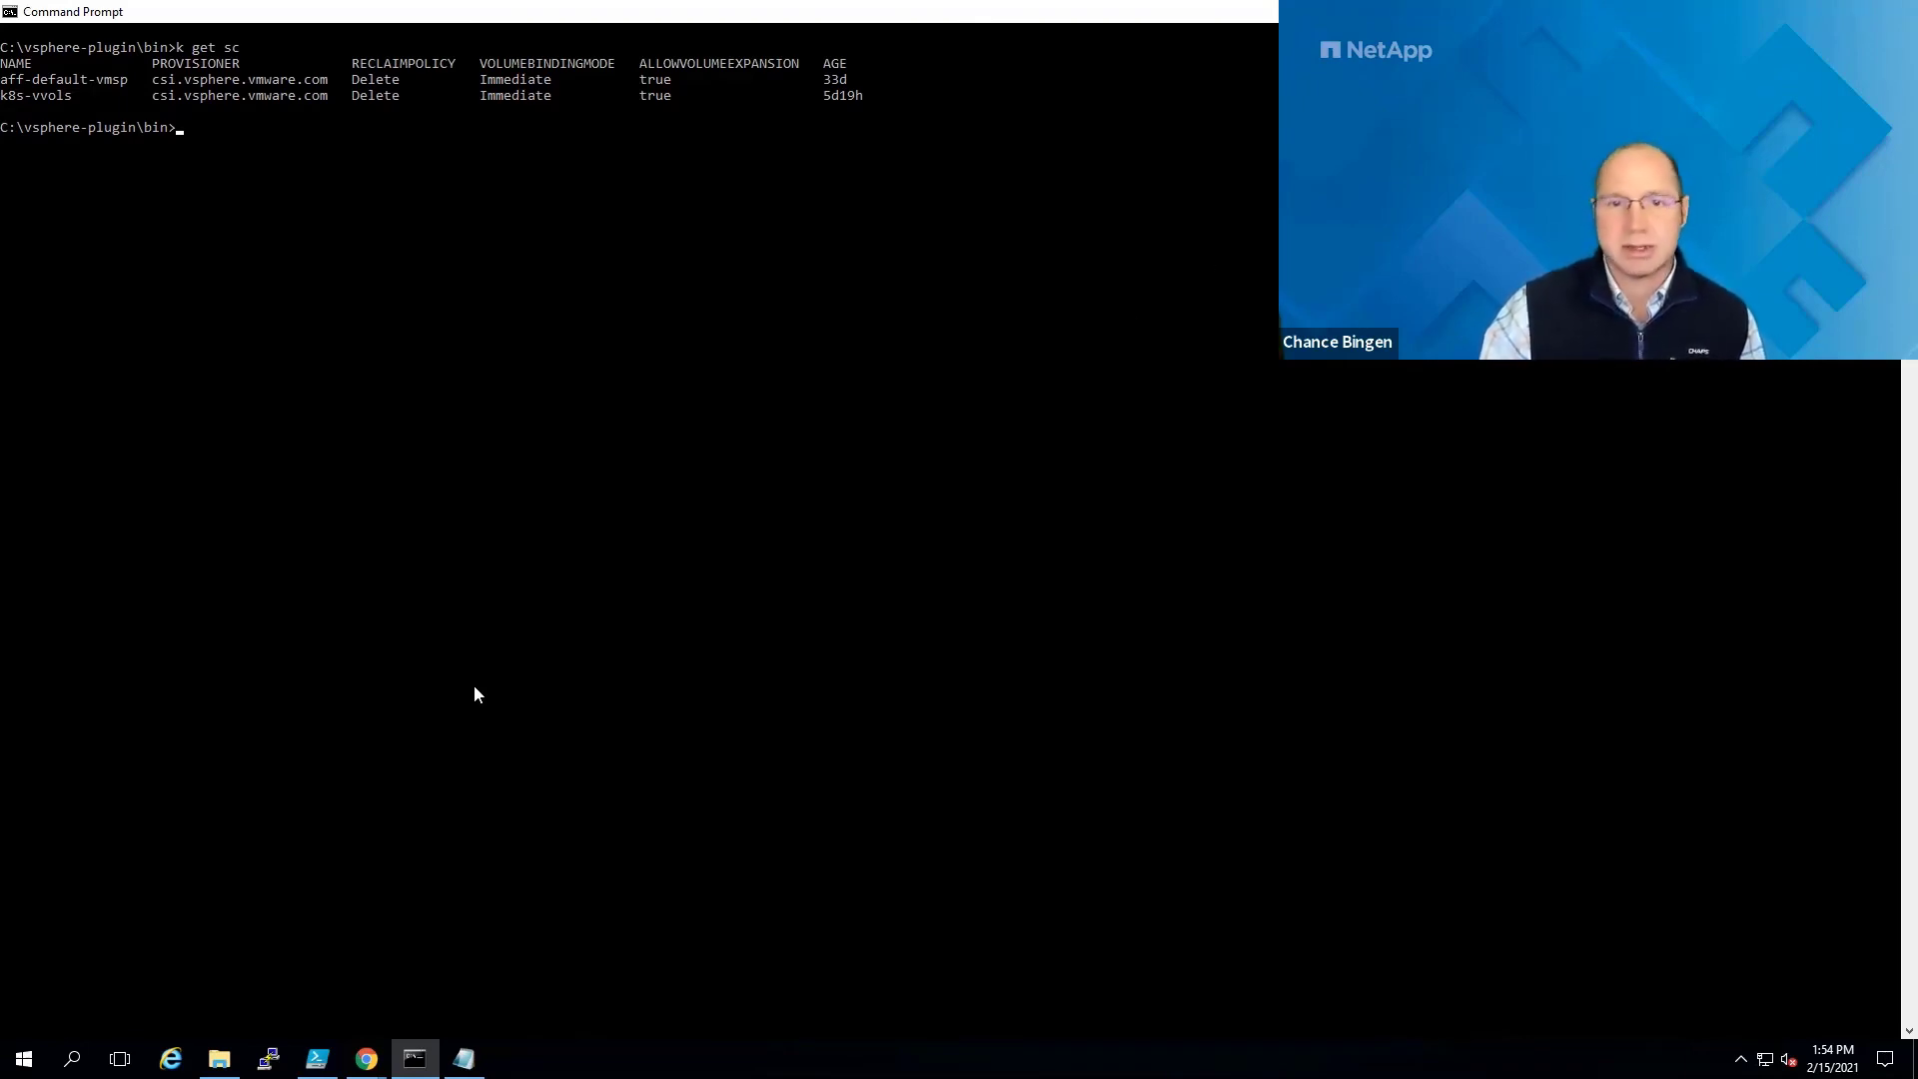